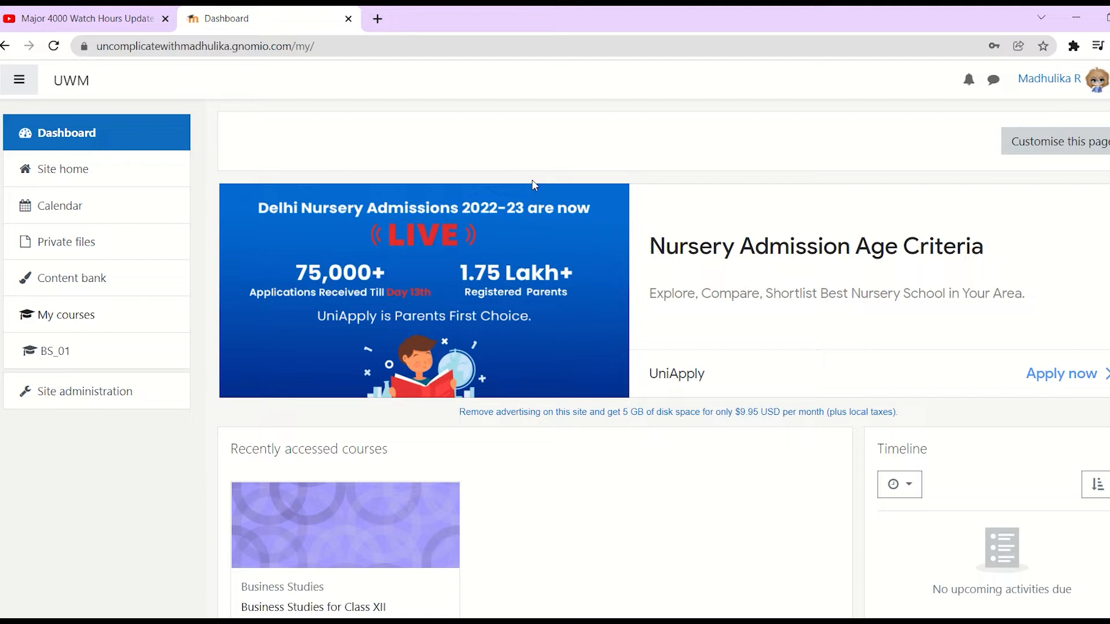
{"action": "mouse_move", "coordinate": [95, 353]}
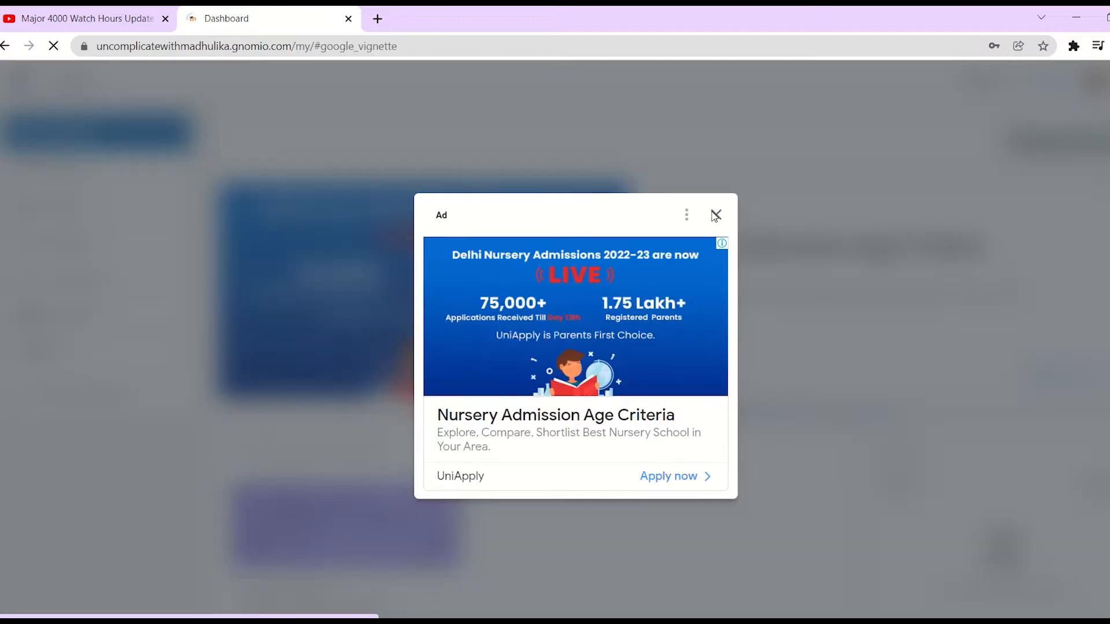
Step: Dismiss the advertisement popup covering the Dashboard
{"action": "left_click", "coordinate": [715, 215]}
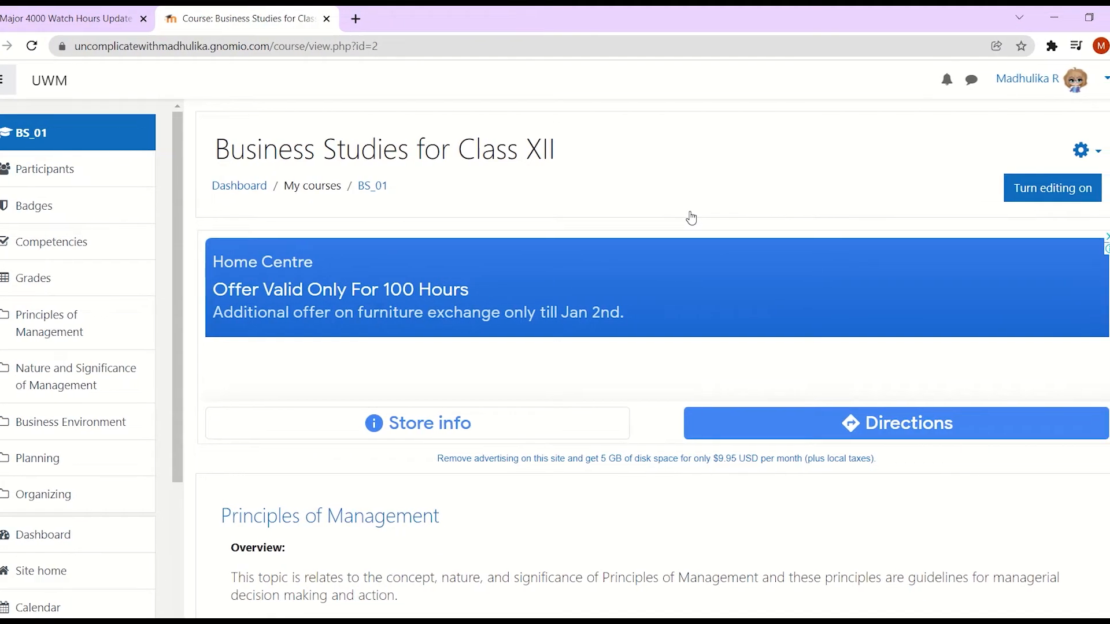
{"action": "mouse_move", "coordinate": [1052, 187]}
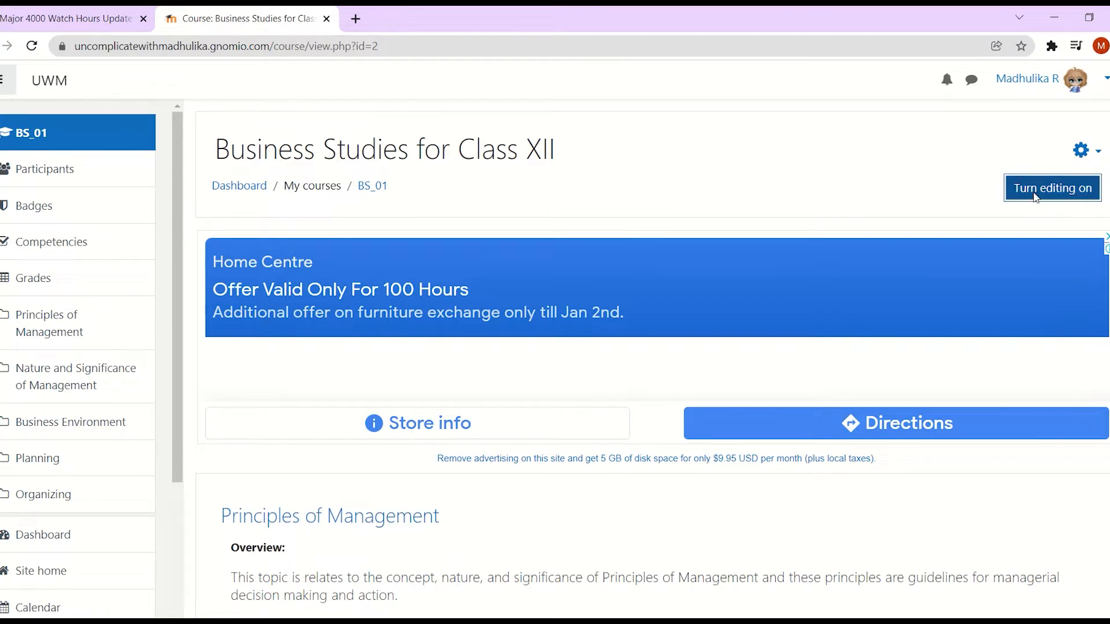
Step: Turn editing on and scroll down to the Principles of Management section
{"action": "left_click", "coordinate": [1051, 187]}
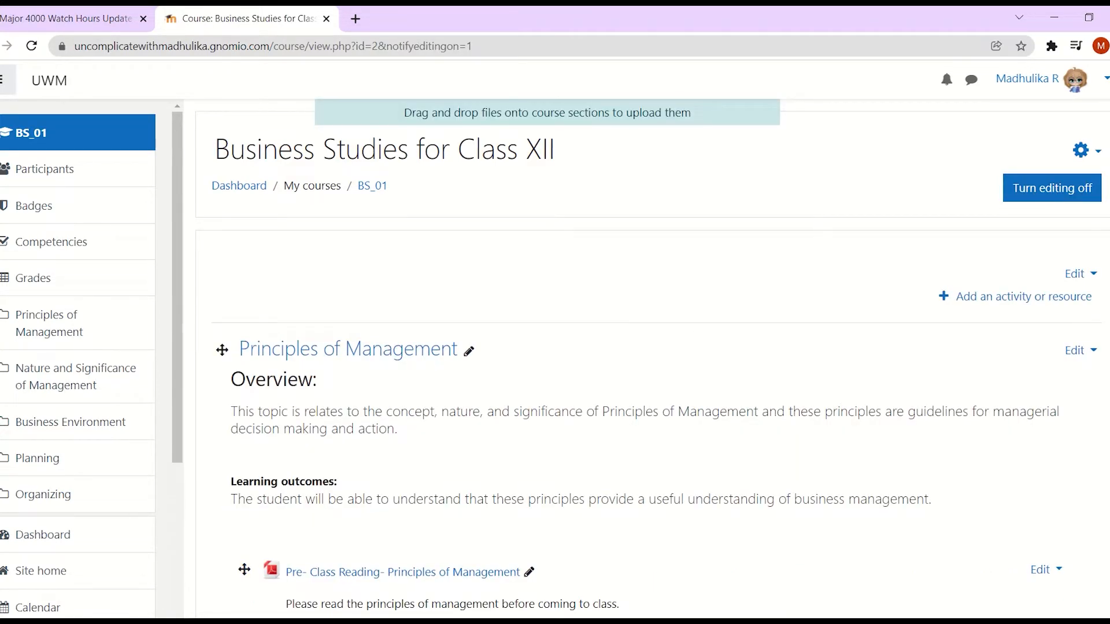
{"action": "scroll", "scroll_direction": "down", "scroll_amount": 3}
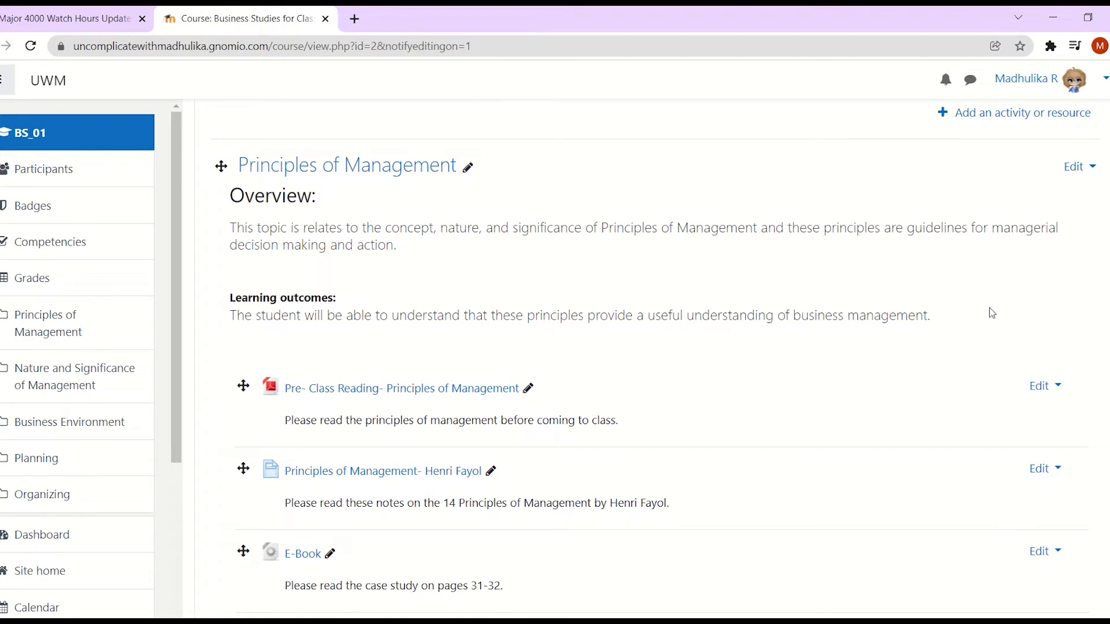
{"action": "scroll", "scroll_direction": "down", "scroll_amount": 3}
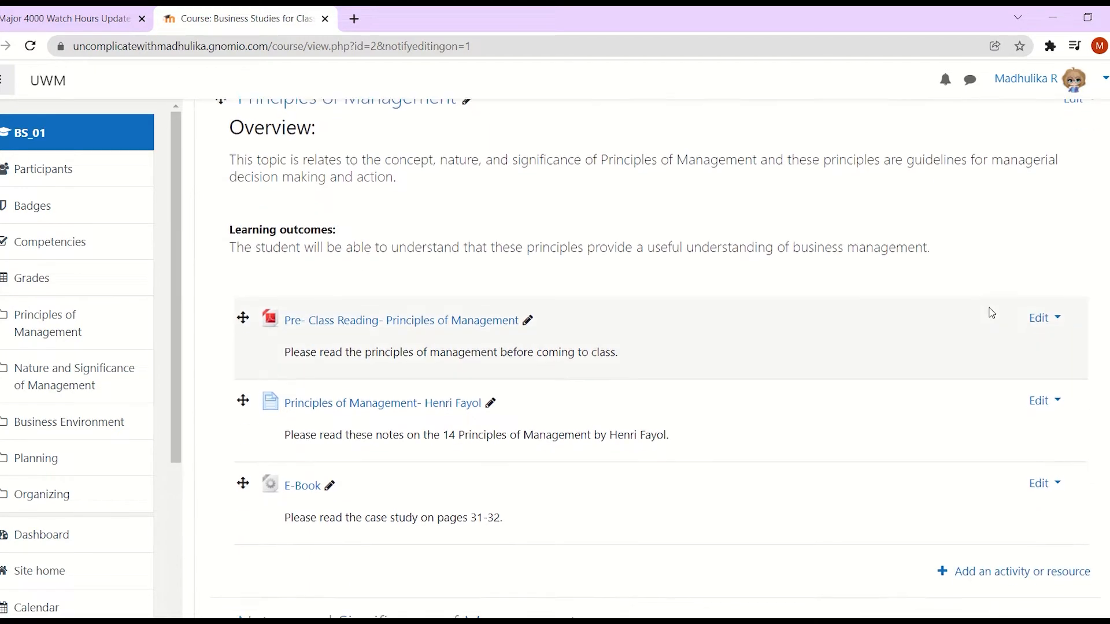
{"action": "scroll", "scroll_direction": "down", "scroll_amount": 3}
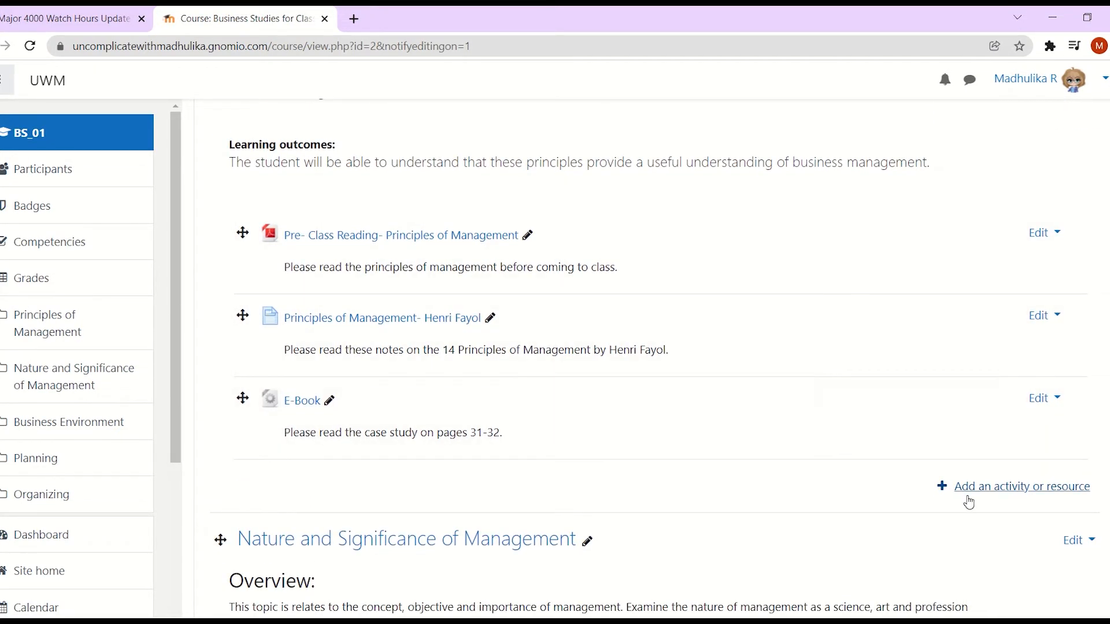
Step: Choose Book from the Resources tab after reading its info
{"action": "left_click", "coordinate": [1020, 486]}
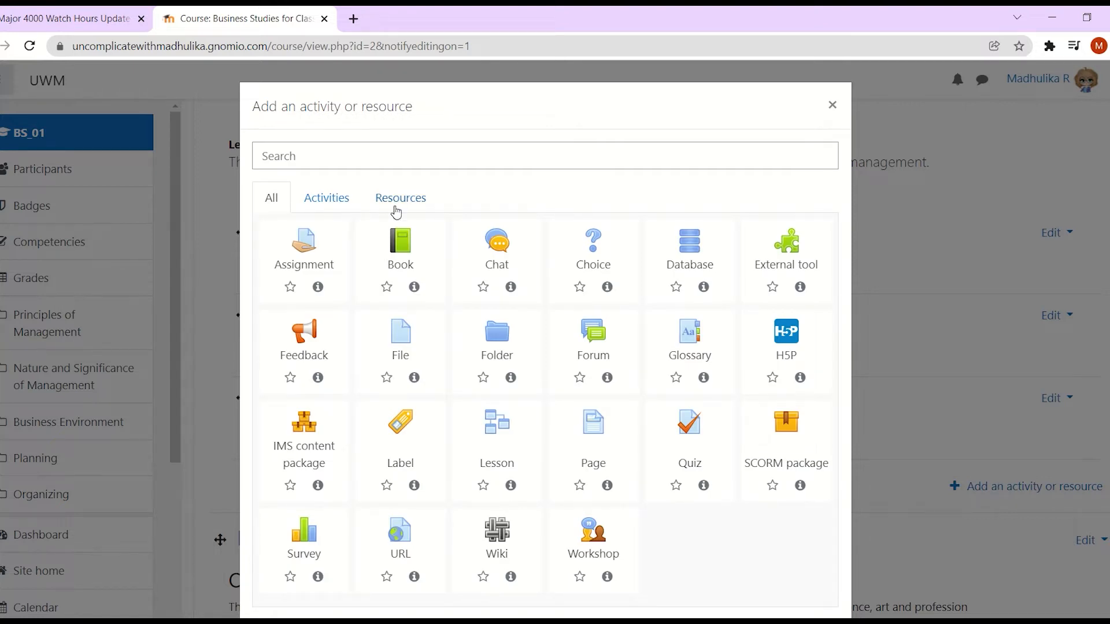
{"action": "left_click", "coordinate": [400, 198]}
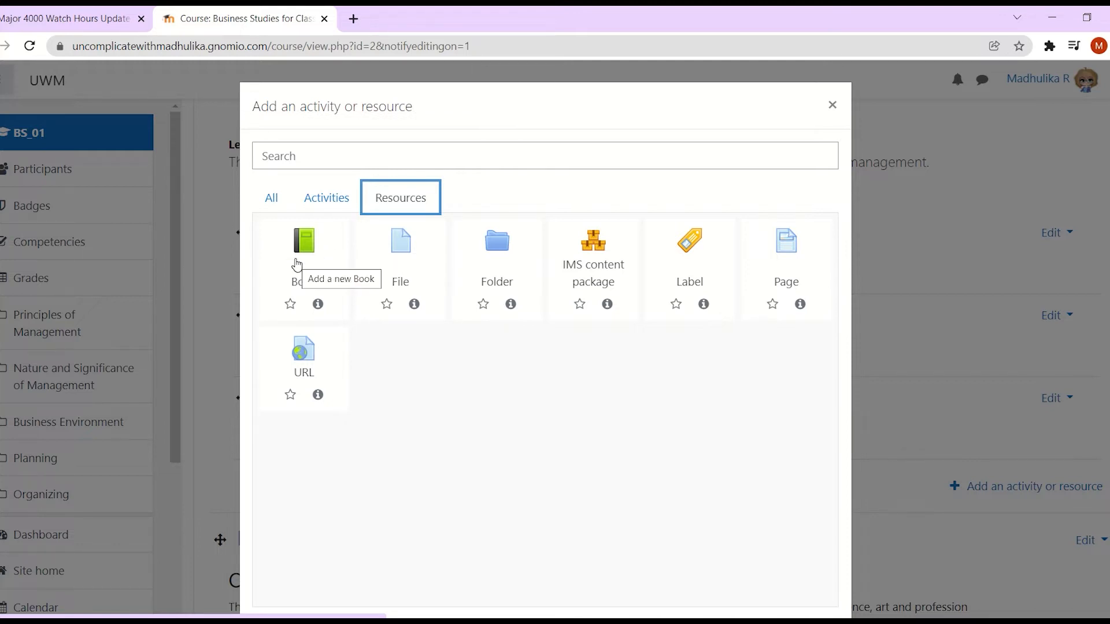
{"action": "left_click", "coordinate": [303, 241]}
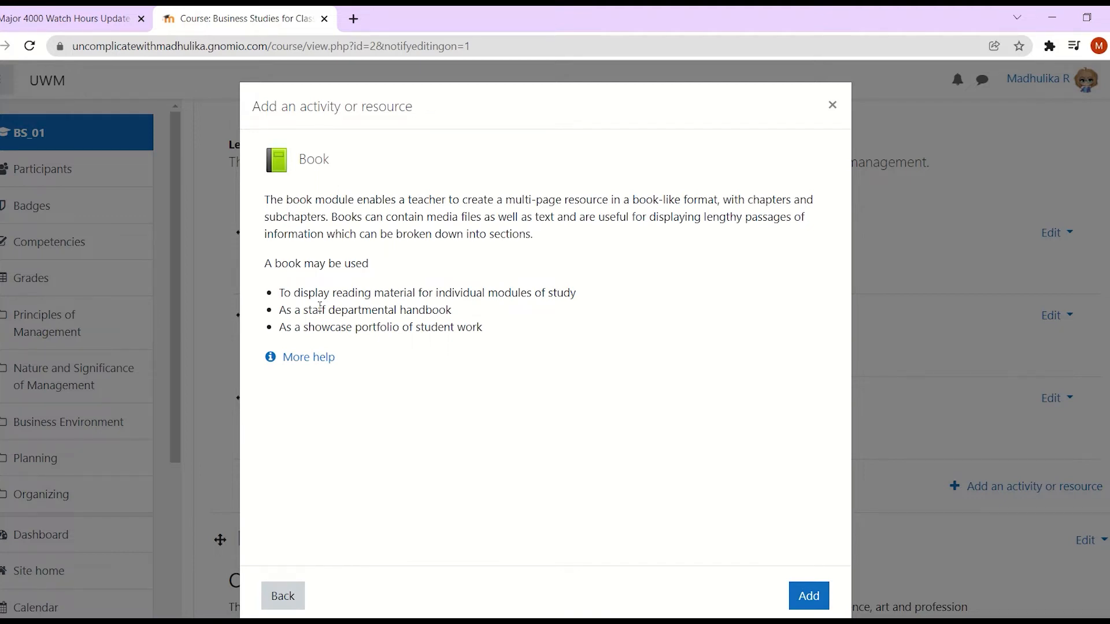
{"action": "left_click", "coordinate": [282, 595]}
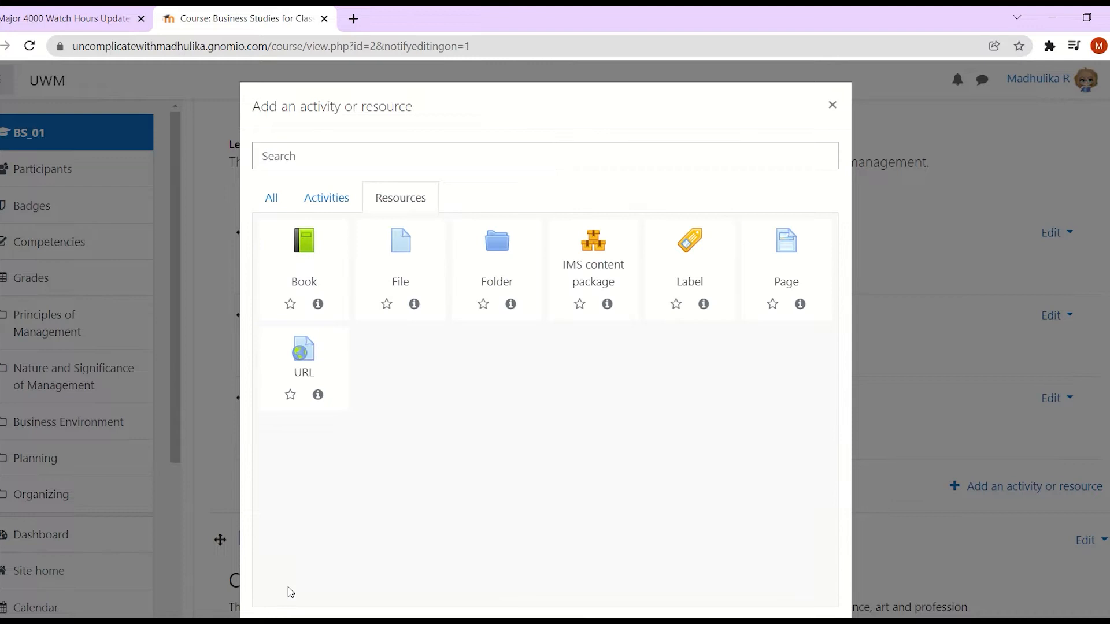
{"action": "left_click", "coordinate": [303, 251]}
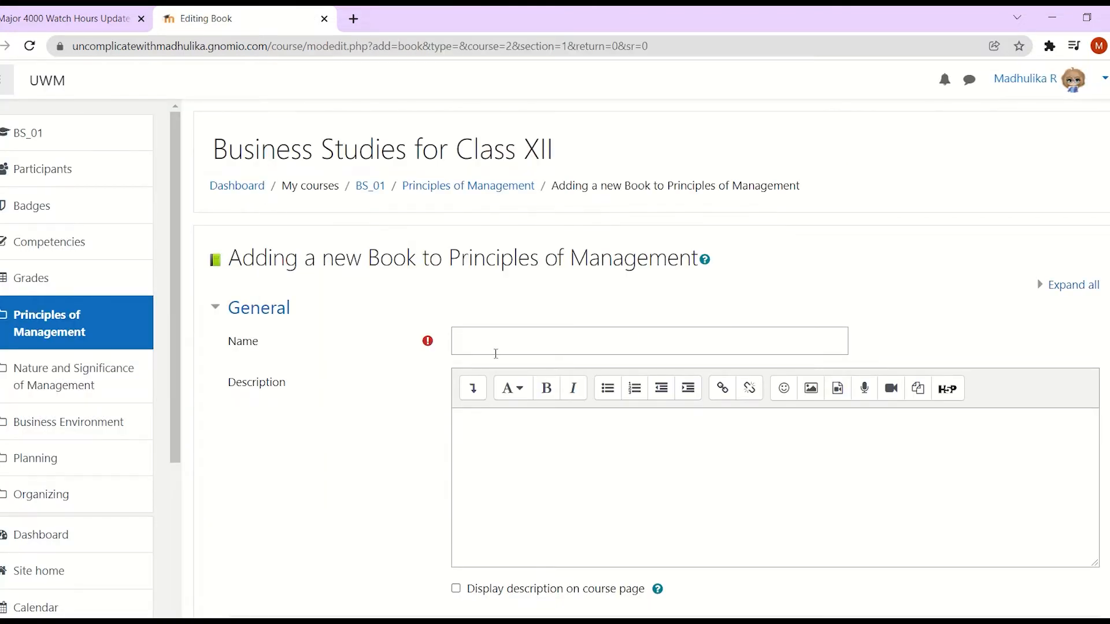
Step: Name the book 'Henri Fayol- Principles of Management' with description 'Please read these 14 Principles of Management' shown on course page
{"action": "left_click", "coordinate": [648, 341]}
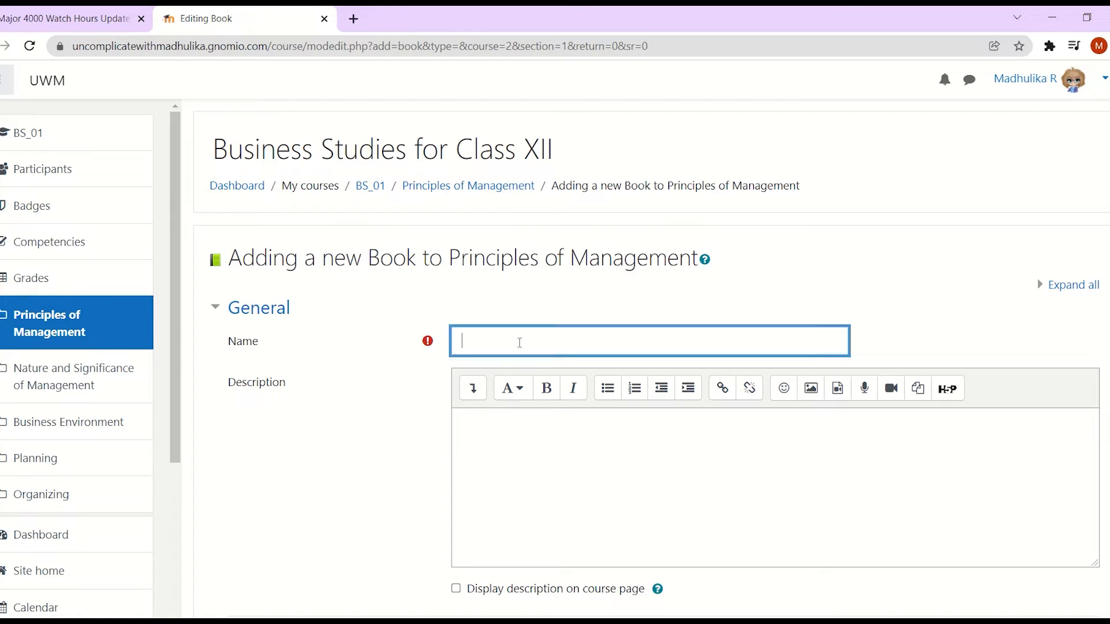
{"action": "type", "text": "Henri Fayol- Principles of Management"}
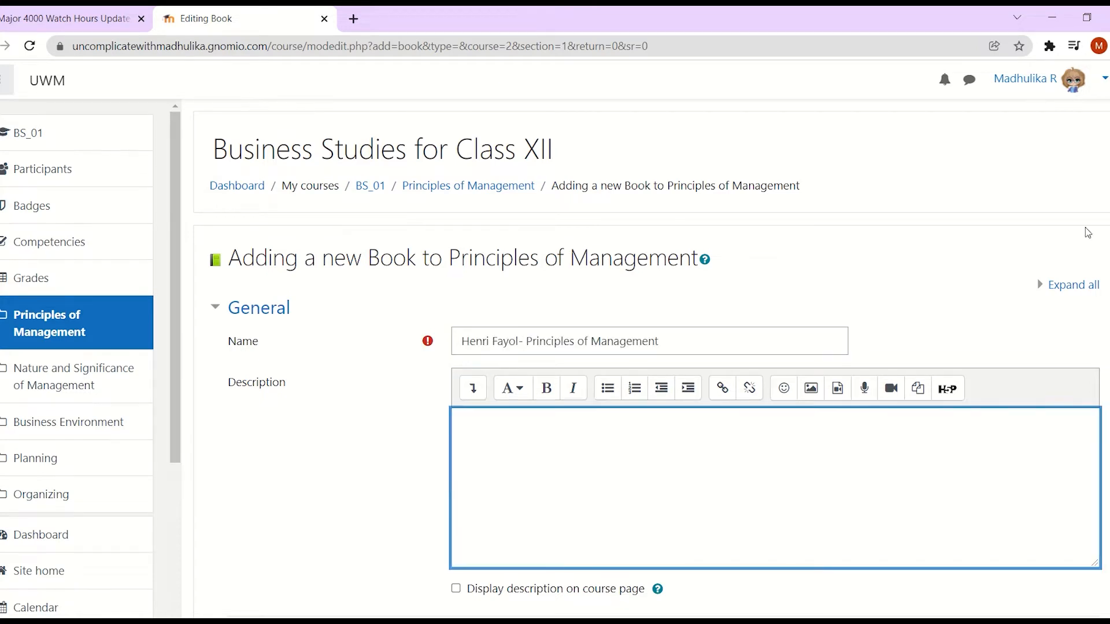
{"action": "scroll", "scroll_direction": "down", "scroll_amount": 3}
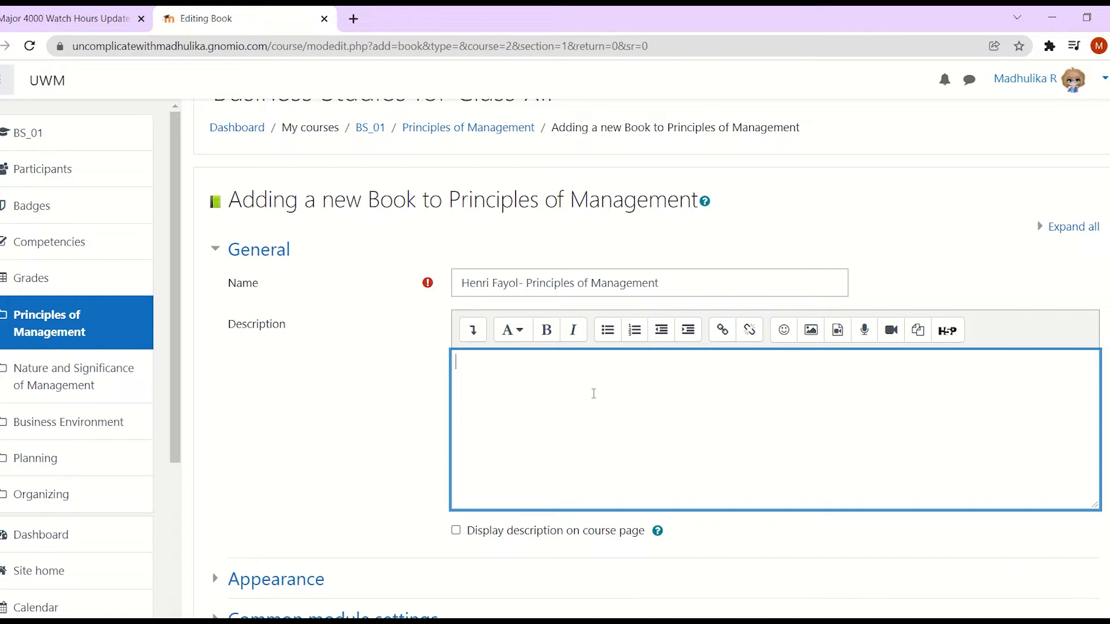
{"action": "type", "text": "Please rea"}
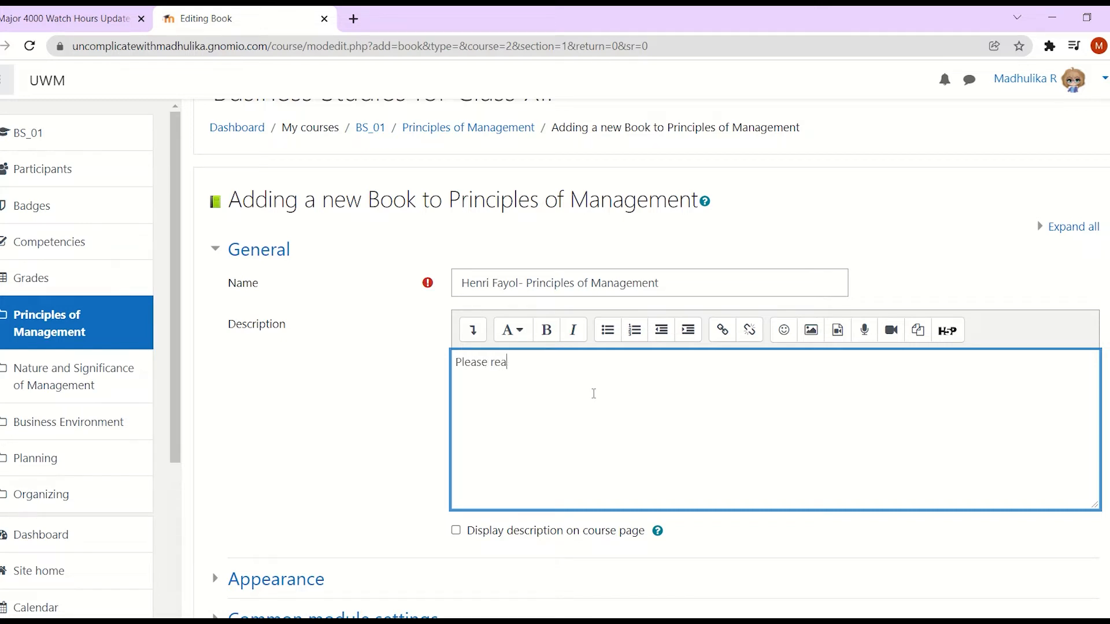
{"action": "type", "text": "d these 14 Principles of Management"}
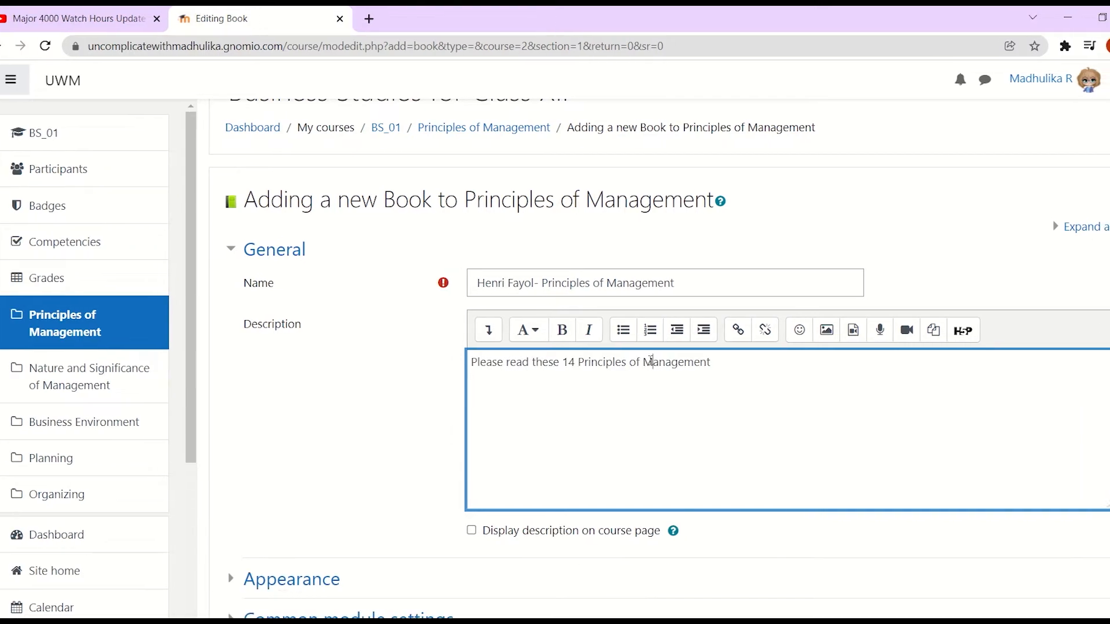
{"action": "left_click", "coordinate": [471, 530]}
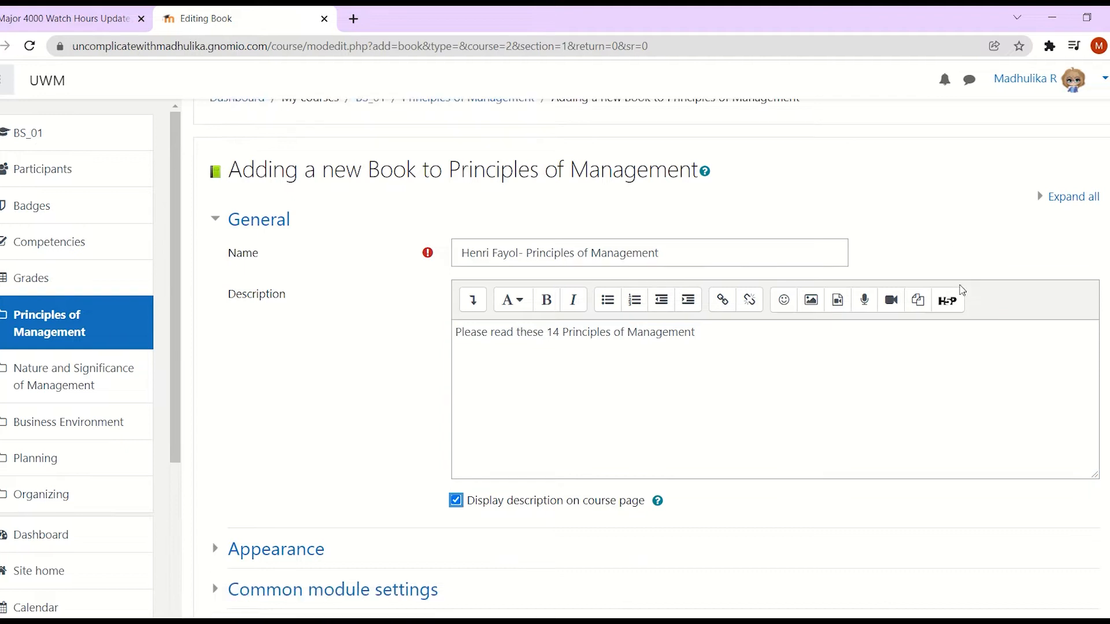
{"action": "scroll", "scroll_direction": "down", "scroll_amount": 3}
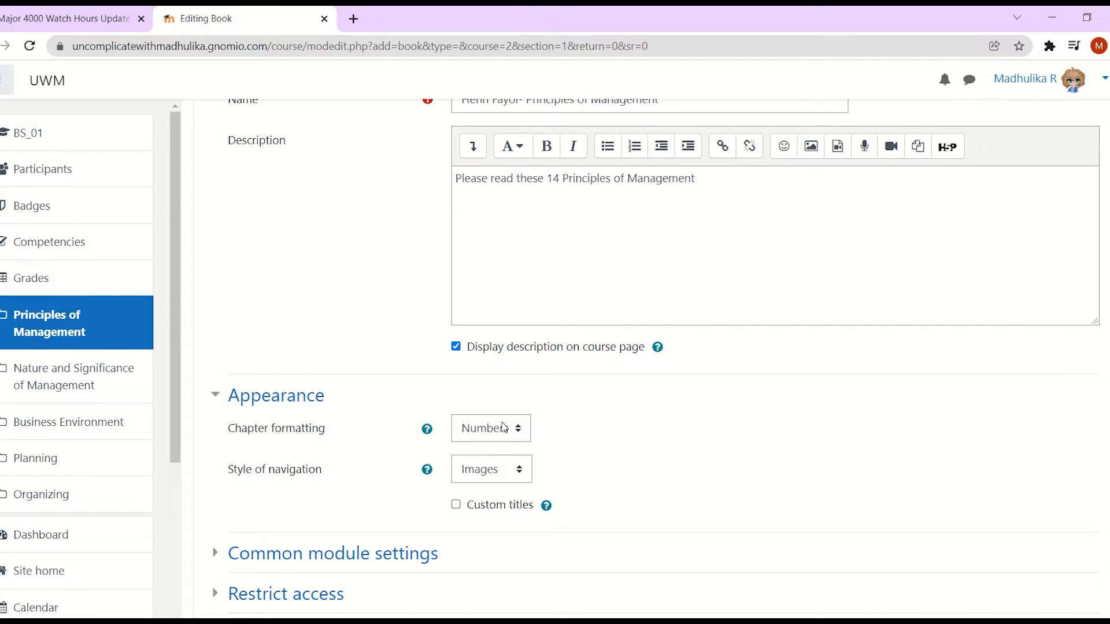
Step: Set Chapter formatting to Numbers and Style of navigation to TOC Only
{"action": "left_click", "coordinate": [490, 428]}
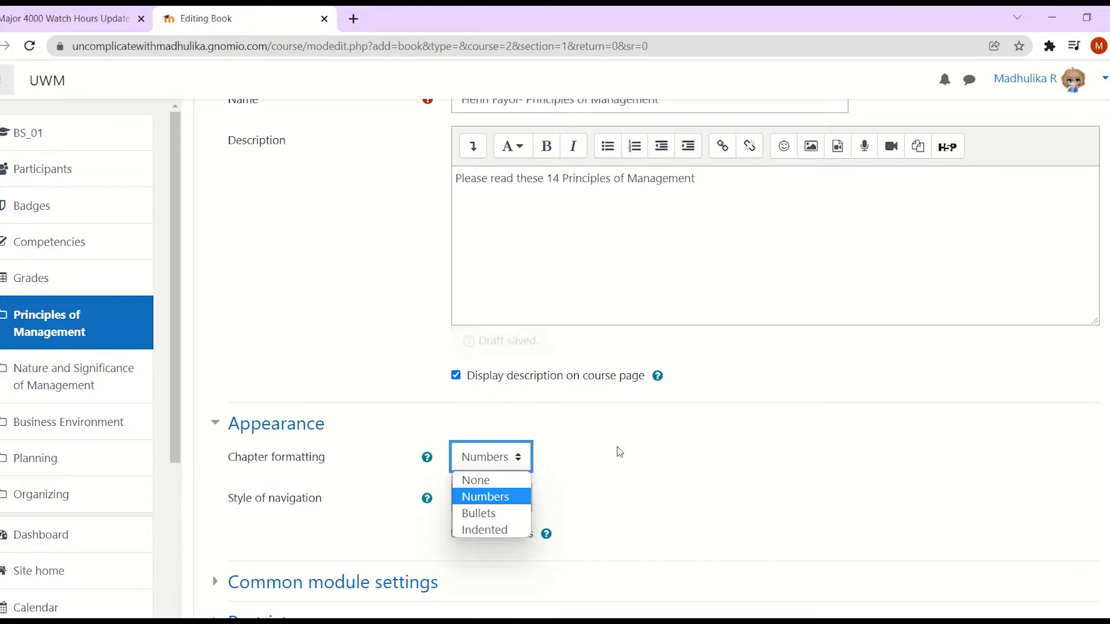
{"action": "left_click", "coordinate": [490, 469]}
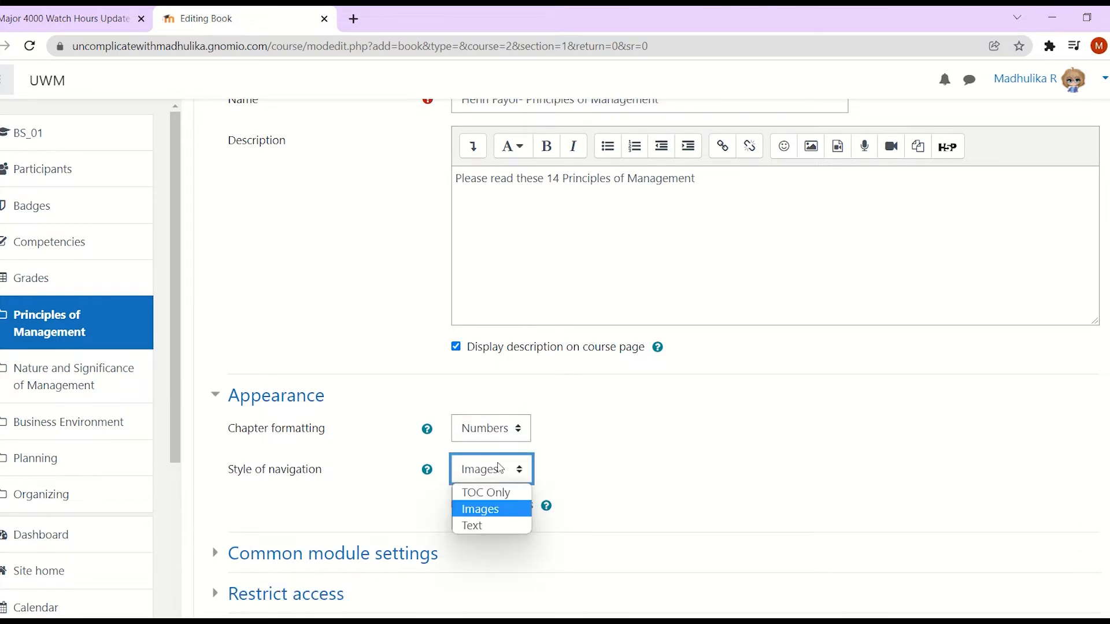
{"action": "left_click", "coordinate": [480, 508]}
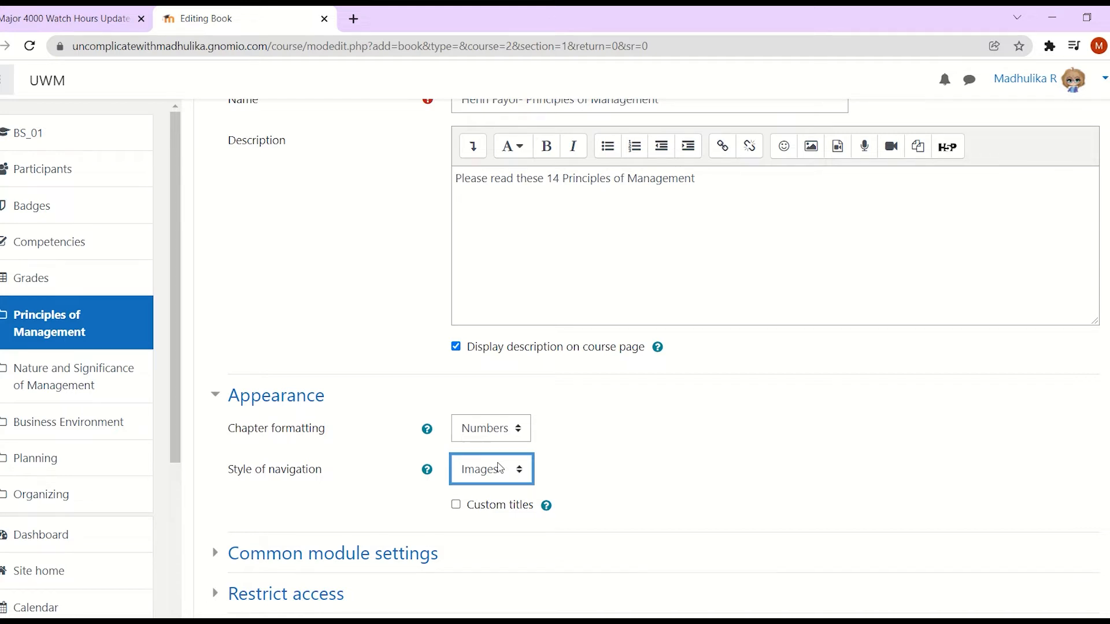
{"action": "left_click", "coordinate": [489, 428]}
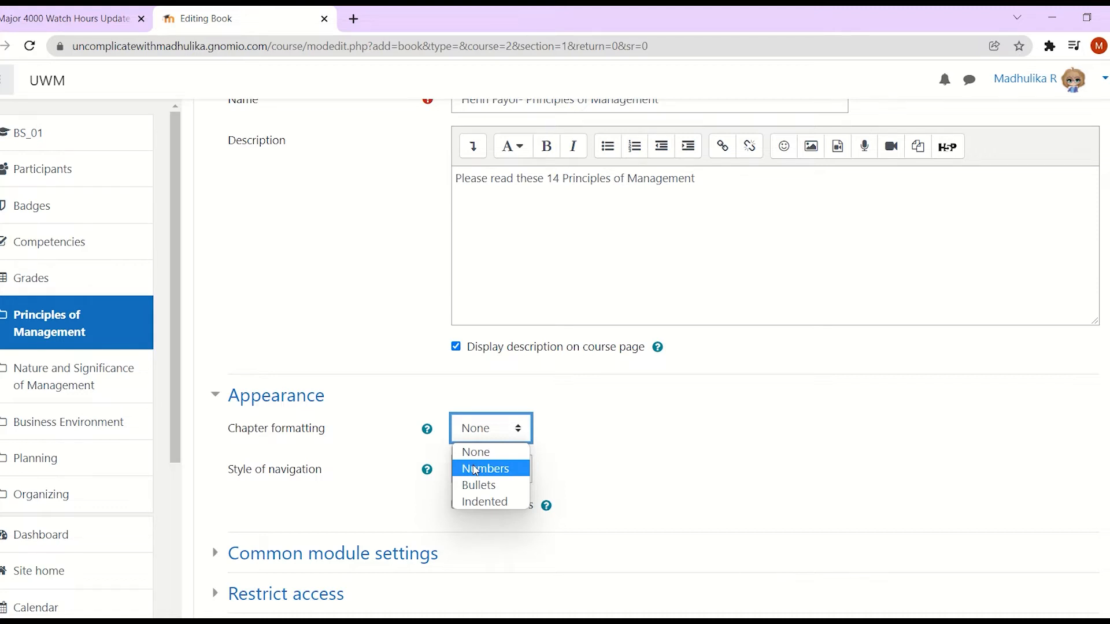
{"action": "left_click", "coordinate": [486, 468]}
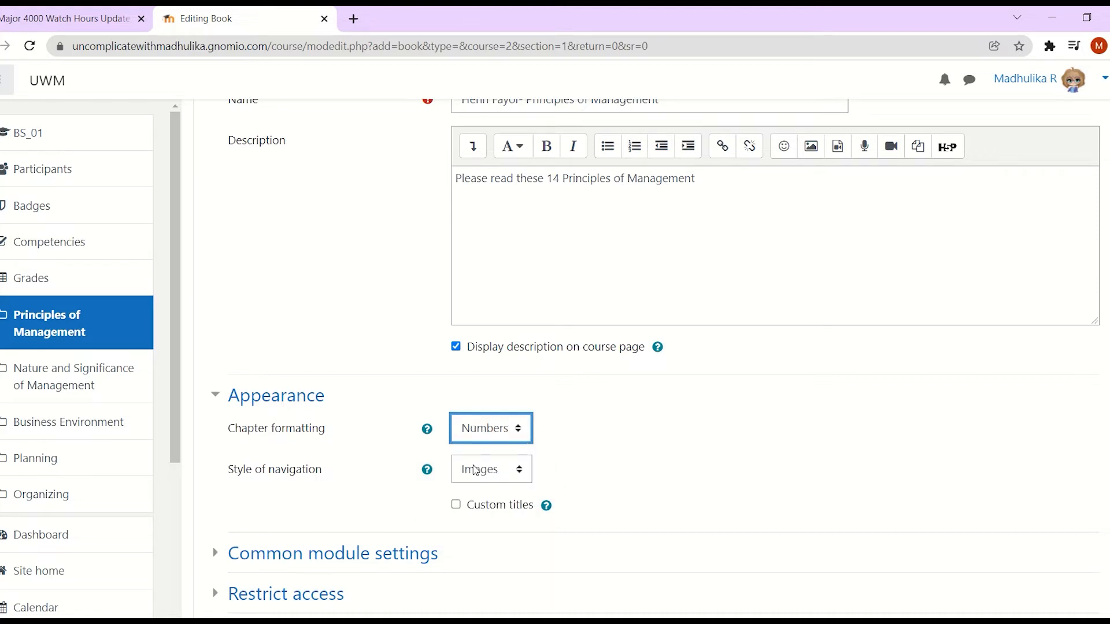
{"action": "left_click", "coordinate": [489, 469]}
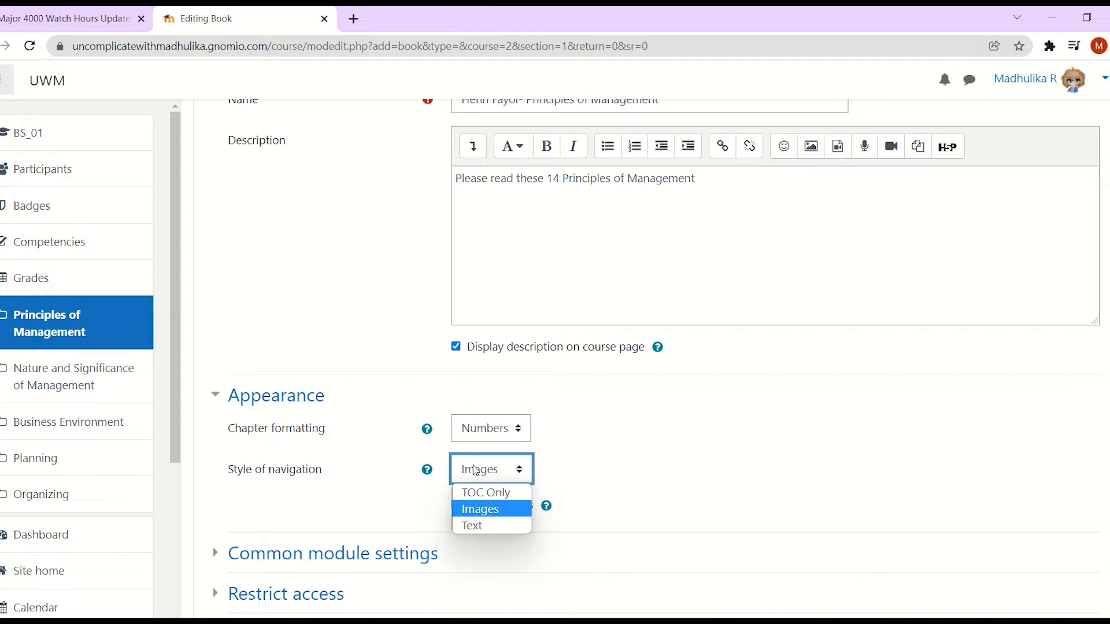
{"action": "left_click", "coordinate": [485, 492]}
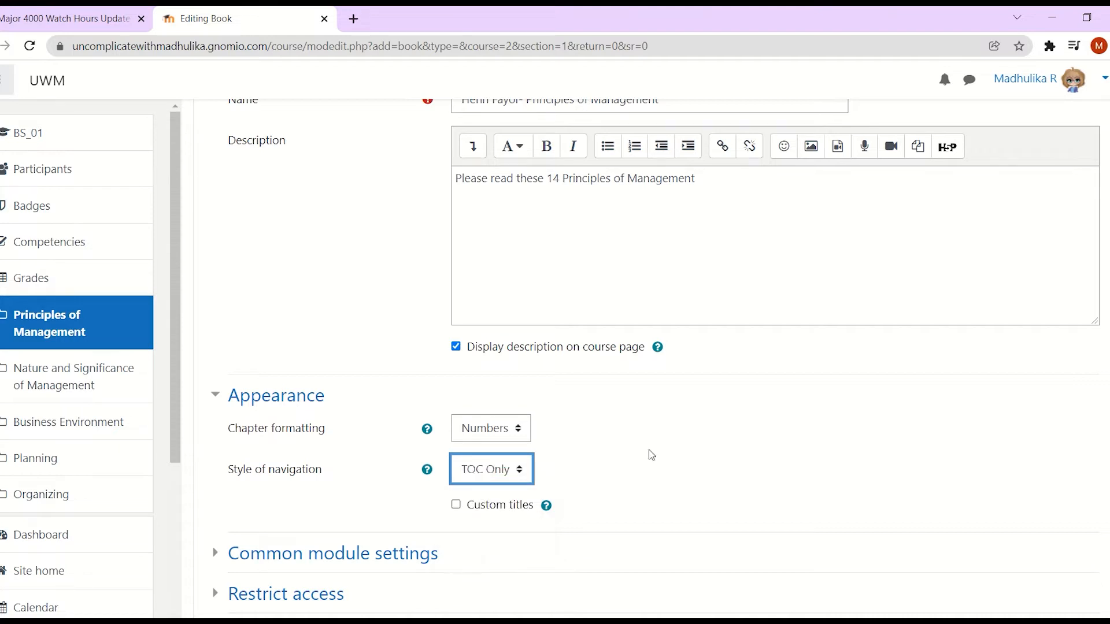
Step: Set completion tracking to 'Do not indicate activity completion' and save and display
{"action": "scroll", "scroll_direction": "down", "scroll_amount": 3}
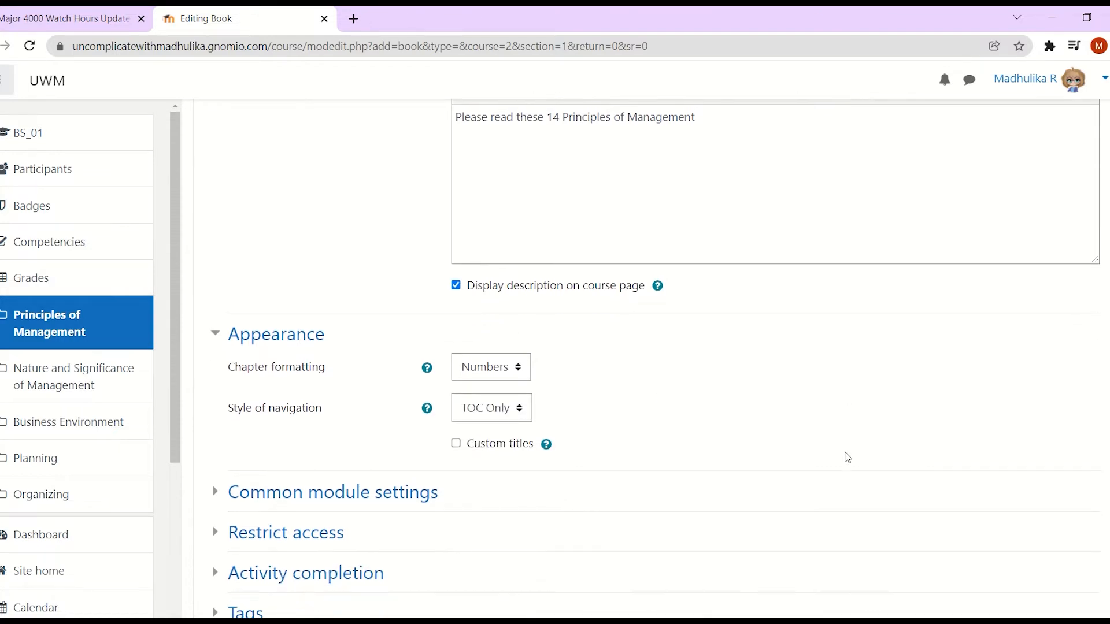
{"action": "left_click", "coordinate": [306, 573]}
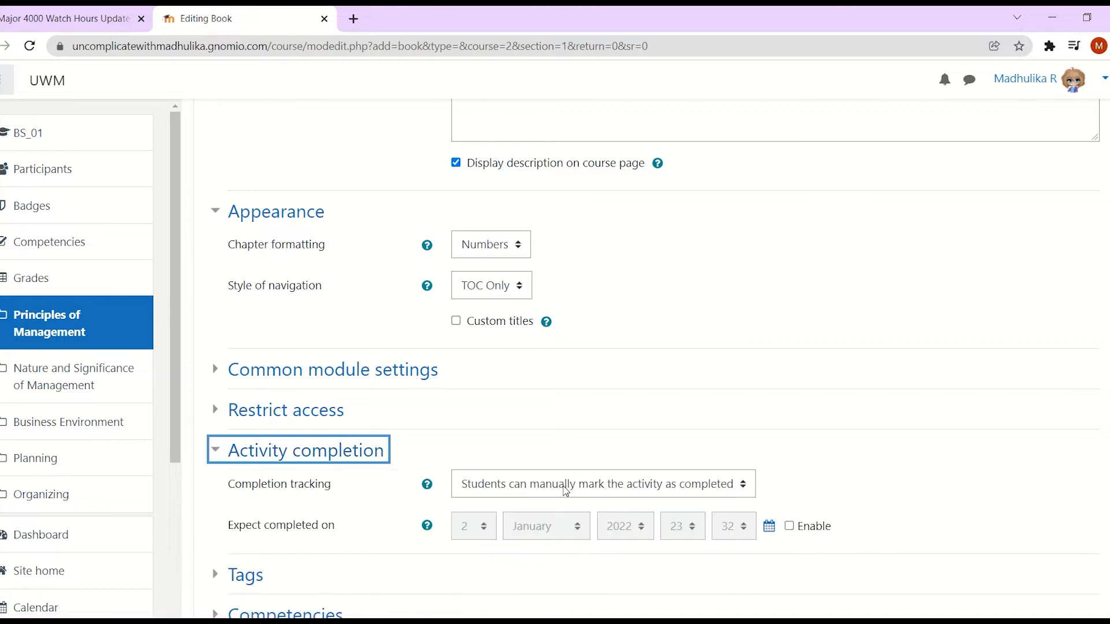
{"action": "left_click", "coordinate": [602, 483]}
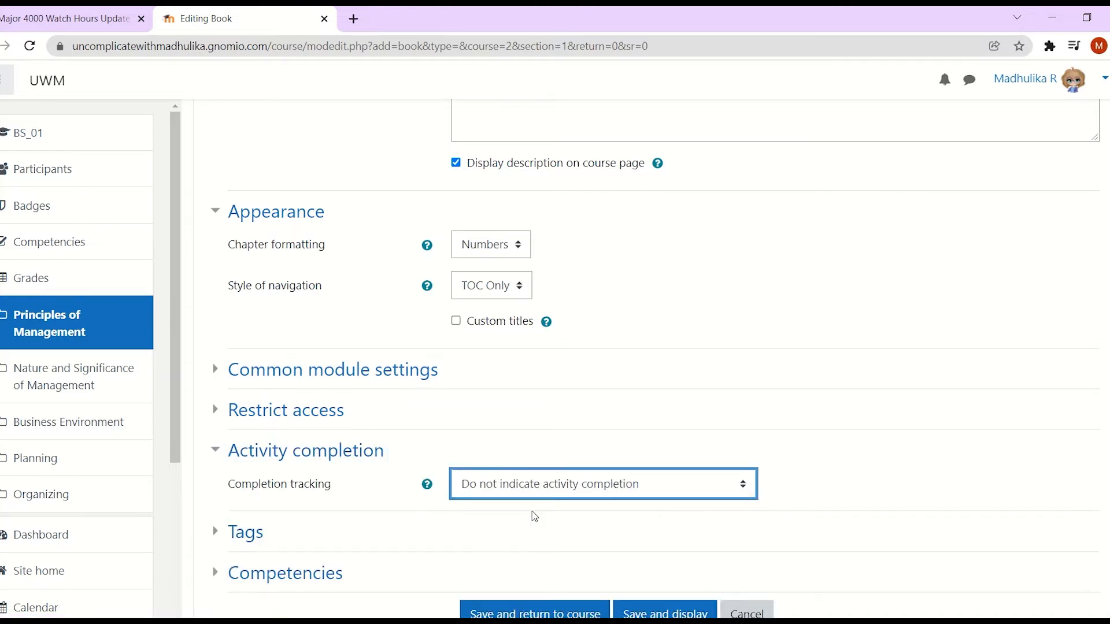
{"action": "left_click", "coordinate": [602, 484]}
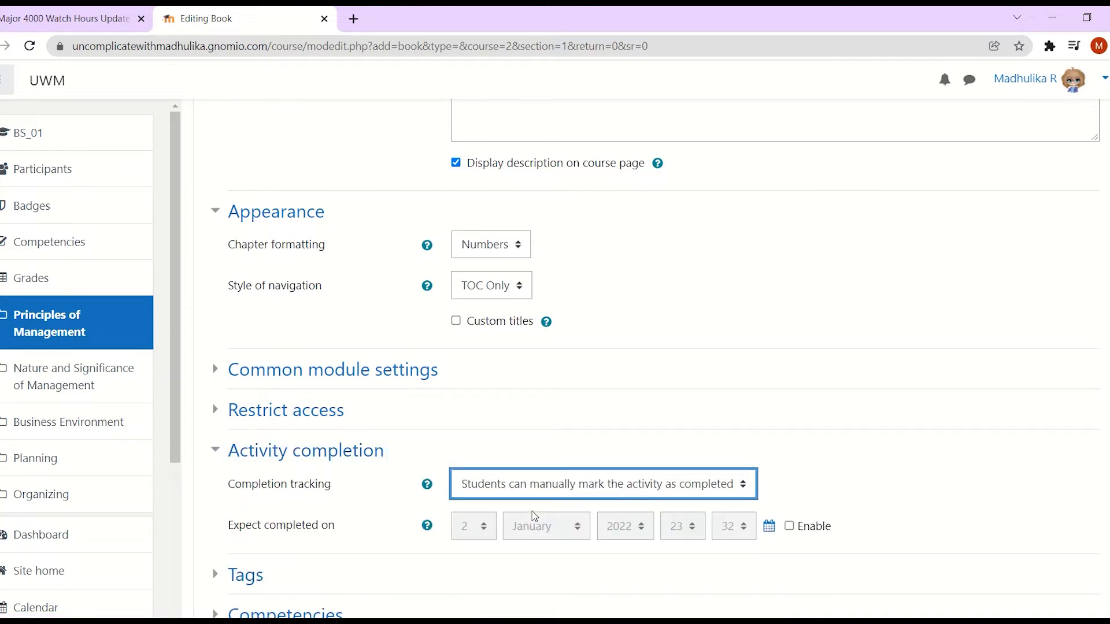
{"action": "left_click", "coordinate": [602, 483]}
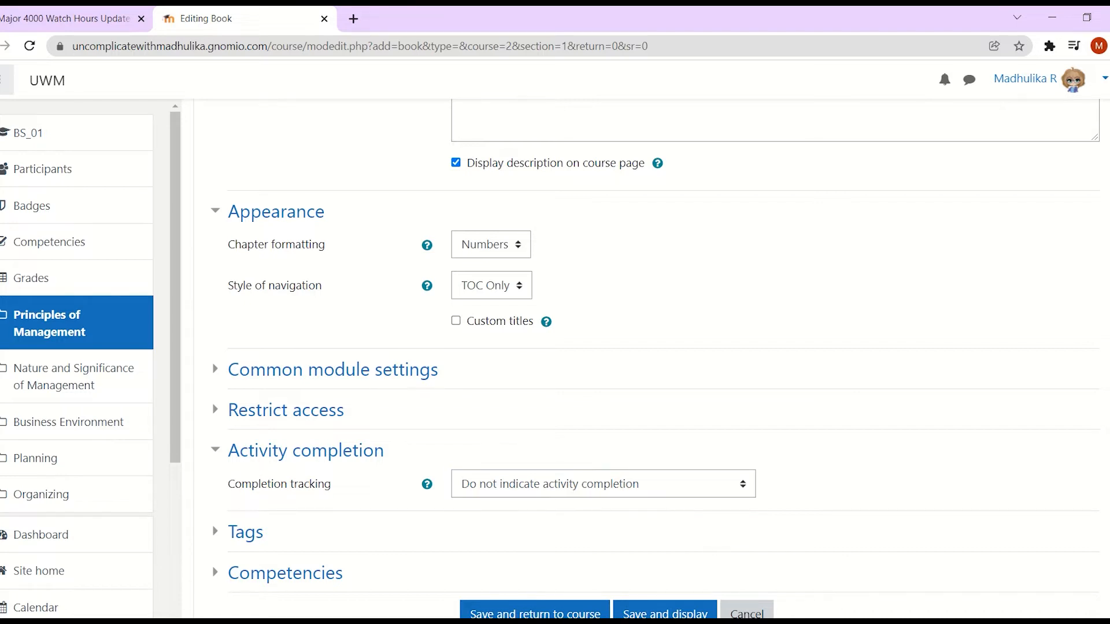
{"action": "scroll", "scroll_direction": "down", "scroll_amount": 3}
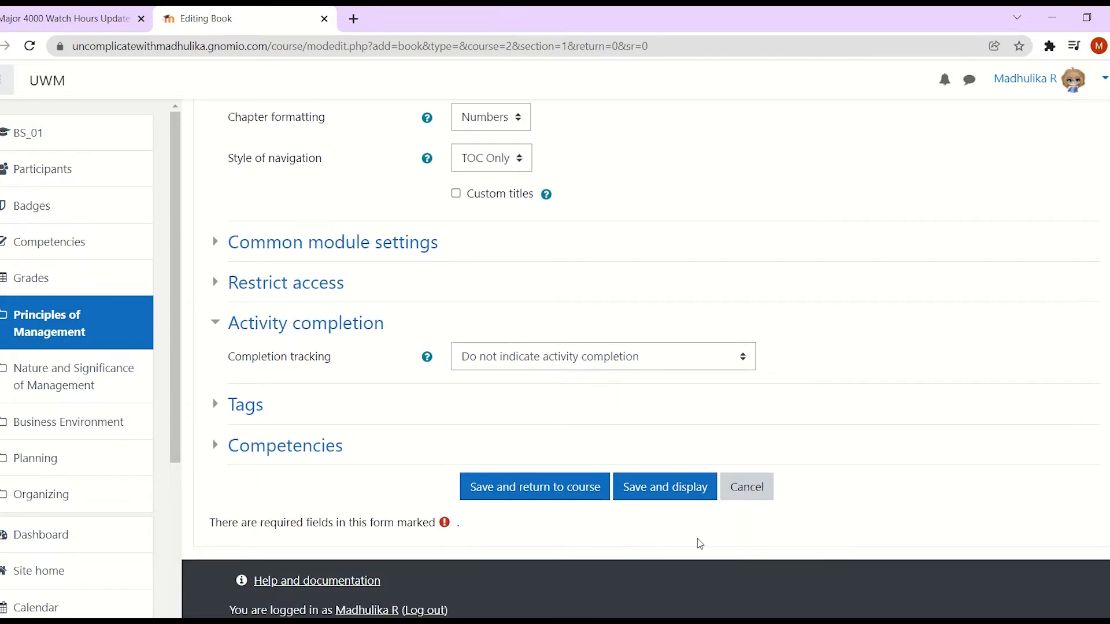
{"action": "left_click", "coordinate": [664, 487]}
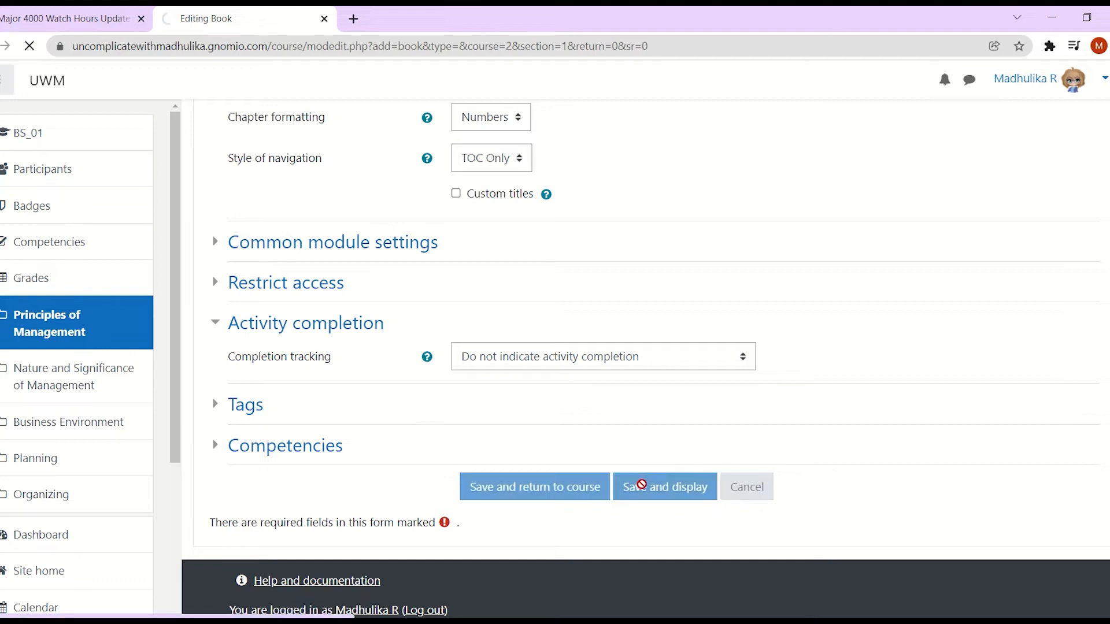
Step: Title the first chapter 'Principle of division of work' and enter its specialization-of-jobs content
{"action": "left_click", "coordinate": [663, 486]}
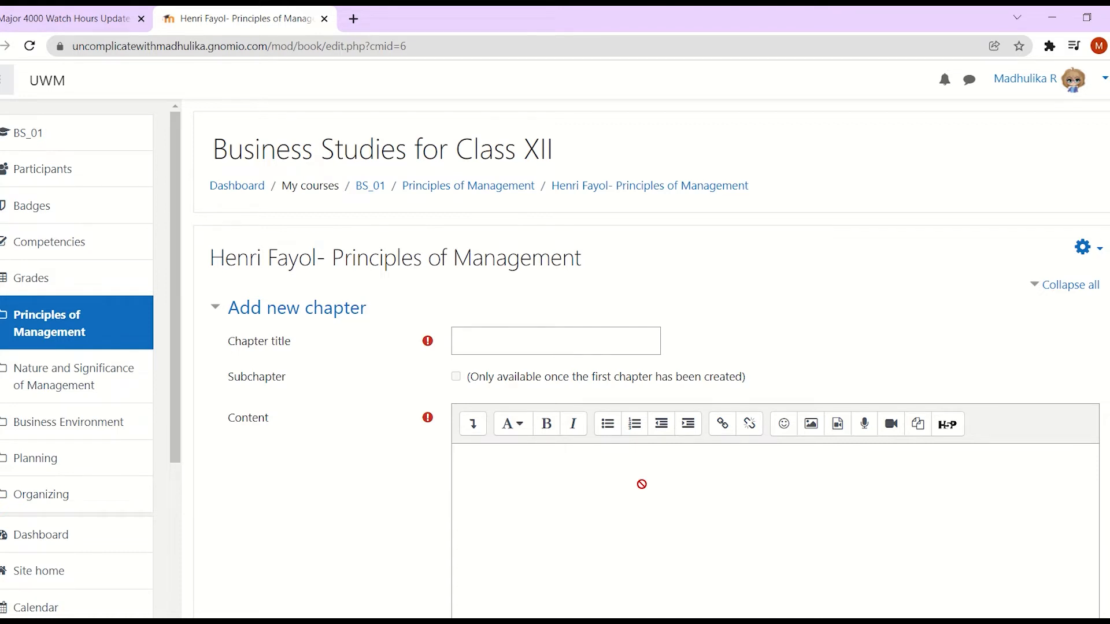
{"action": "type", "text": "Principle of division of work"}
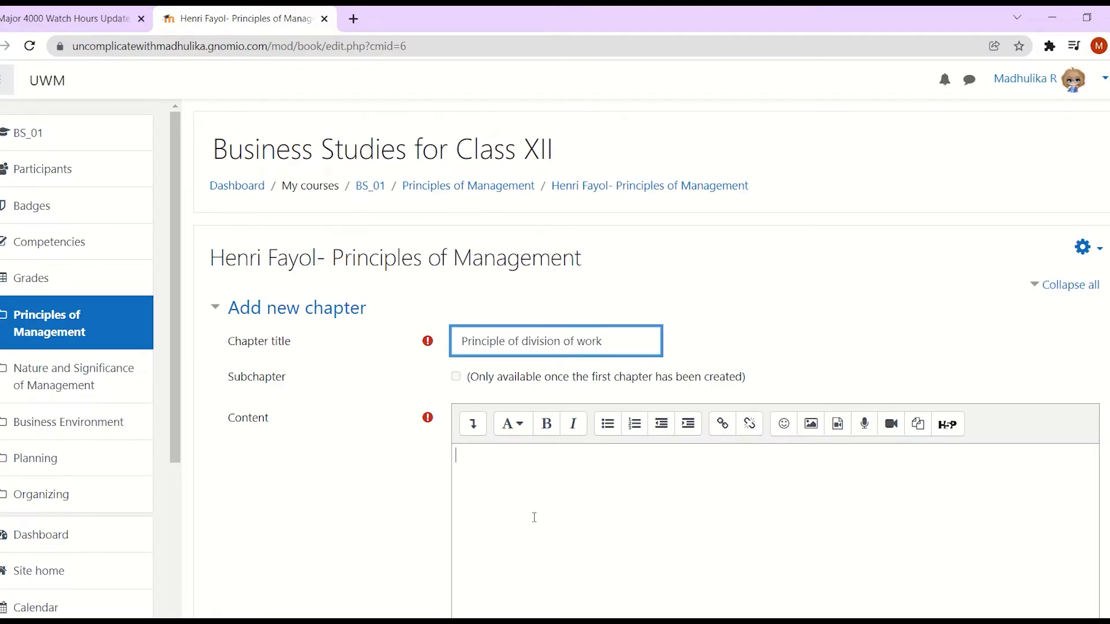
{"action": "scroll", "scroll_direction": "down", "scroll_amount": 3}
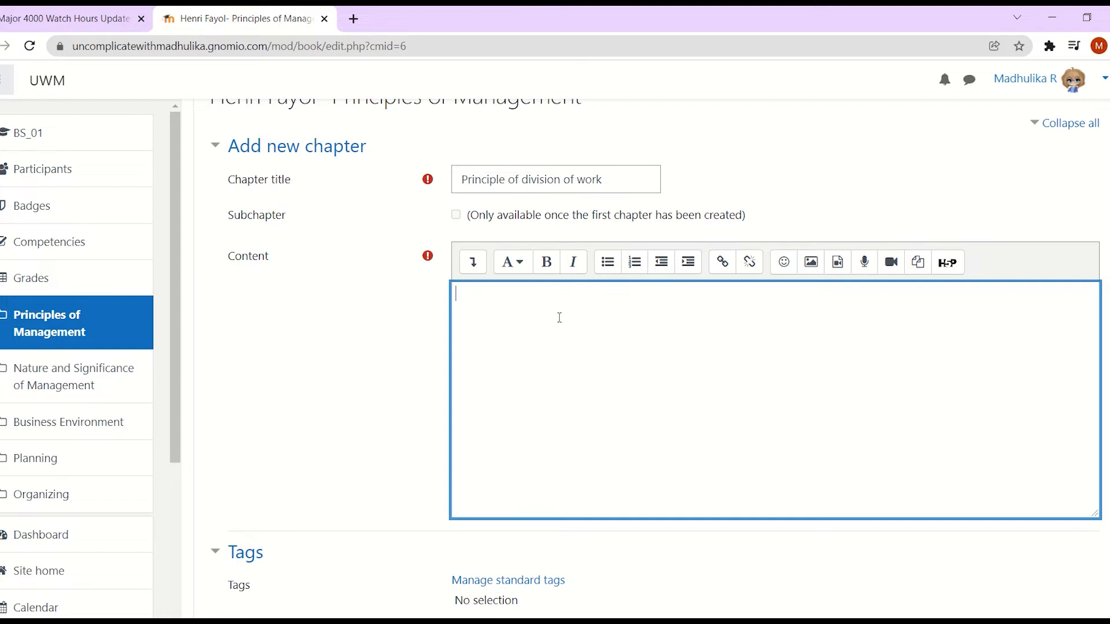
{"action": "type", "text": "Fayol has stressed on the specialization of jobs."}
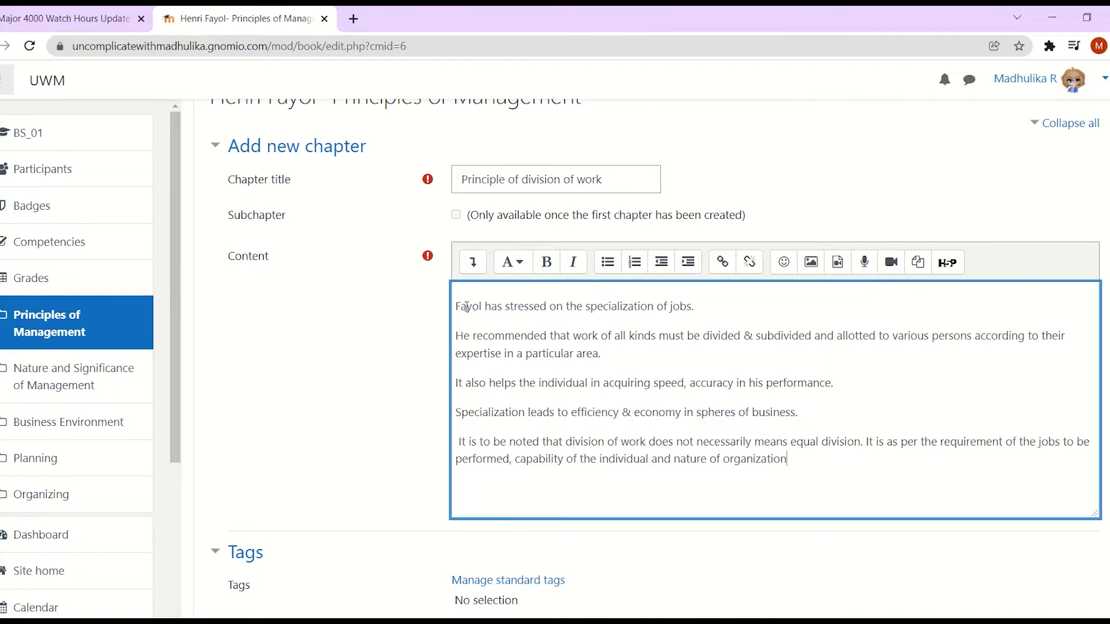
Step: Embed the pie-chart picture from the repositories with a division-of-work description
{"action": "left_click", "coordinate": [810, 262]}
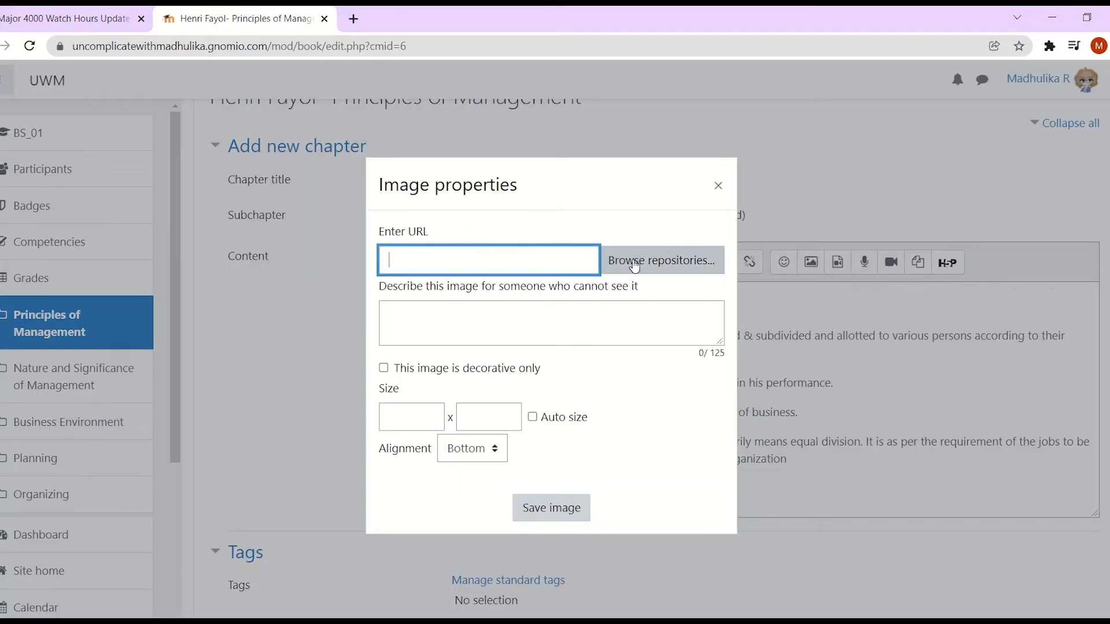
{"action": "left_click", "coordinate": [661, 260]}
{"action": "type", "text": "photo for division for wor"}
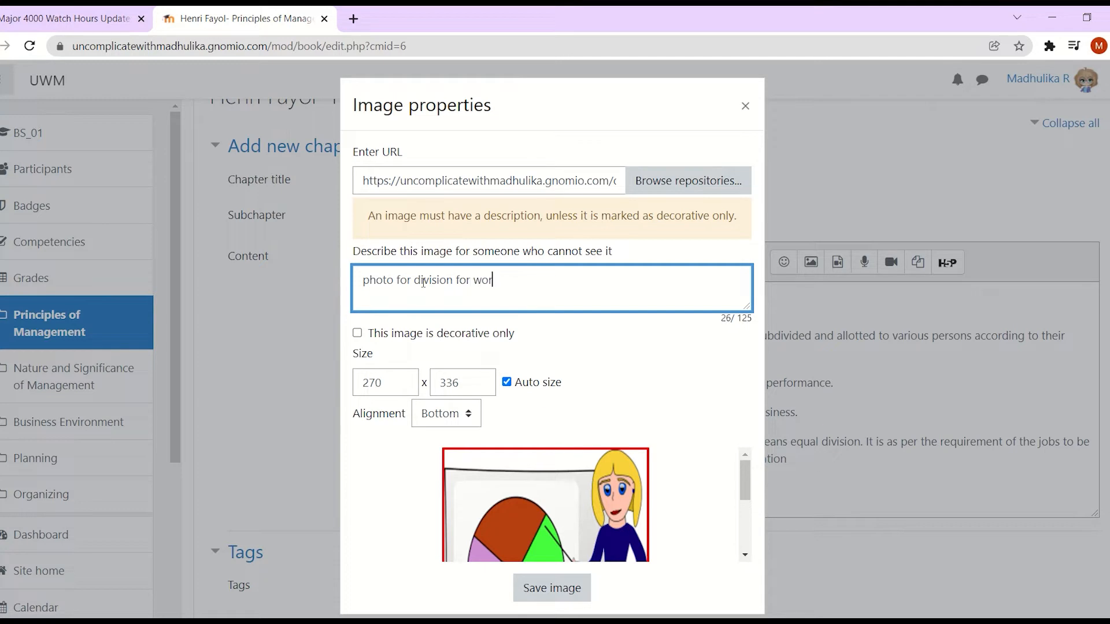
{"action": "type", "text": "k"}
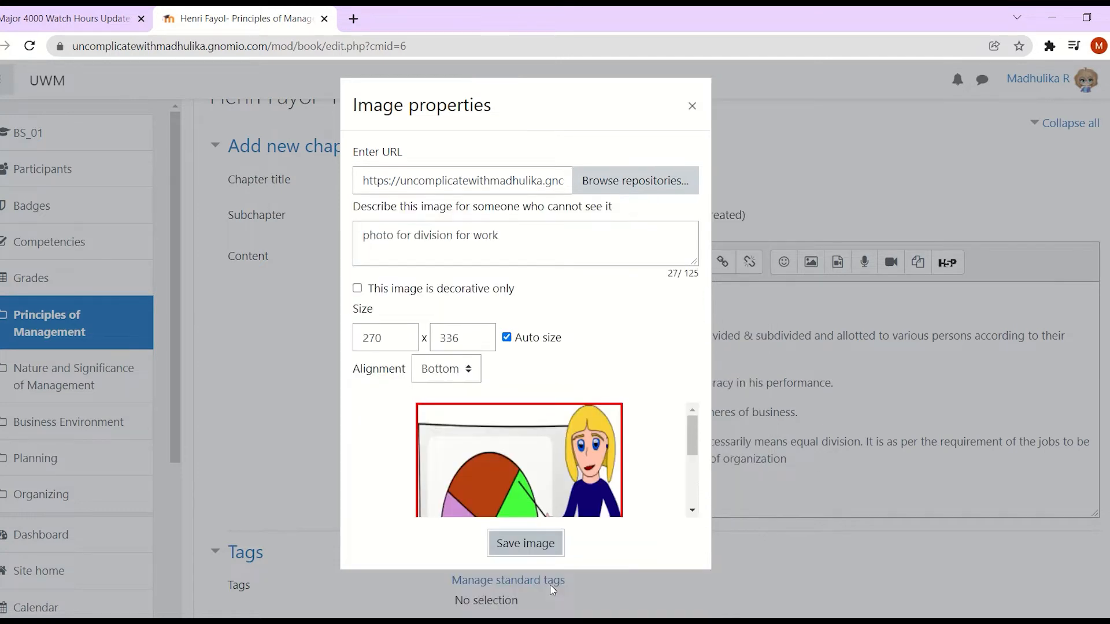
{"action": "mouse_move", "coordinate": [525, 542]}
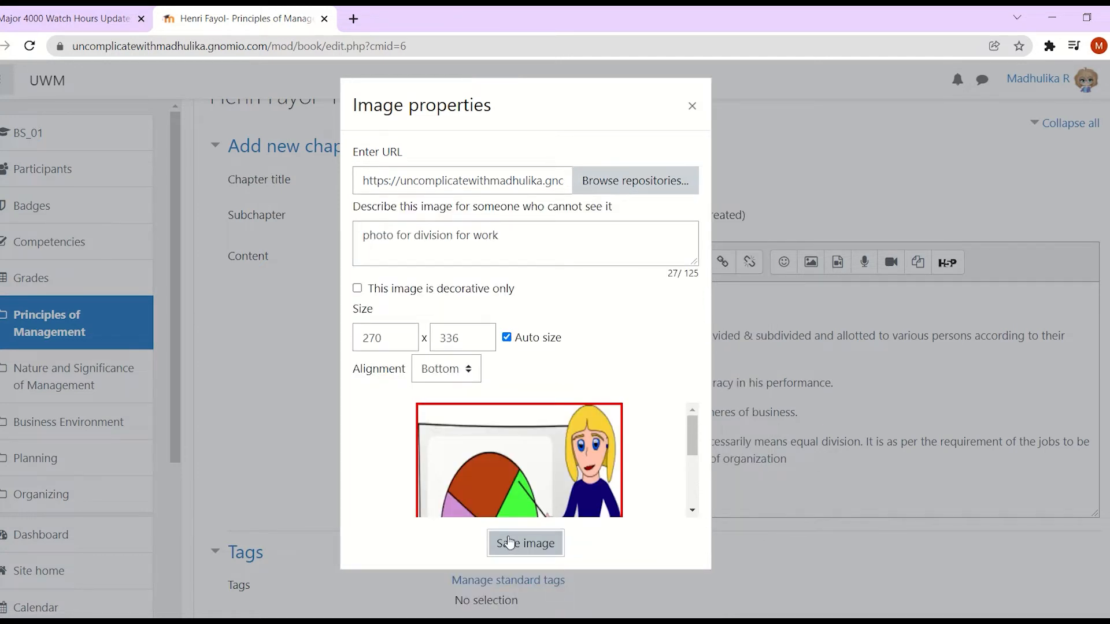
{"action": "left_click", "coordinate": [524, 543]}
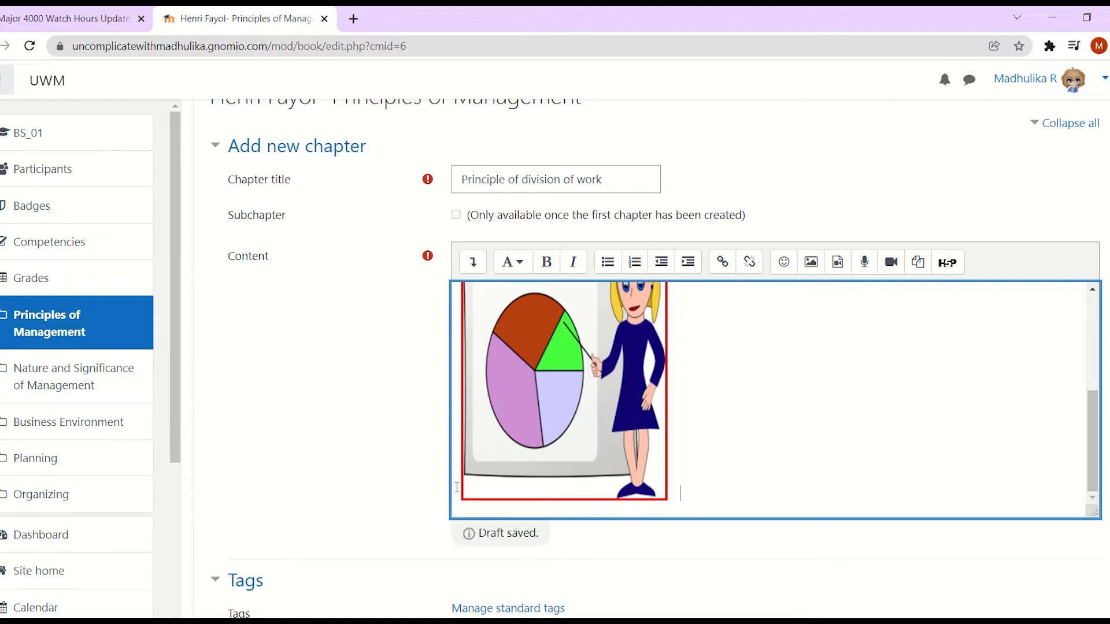
Step: End the last paragraph with a full stop and a blank line before the picture
{"action": "scroll", "scroll_direction": "up", "scroll_amount": 3}
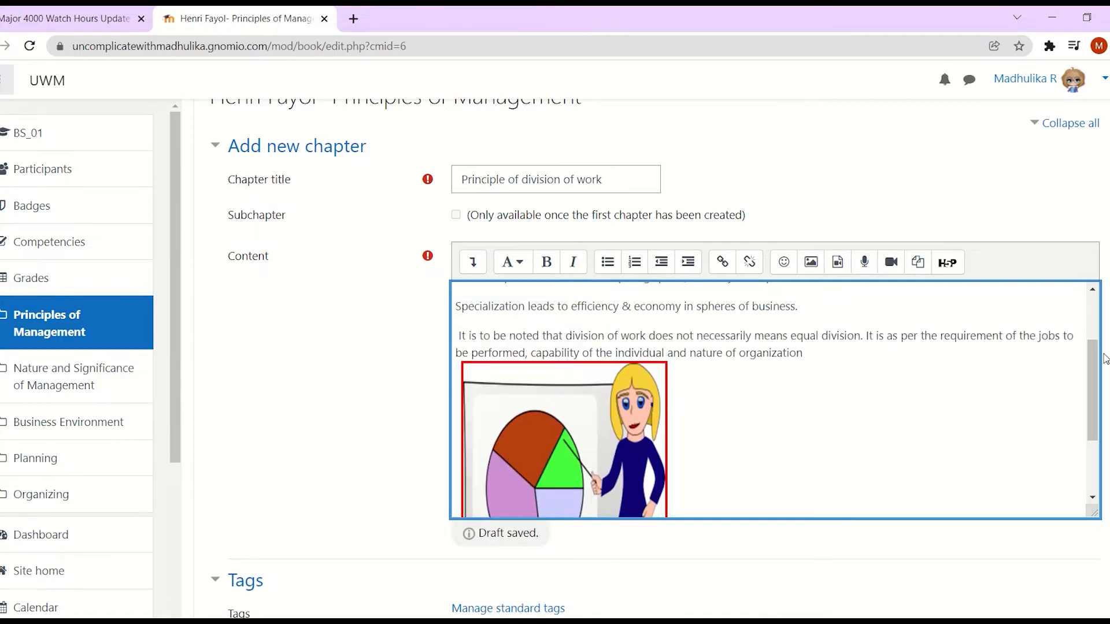
{"action": "left_click", "coordinate": [804, 353]}
{"action": "type", "text": "."}
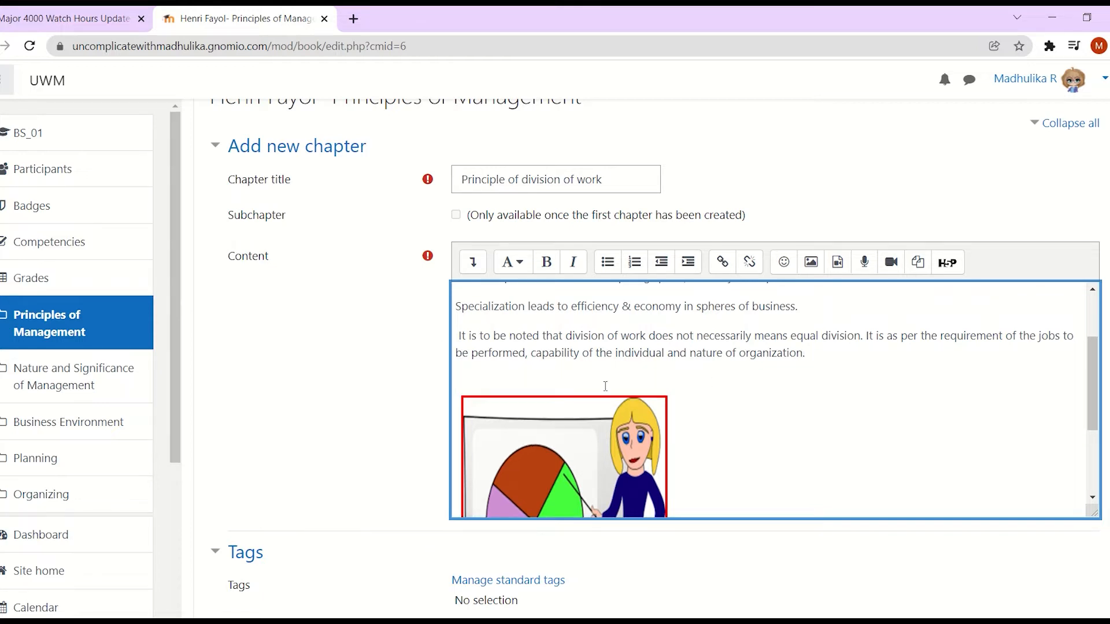
{"action": "left_click", "coordinate": [524, 387]}
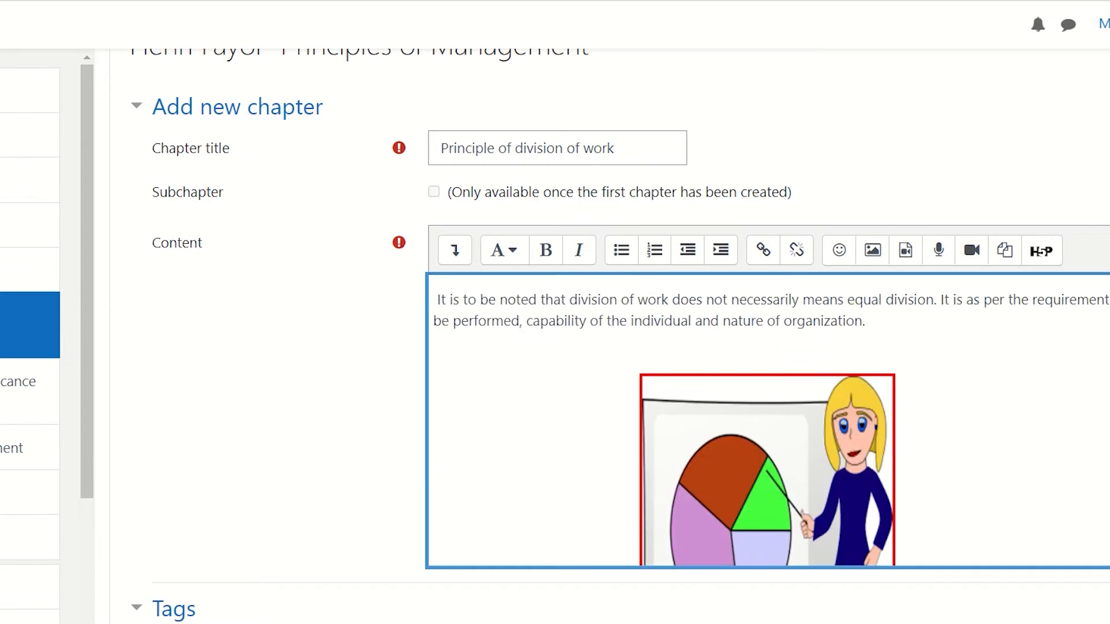
{"action": "scroll", "scroll_direction": "down", "scroll_amount": 3}
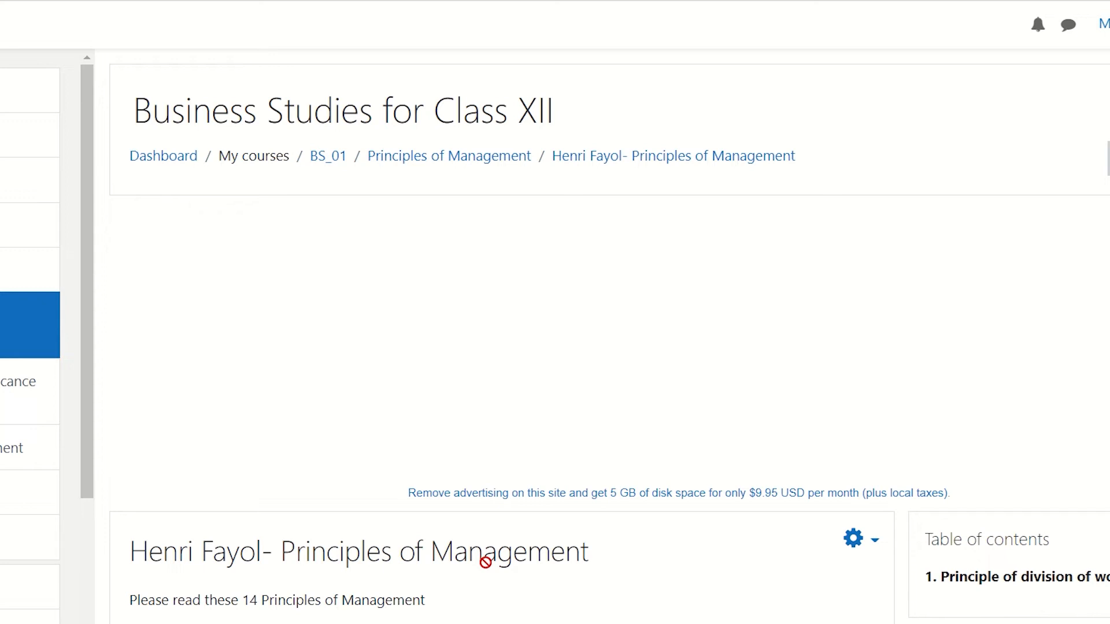
Step: Scroll the book view to check the saved chapter 1 content
{"action": "scroll", "scroll_direction": "down", "scroll_amount": 3}
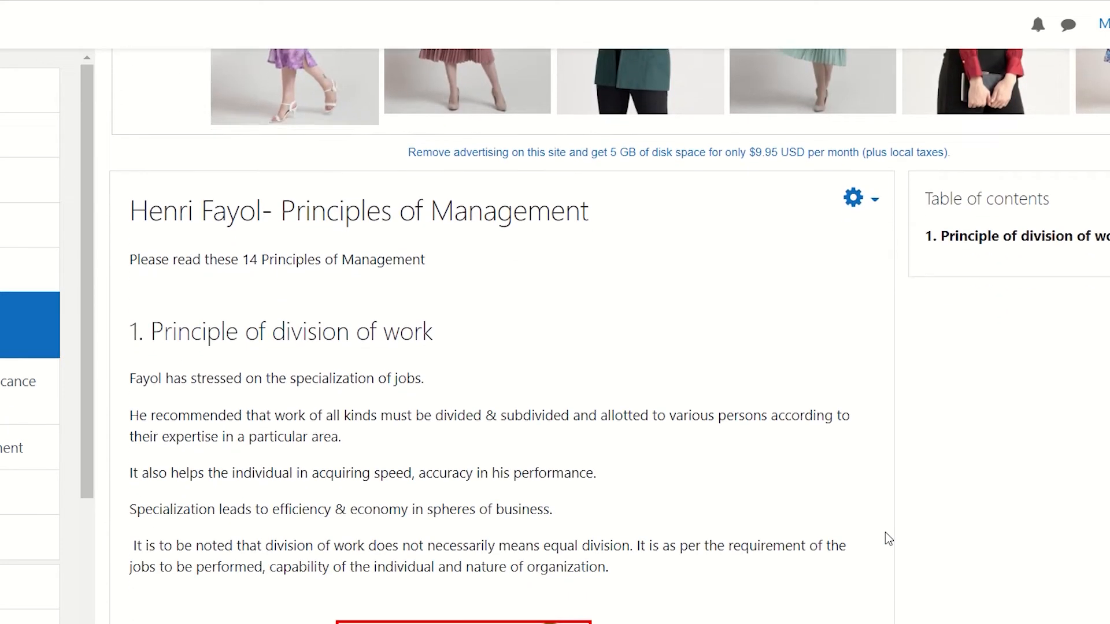
{"action": "scroll", "scroll_direction": "up", "scroll_amount": 3}
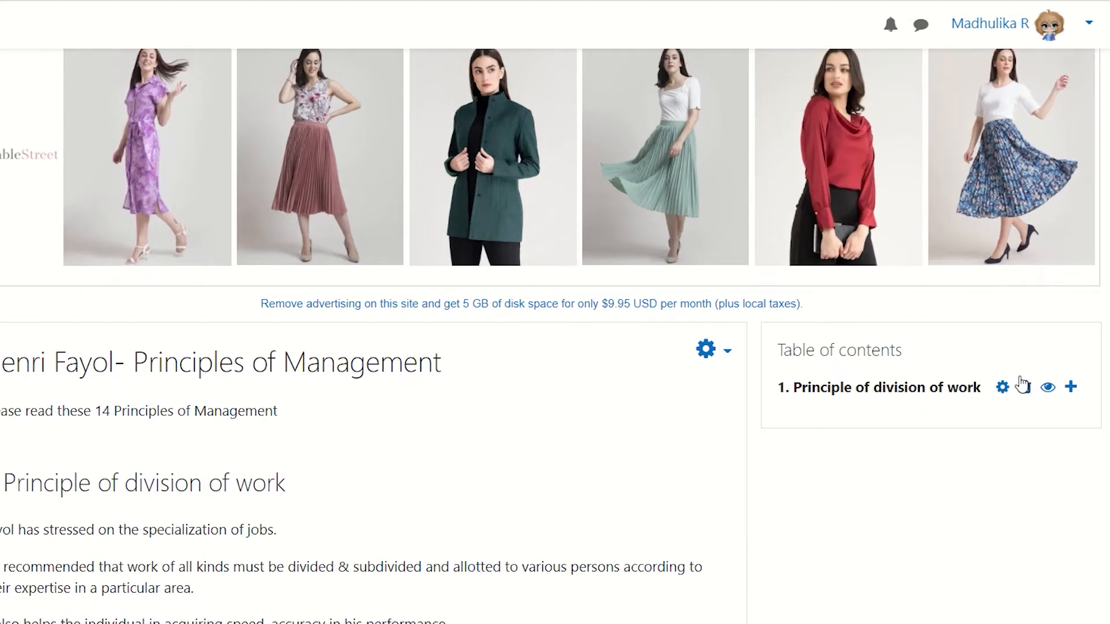
{"action": "mouse_move", "coordinate": [1002, 387]}
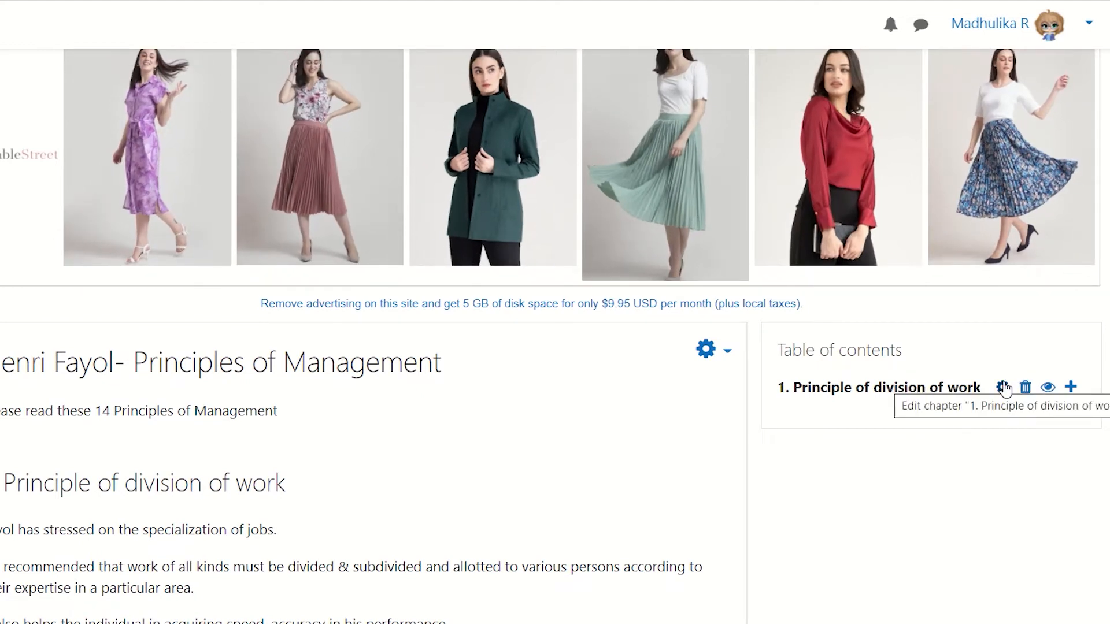
{"action": "mouse_move", "coordinate": [1049, 387]}
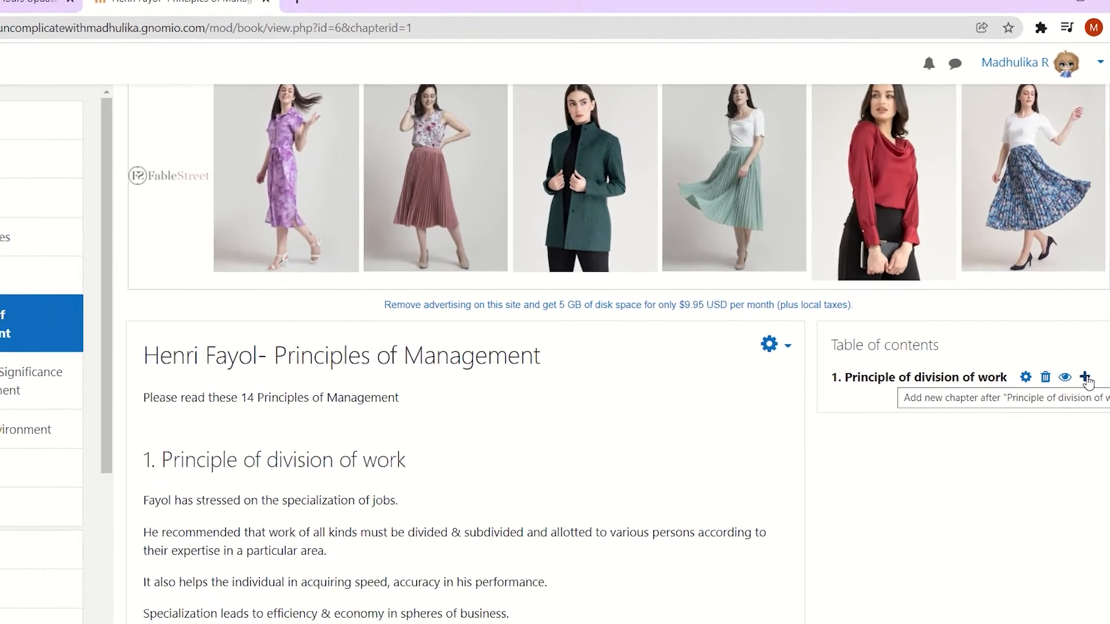
Step: Add a new chapter after 'Principle of division of work' and begin entering its title
{"action": "left_click", "coordinate": [1088, 377]}
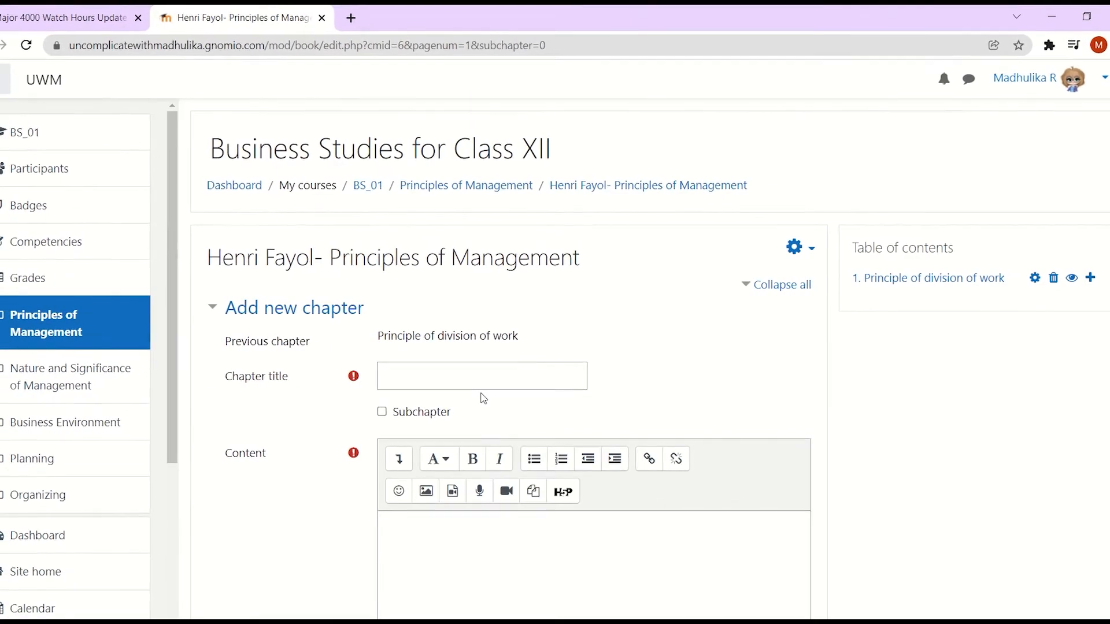
{"action": "left_click", "coordinate": [483, 375]}
{"action": "type", "text": "Principle of Authority and Responsibil"}
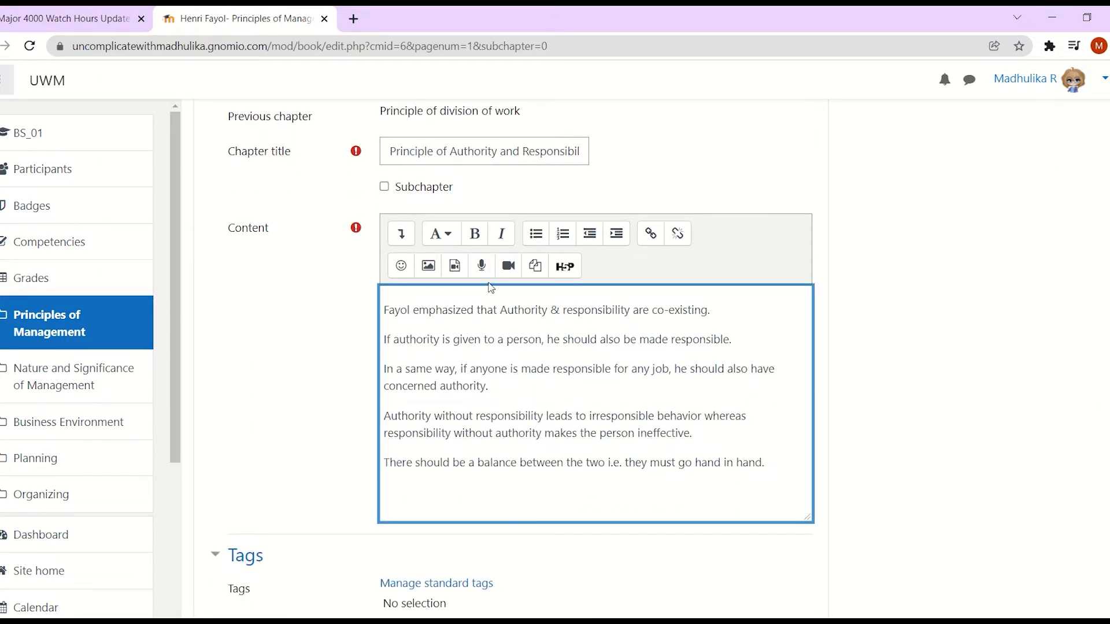
Step: Insert an image into chapter 2, searching stored files for 'authority & resp'
{"action": "left_click", "coordinate": [428, 265]}
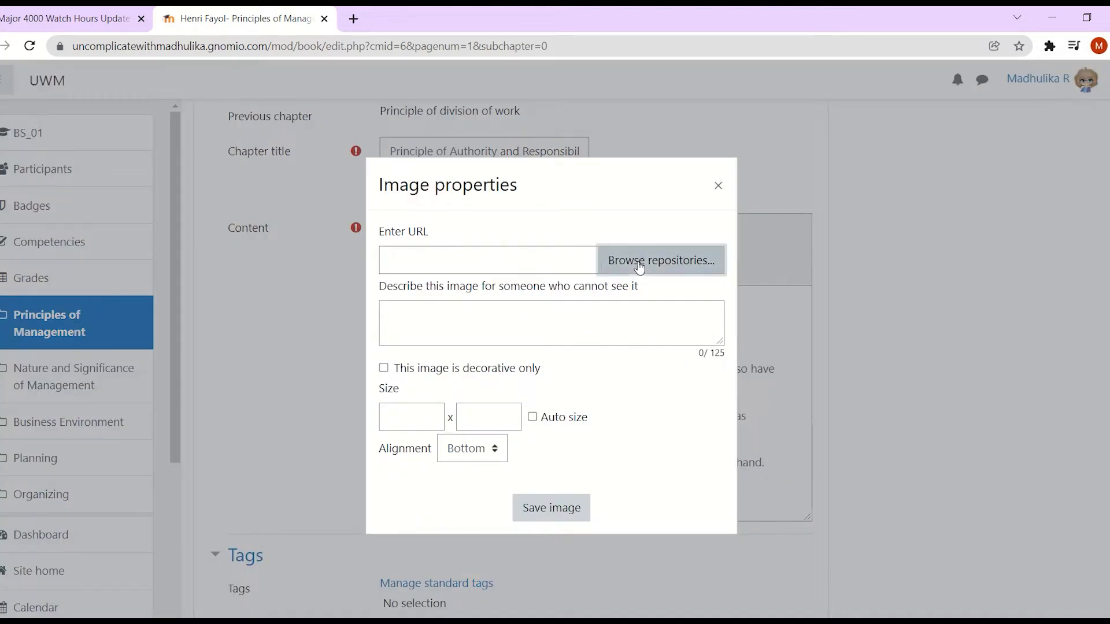
{"action": "left_click", "coordinate": [658, 260]}
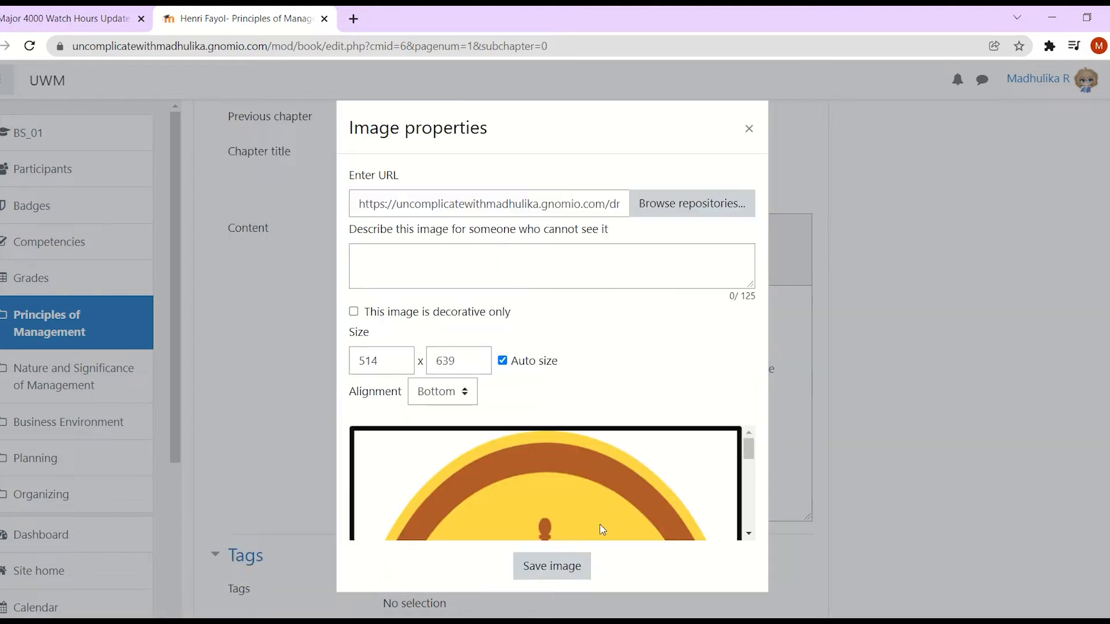
{"action": "type", "text": "a"}
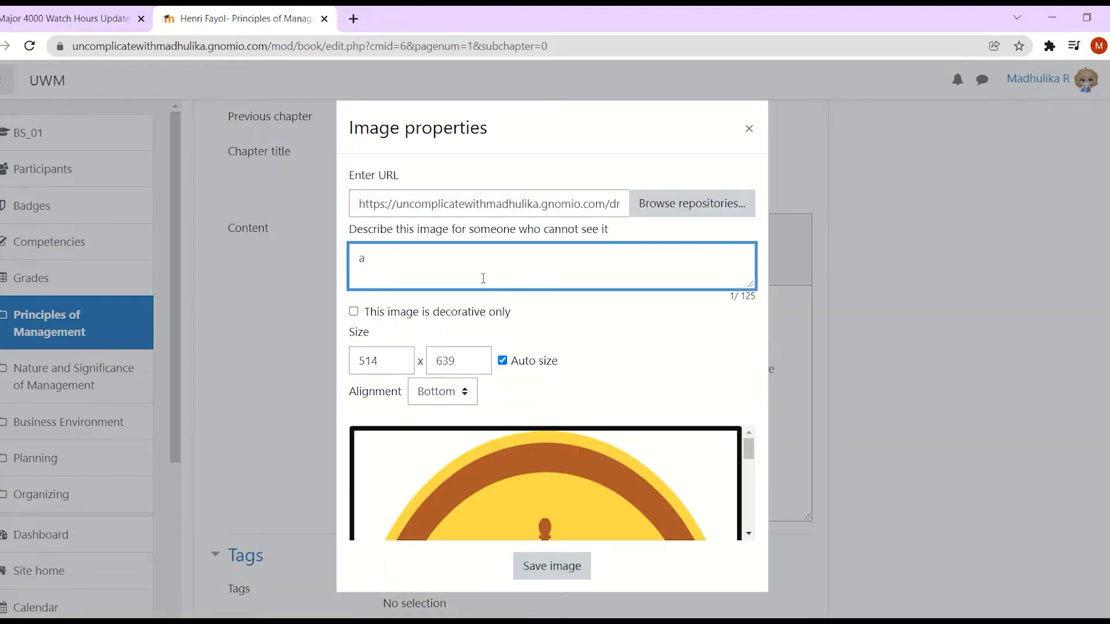
{"action": "type", "text": "authority & resp"}
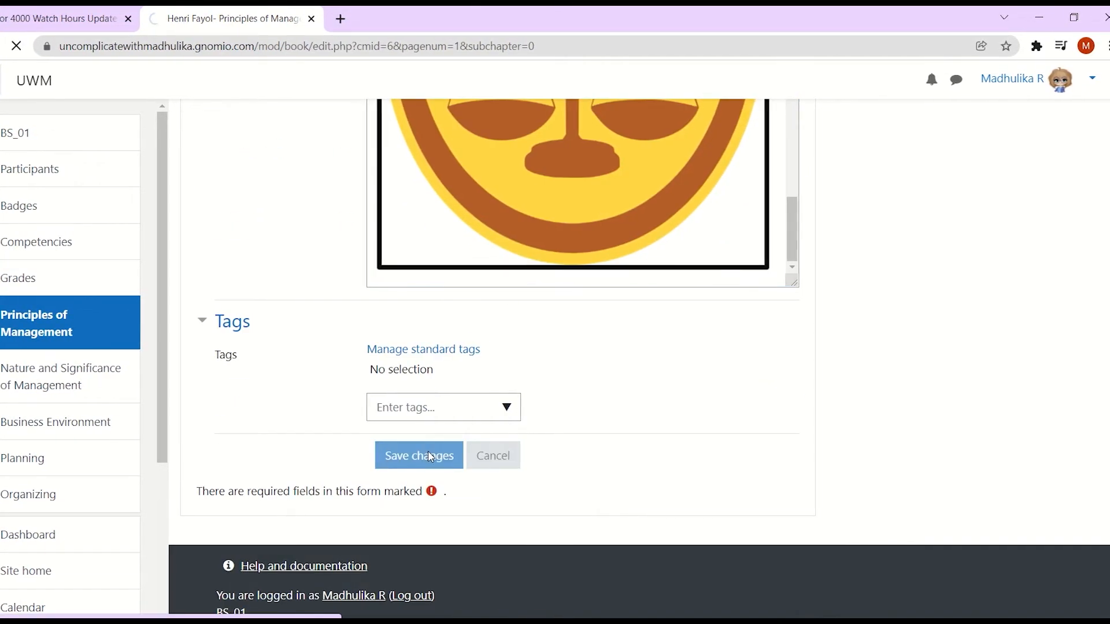
Step: Save chapter 2 and scroll through its text and balance-scales image
{"action": "left_click", "coordinate": [418, 455]}
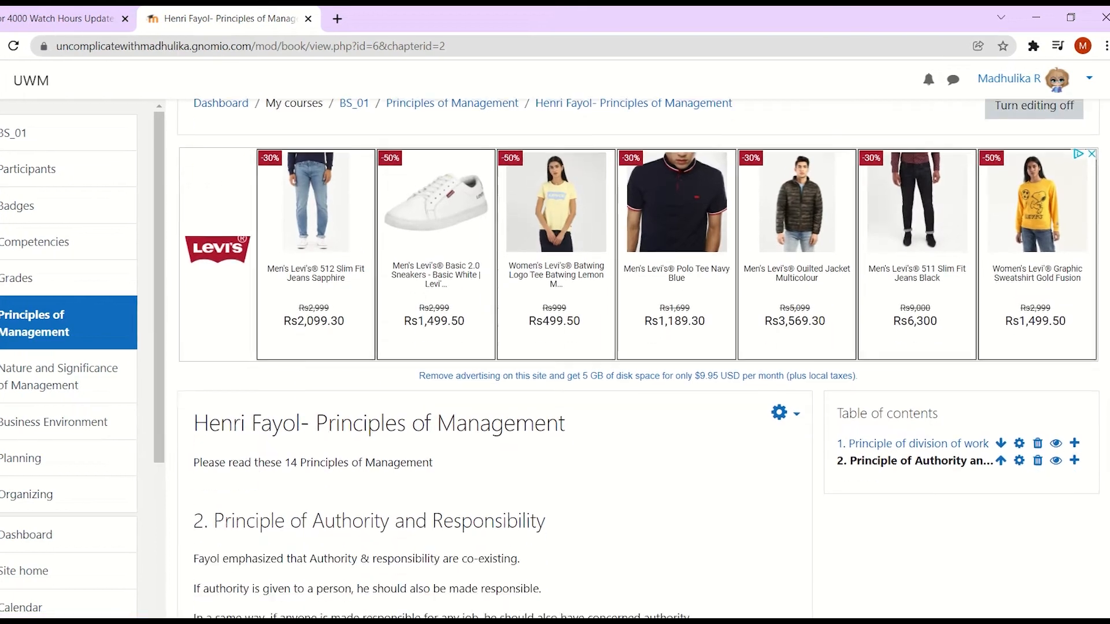
{"action": "scroll", "scroll_direction": "down", "scroll_amount": 3}
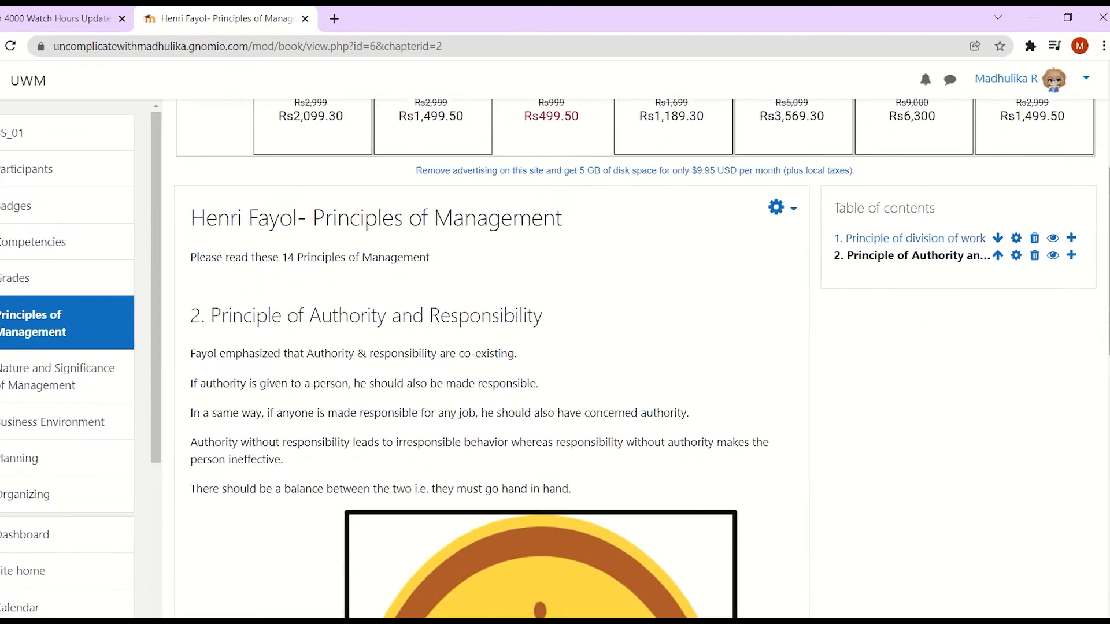
{"action": "scroll", "scroll_direction": "down", "scroll_amount": 3}
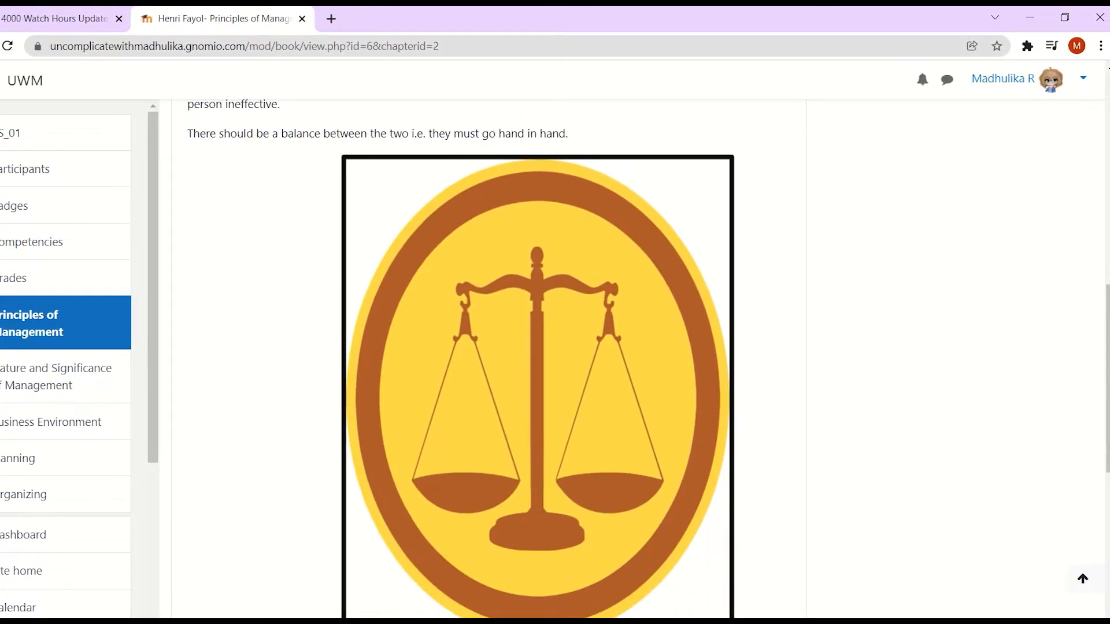
{"action": "scroll", "scroll_direction": "up", "scroll_amount": 3}
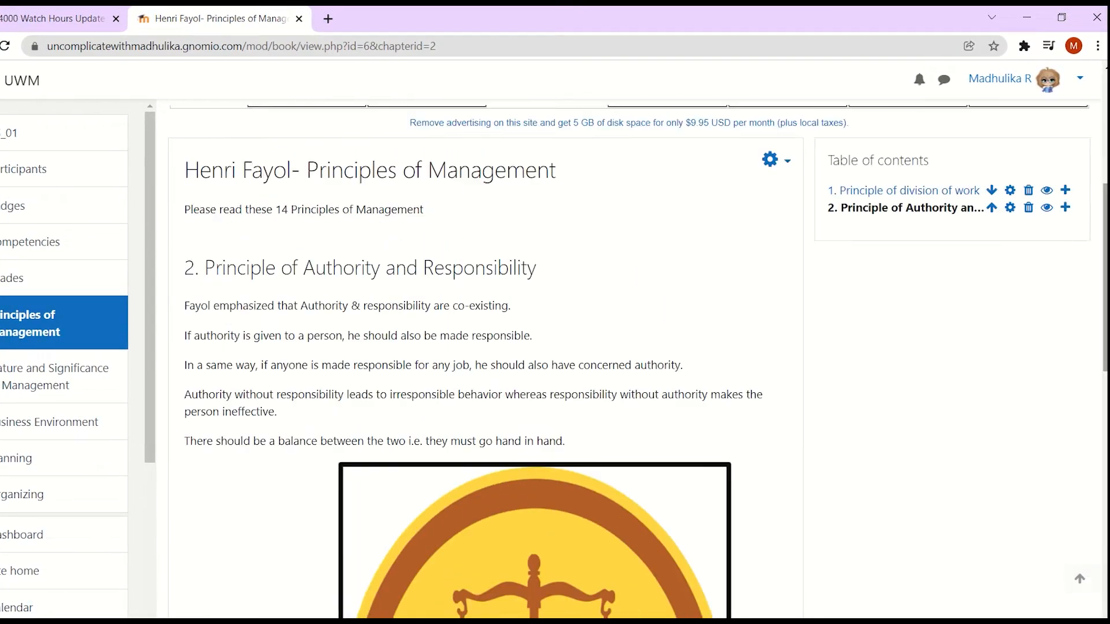
{"action": "scroll", "scroll_direction": "up", "scroll_amount": 3}
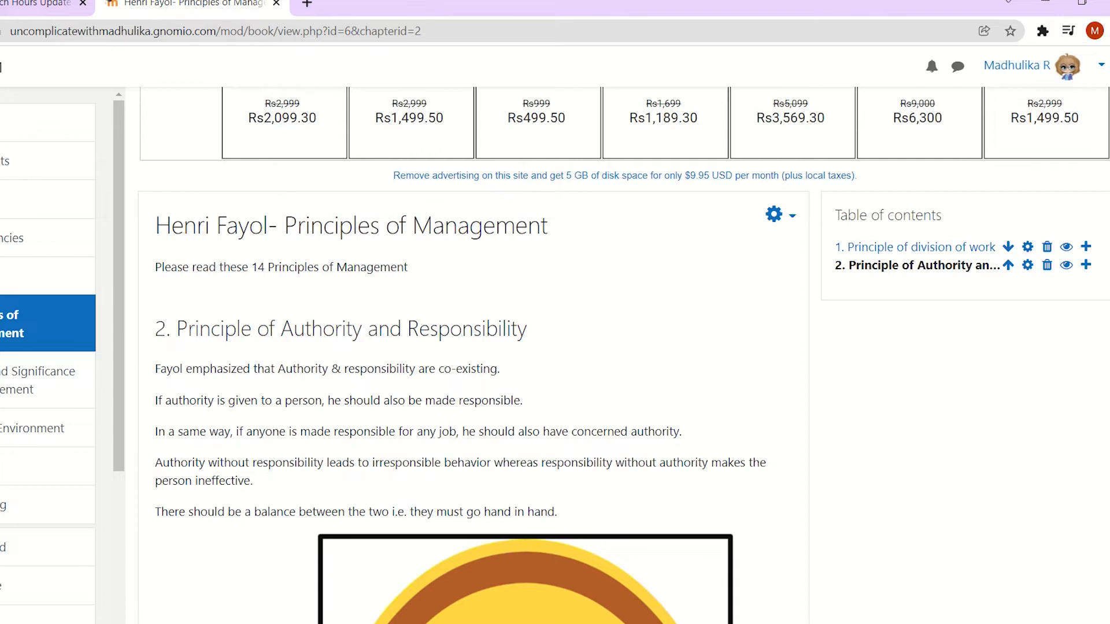
{"action": "mouse_move", "coordinate": [1007, 265]}
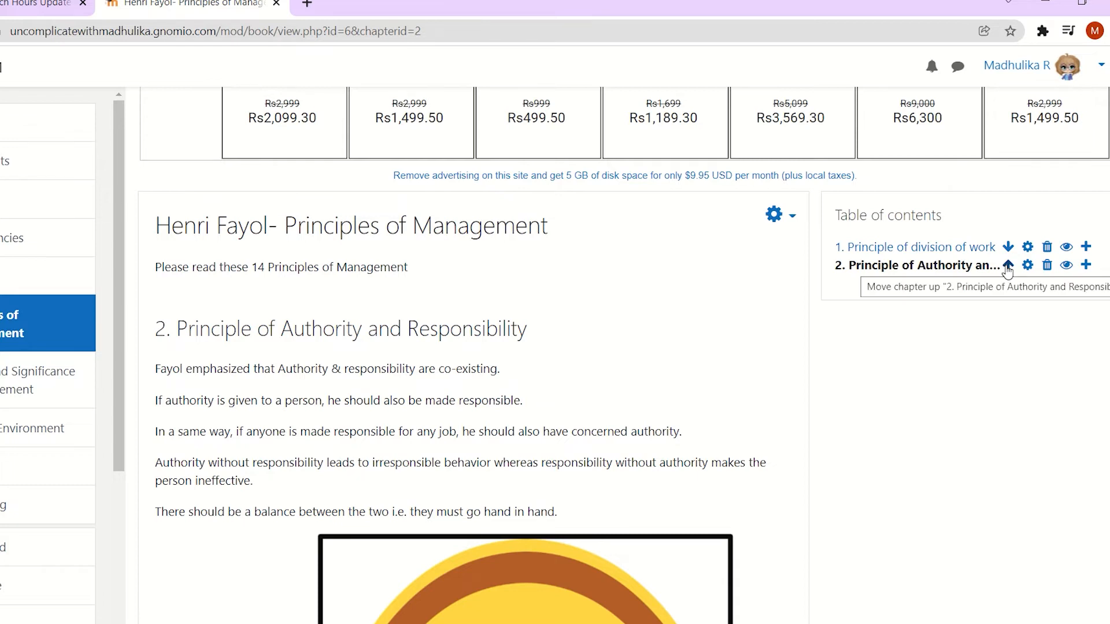
{"action": "mouse_move", "coordinate": [1008, 246]}
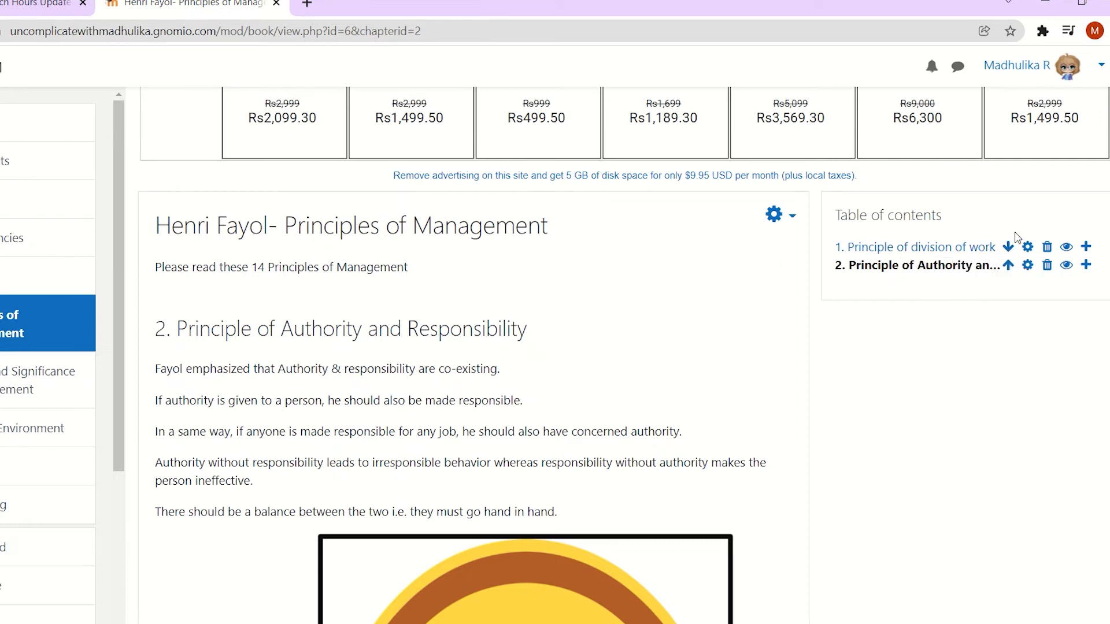
{"action": "mouse_move", "coordinate": [618, 389]}
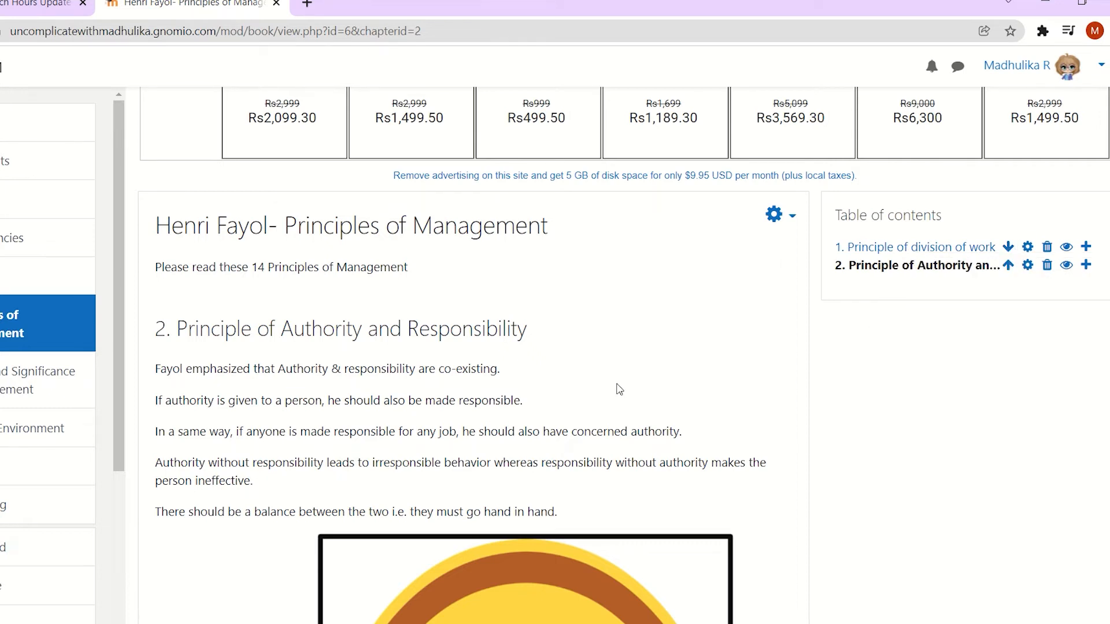
{"action": "mouse_move", "coordinate": [570, 323]}
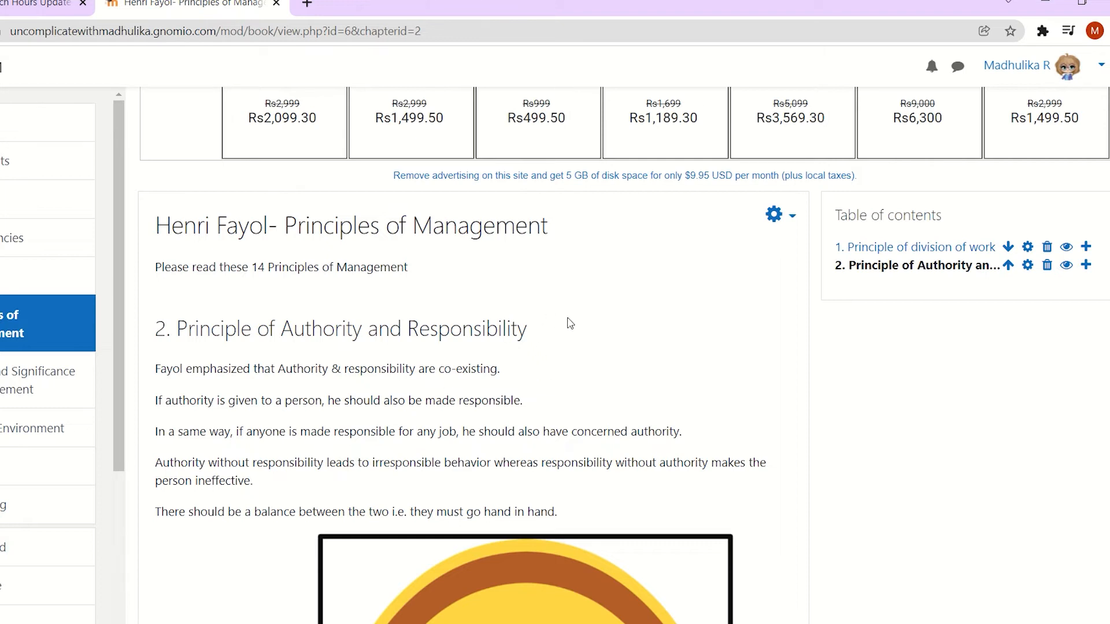
{"action": "mouse_move", "coordinate": [810, 347]}
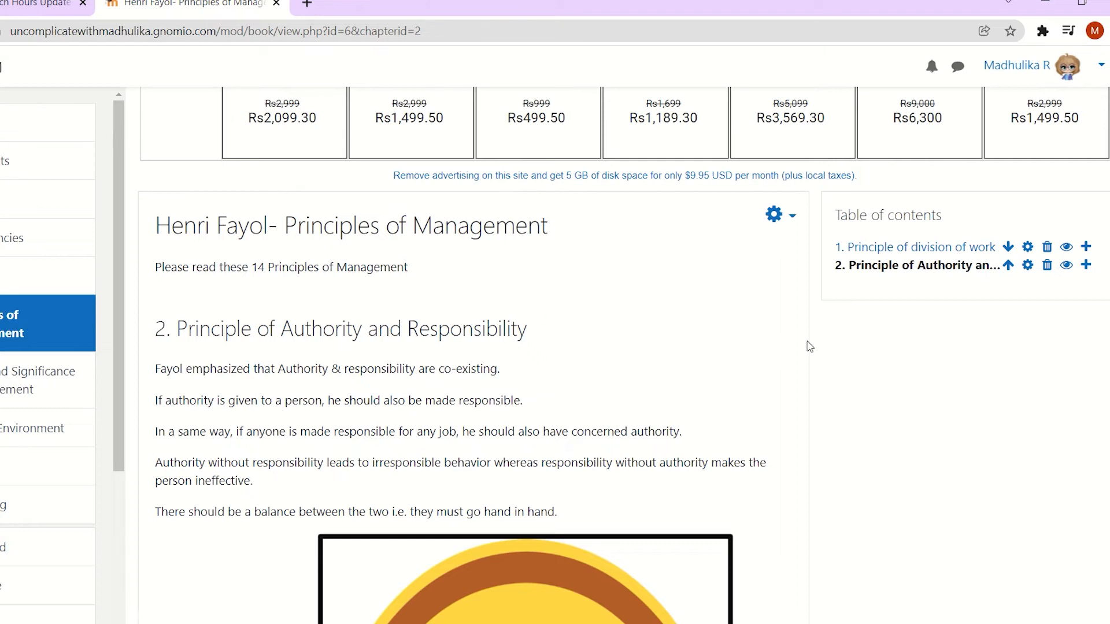
{"action": "mouse_move", "coordinate": [914, 247]}
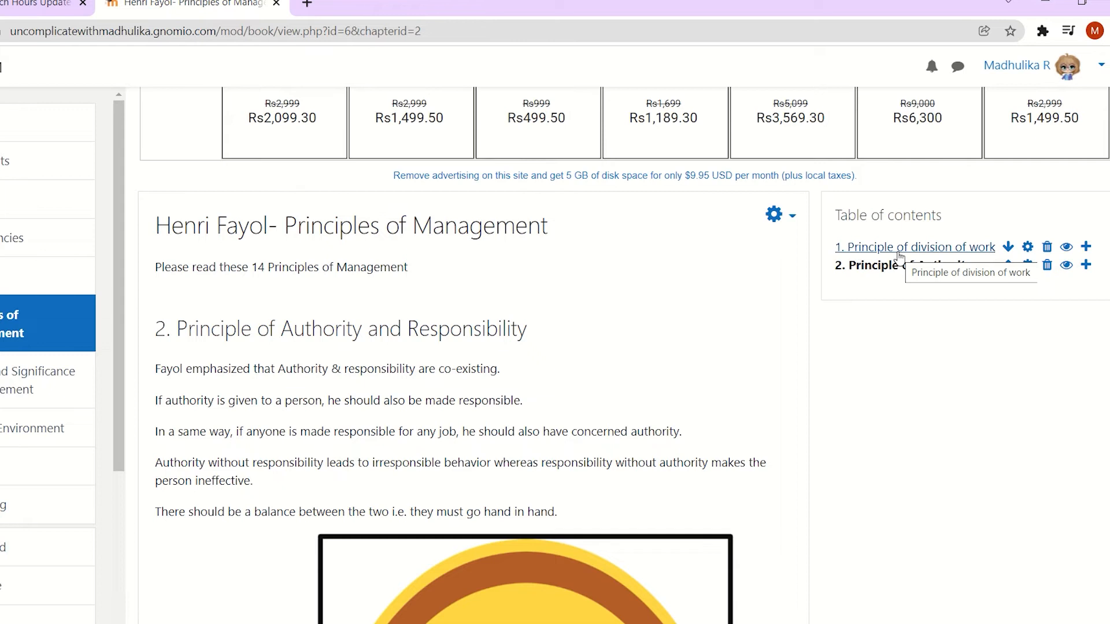
Step: View the 'Principle of division of work' chapter from the table of contents
{"action": "left_click", "coordinate": [914, 246]}
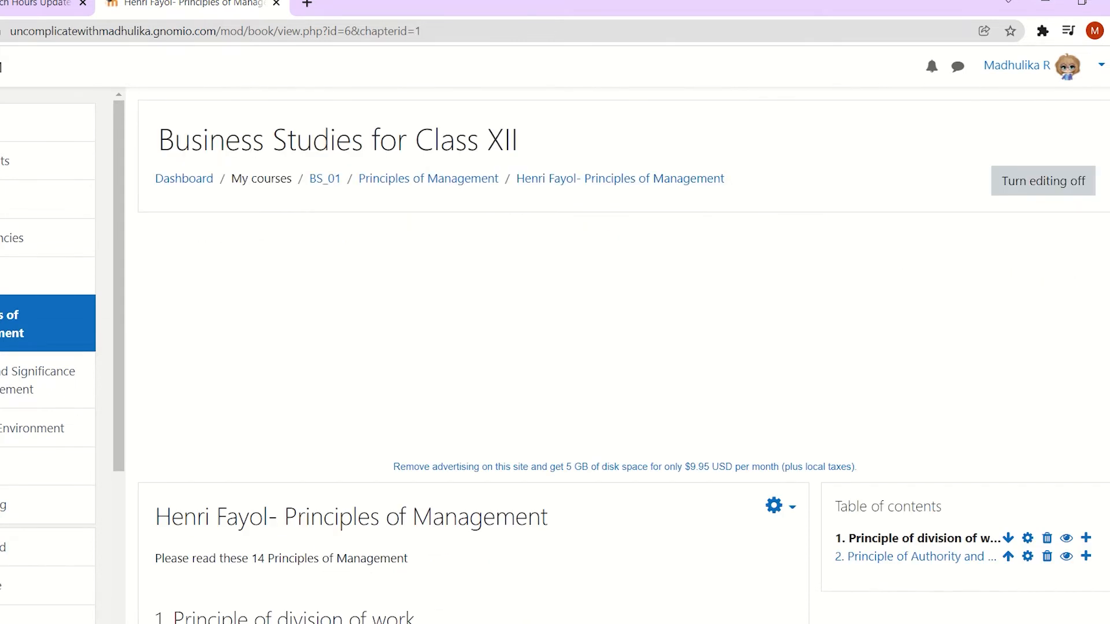
{"action": "scroll", "scroll_direction": "down", "scroll_amount": 3}
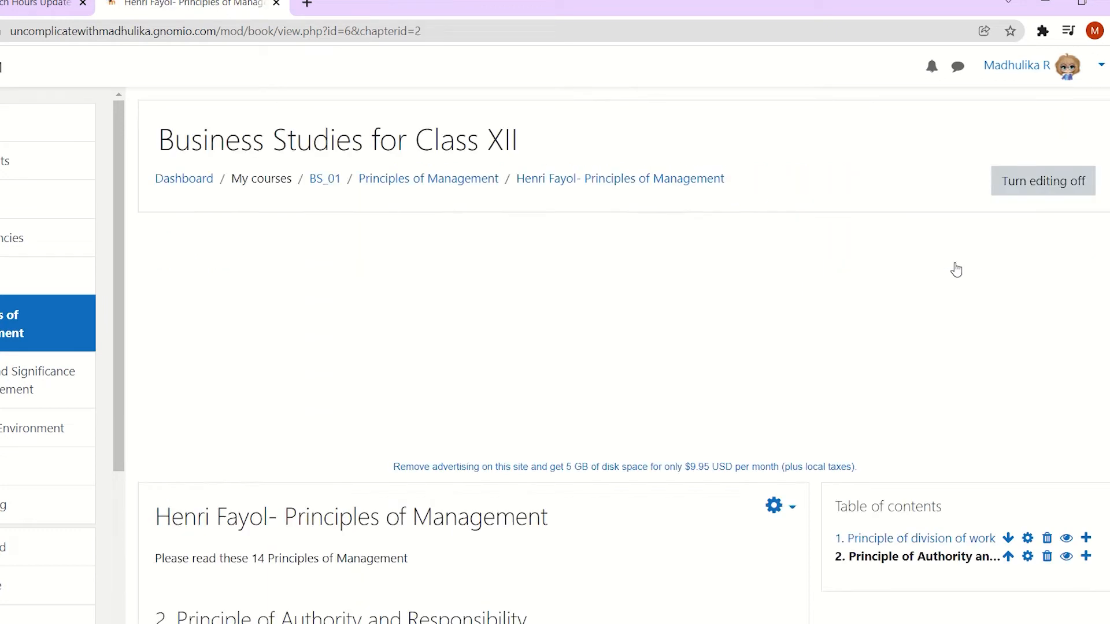
{"action": "scroll", "scroll_direction": "down", "scroll_amount": 3}
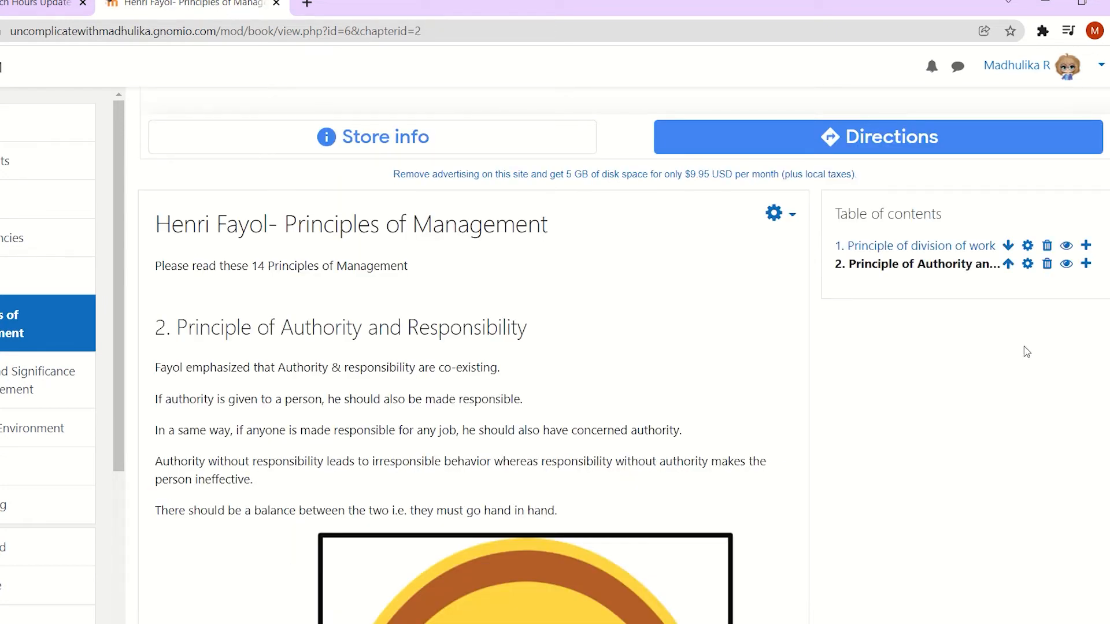
Step: Add 'Principle of Discipline' after chapter 2, mark it as a subchapter, and save
{"action": "left_click", "coordinate": [1087, 264]}
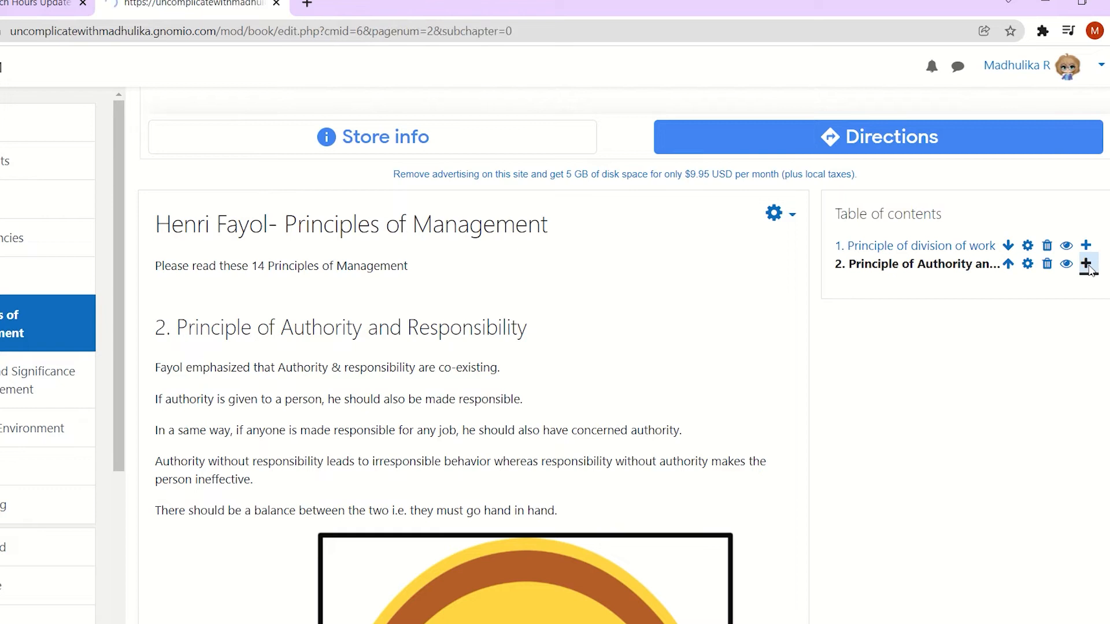
{"action": "left_click", "coordinate": [1087, 264]}
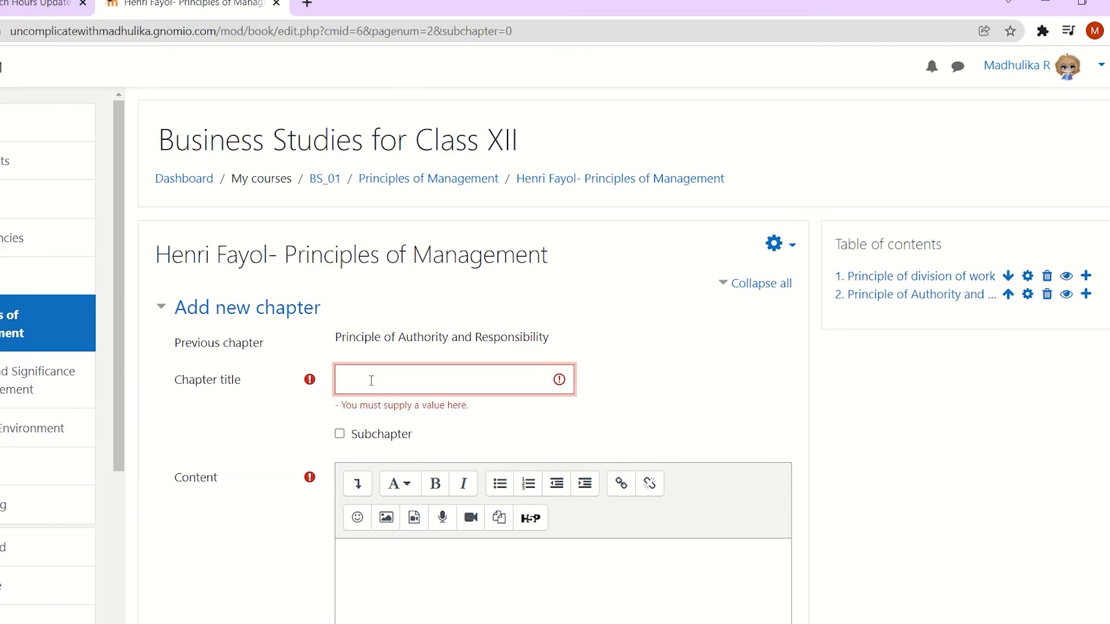
{"action": "type", "text": "Principle of Discipline"}
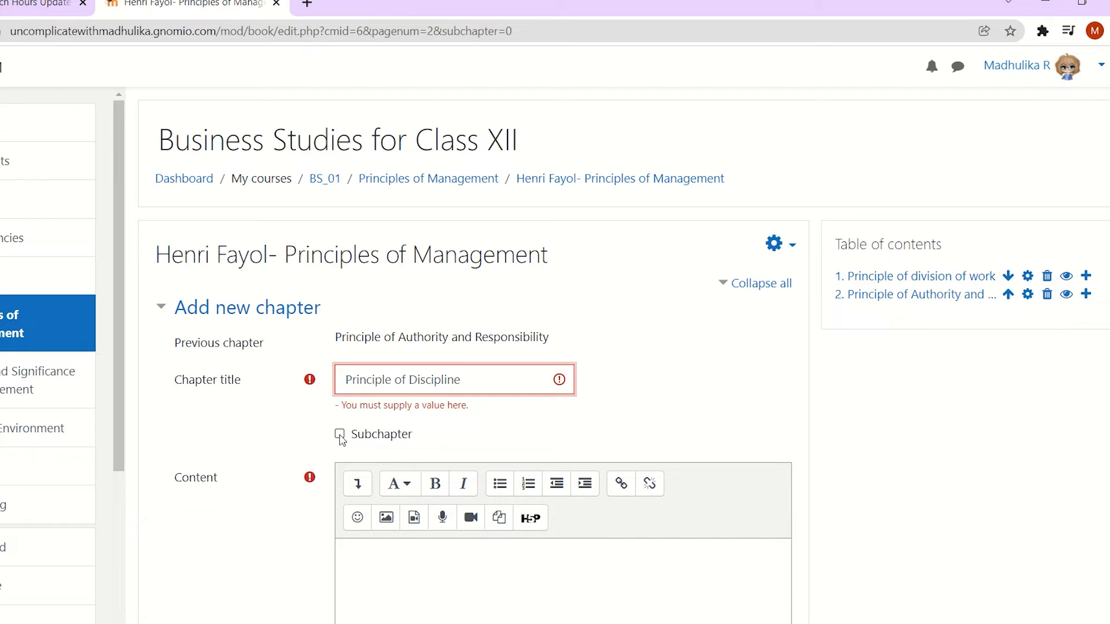
{"action": "left_click", "coordinate": [340, 416]}
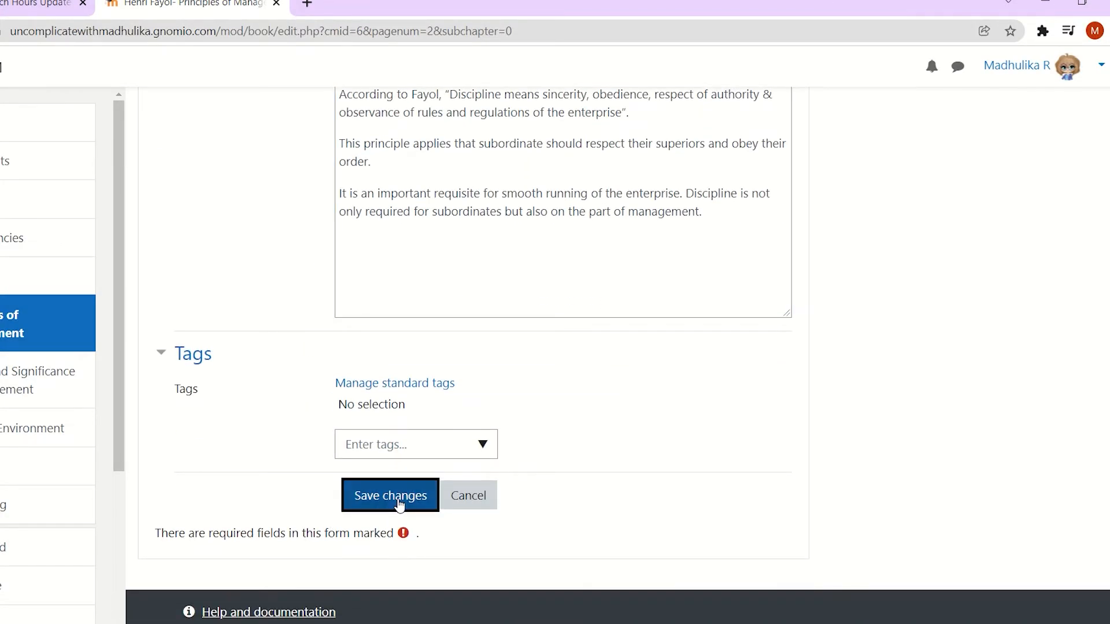
{"action": "left_click", "coordinate": [389, 496]}
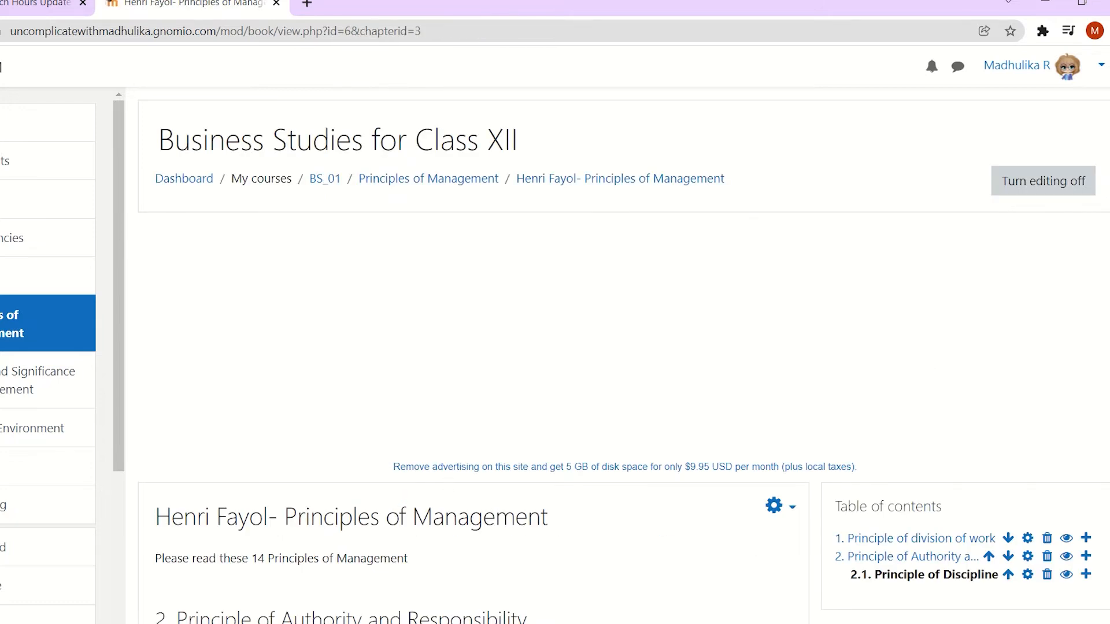
{"action": "scroll", "scroll_direction": "down", "scroll_amount": 3}
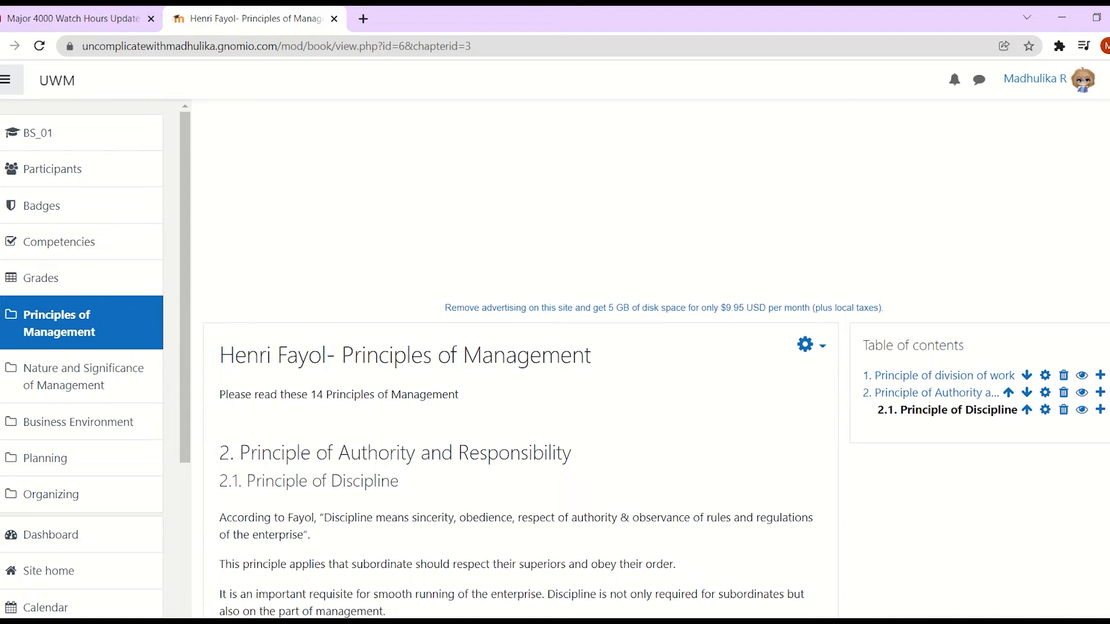
{"action": "scroll", "scroll_direction": "down", "scroll_amount": 3}
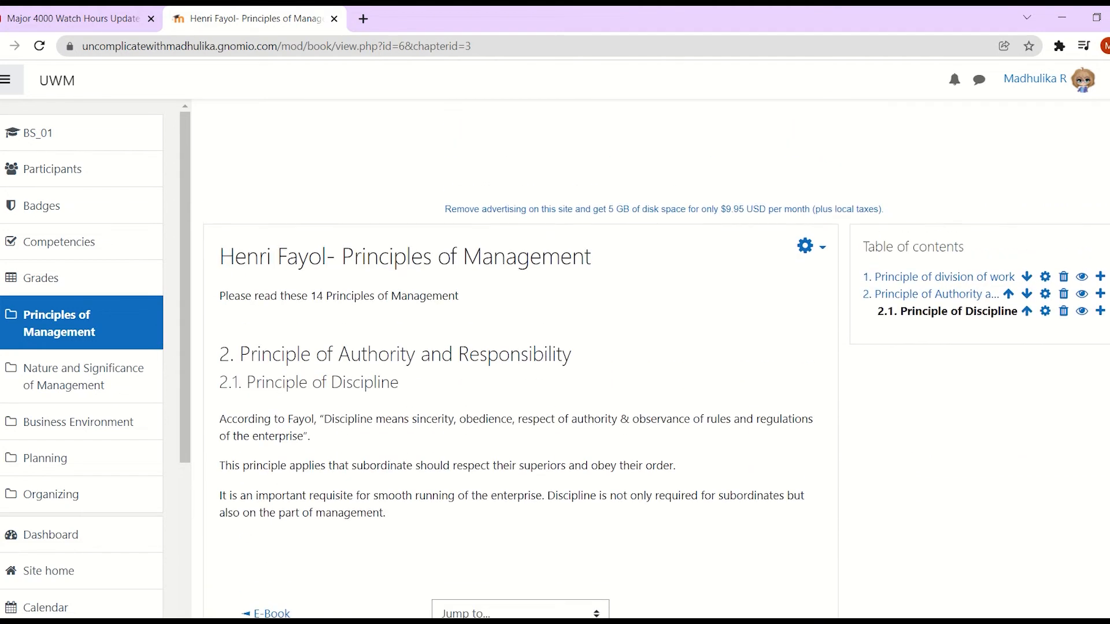
{"action": "scroll", "scroll_direction": "up", "scroll_amount": 3}
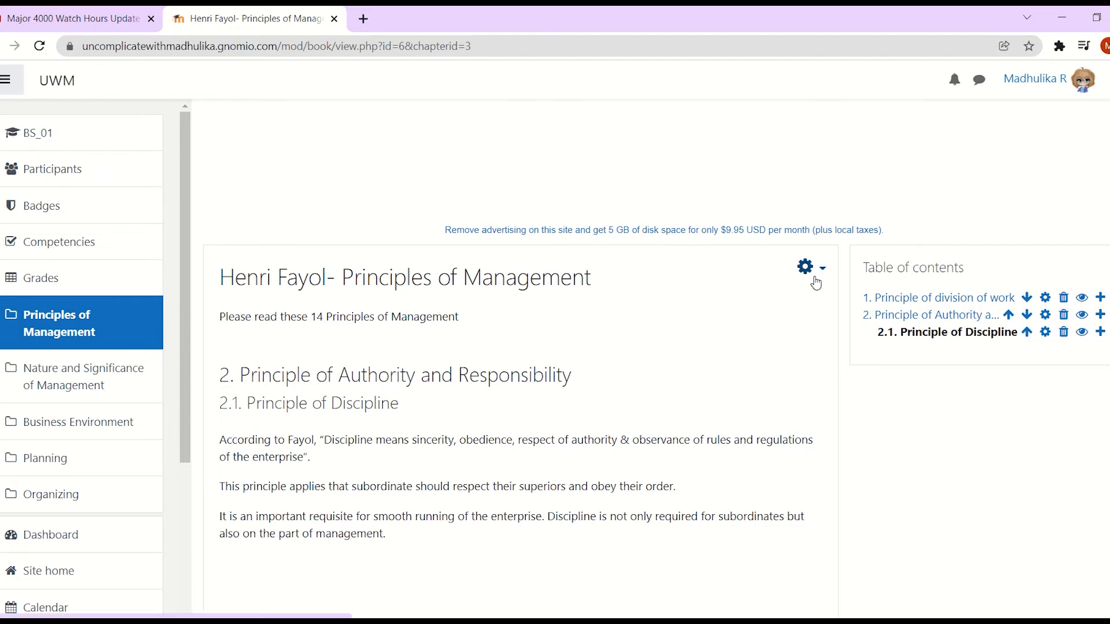
Step: Set the book's Chapter formatting to None in its settings and save
{"action": "left_click", "coordinate": [805, 268]}
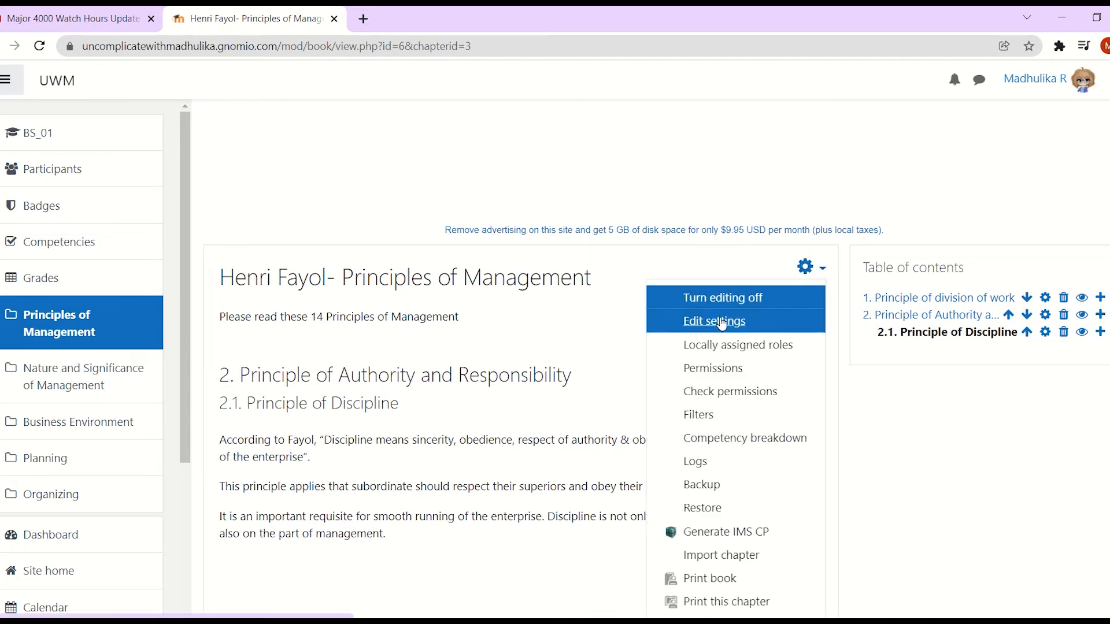
{"action": "left_click", "coordinate": [713, 321]}
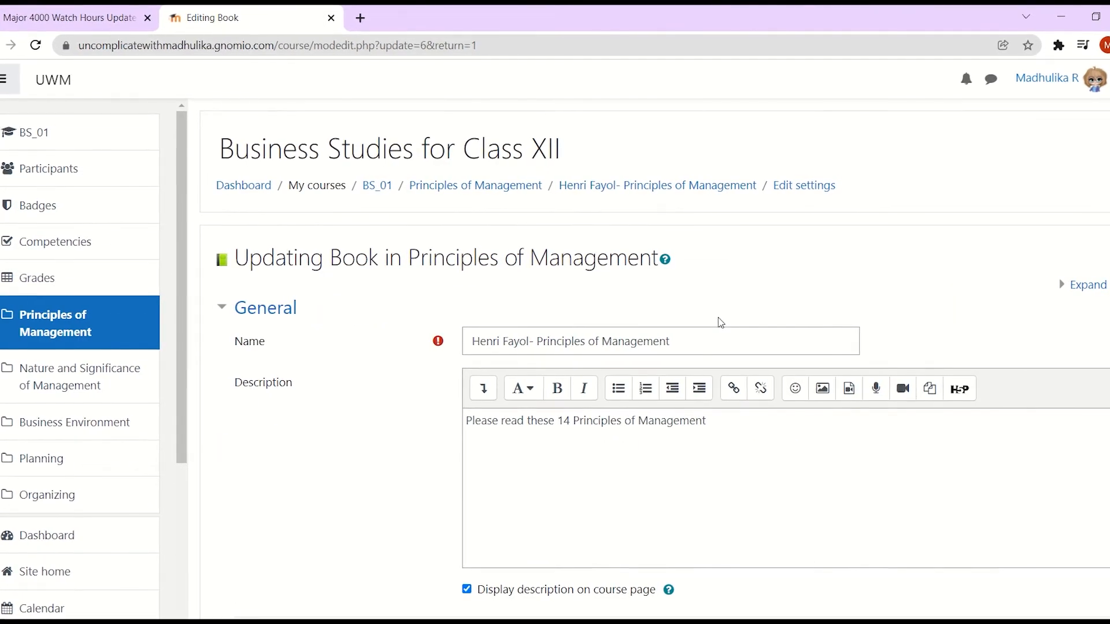
{"action": "key", "text": "ctrl+a"}
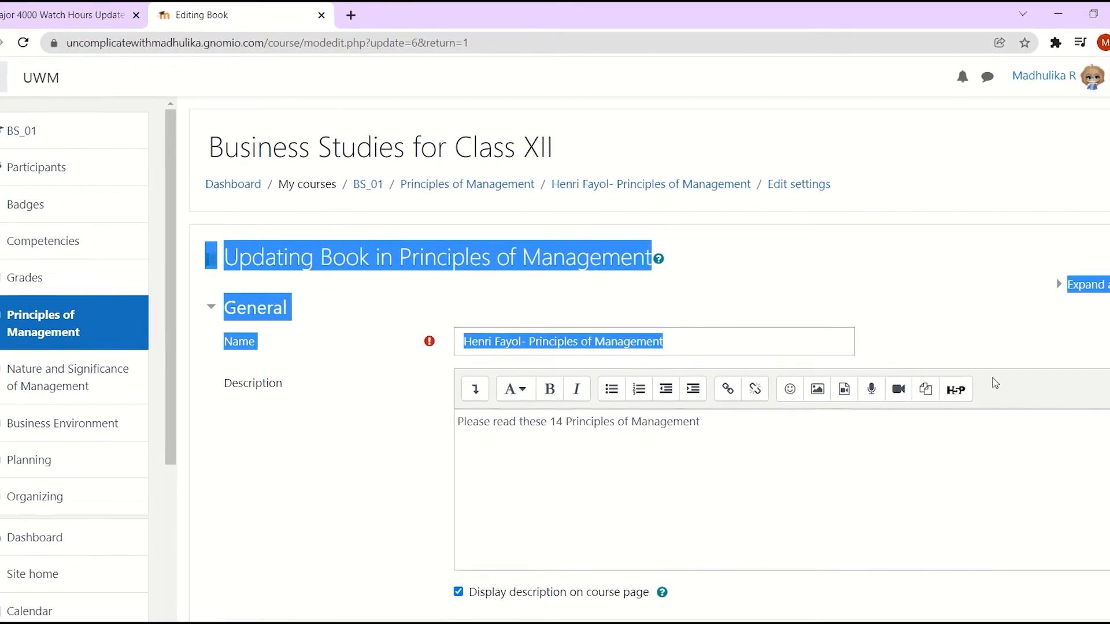
{"action": "scroll", "scroll_direction": "down", "scroll_amount": 3}
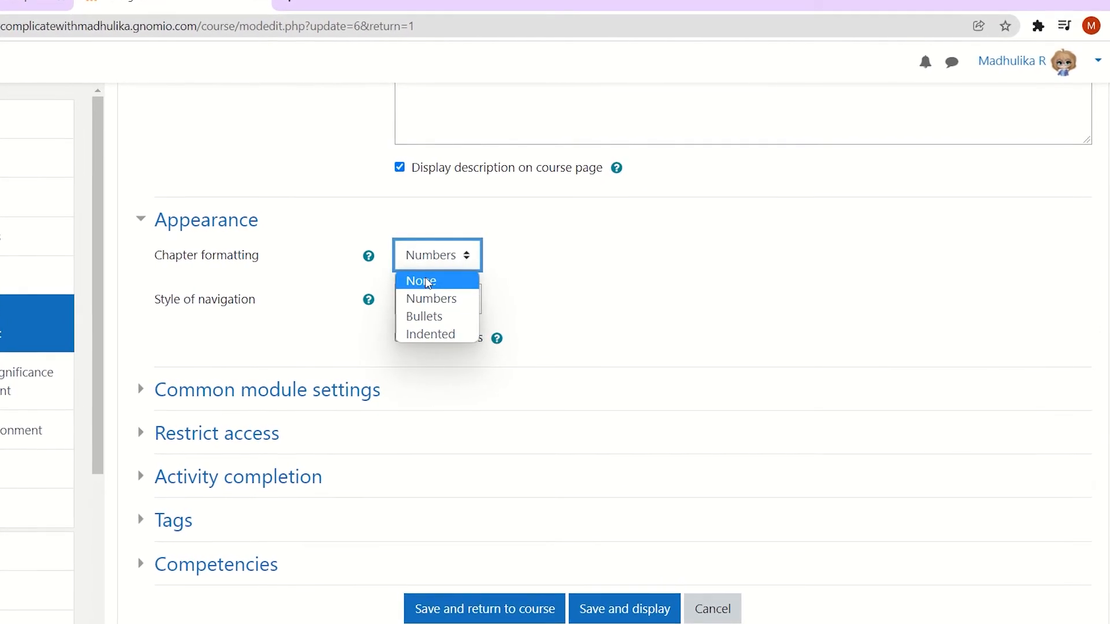
{"action": "left_click", "coordinate": [420, 281]}
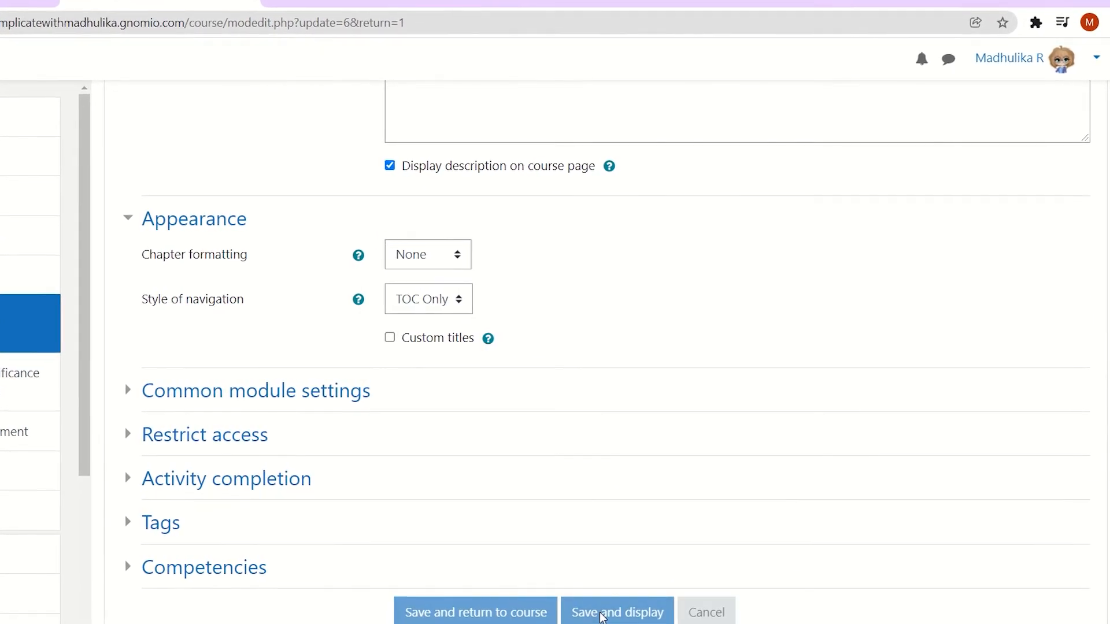
{"action": "left_click", "coordinate": [616, 612]}
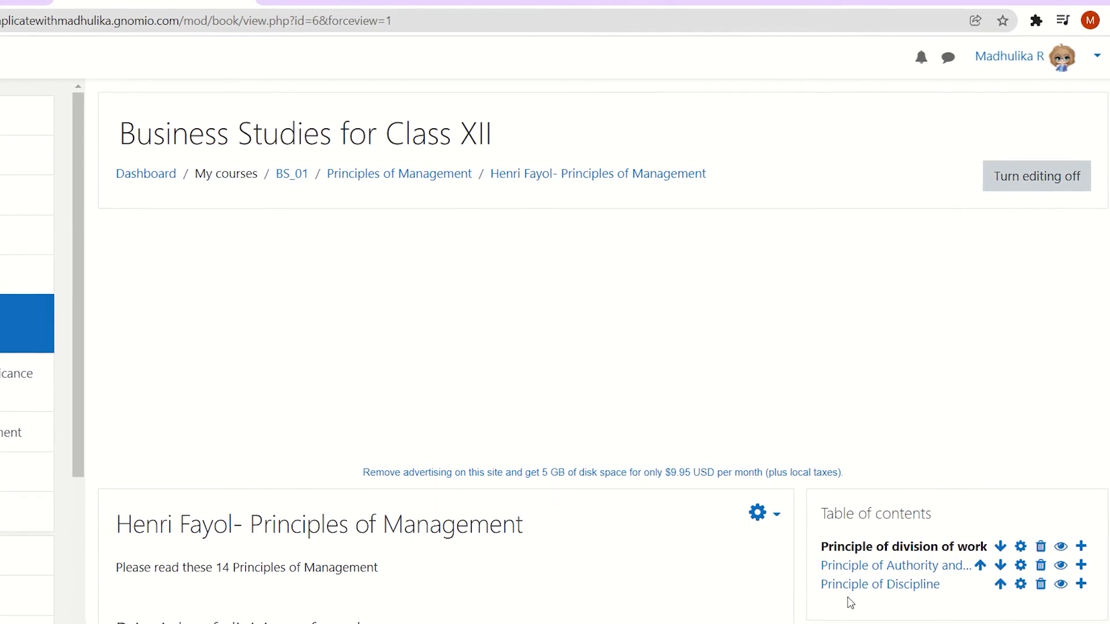
{"action": "mouse_move", "coordinate": [897, 514]}
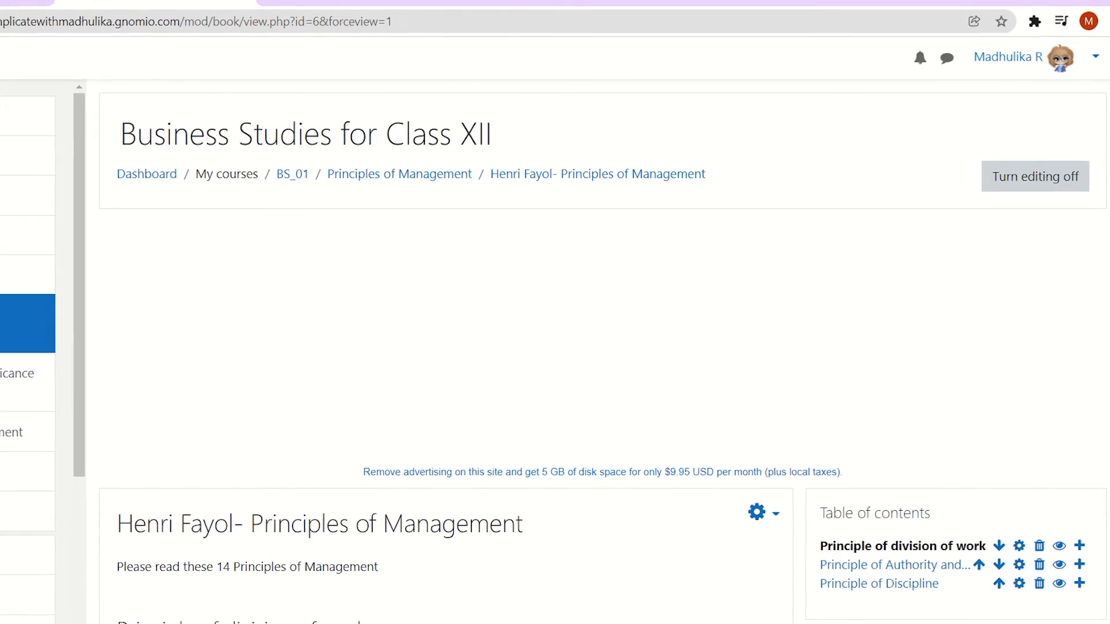
Step: Scroll down the book page to view its unnumbered table of contents
{"action": "scroll", "scroll_direction": "down", "scroll_amount": 3}
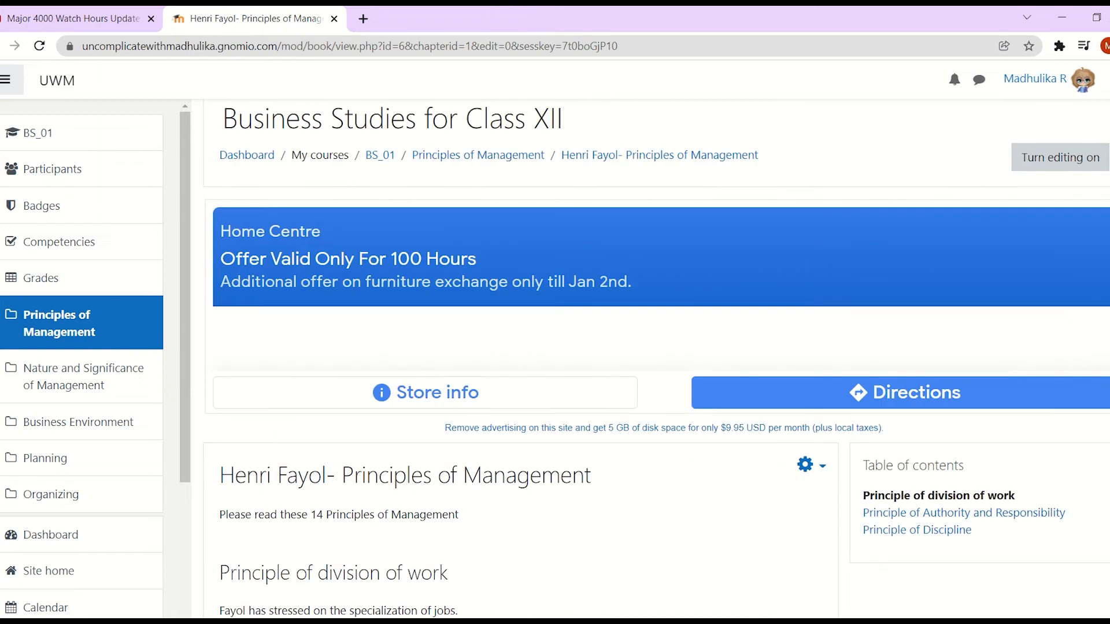
Step: Read the Chapter formatting help and set chapter formatting to Bullets
{"action": "left_click", "coordinate": [805, 464]}
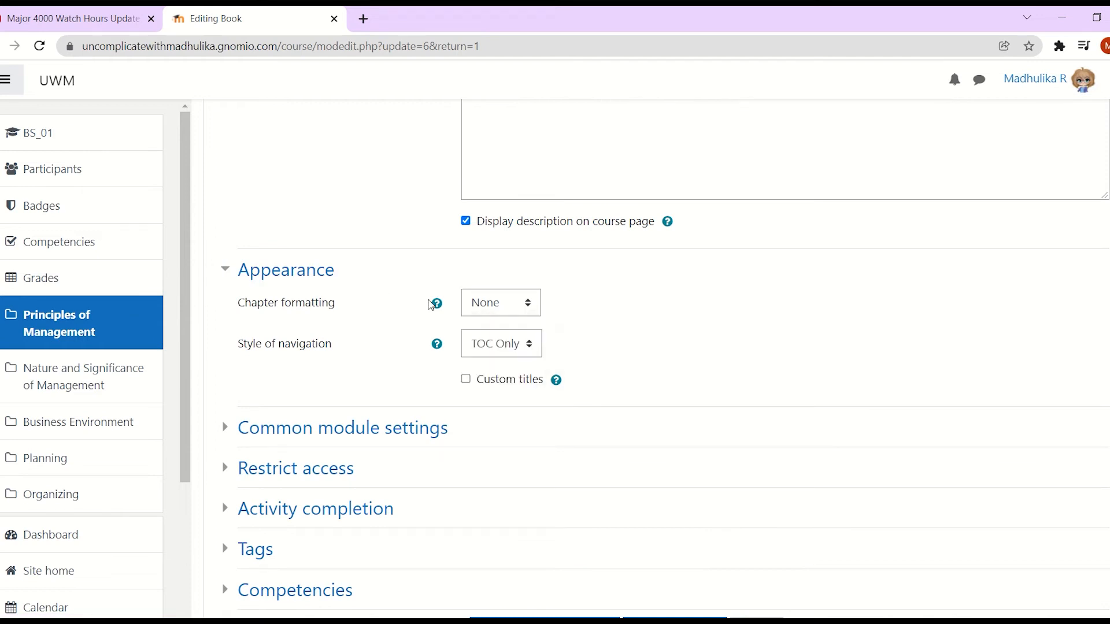
{"action": "left_click", "coordinate": [435, 303]}
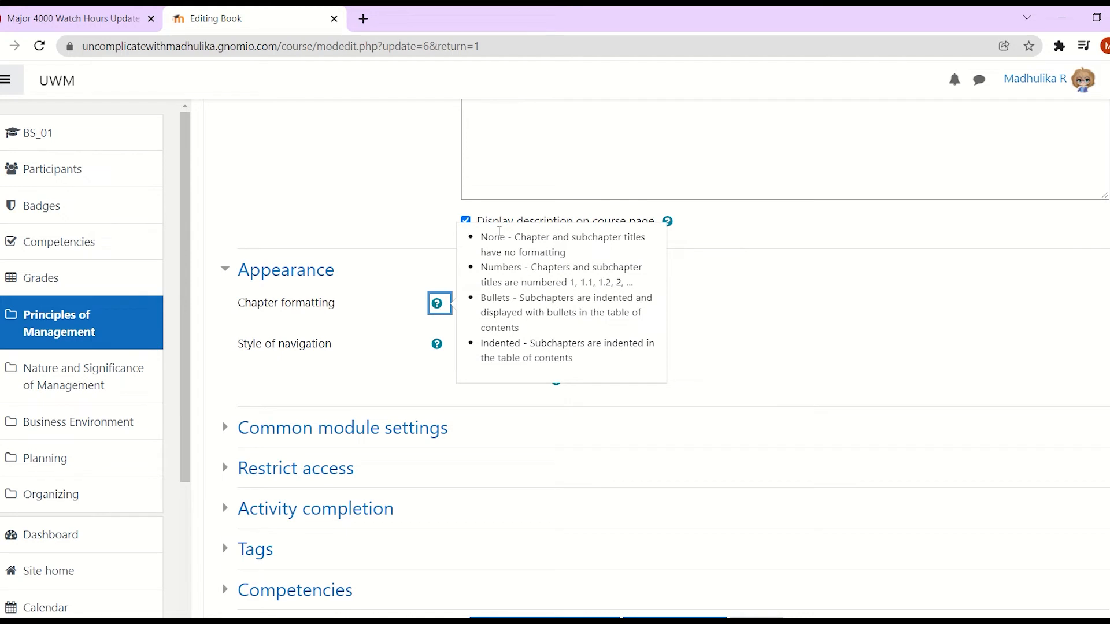
{"action": "mouse_move", "coordinate": [533, 241]}
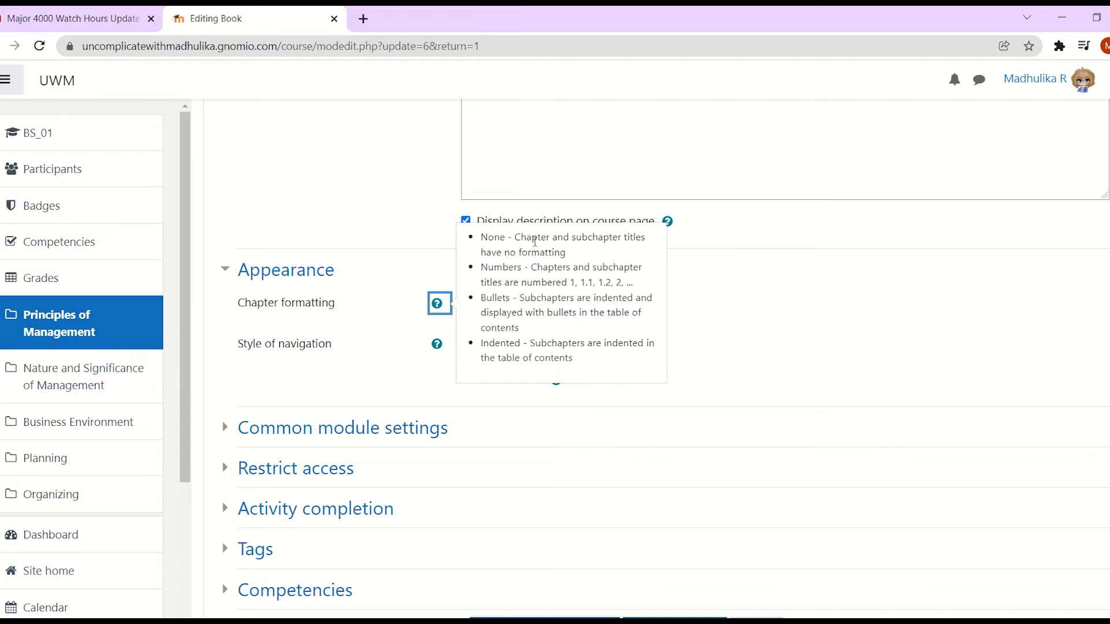
{"action": "mouse_move", "coordinate": [543, 266]}
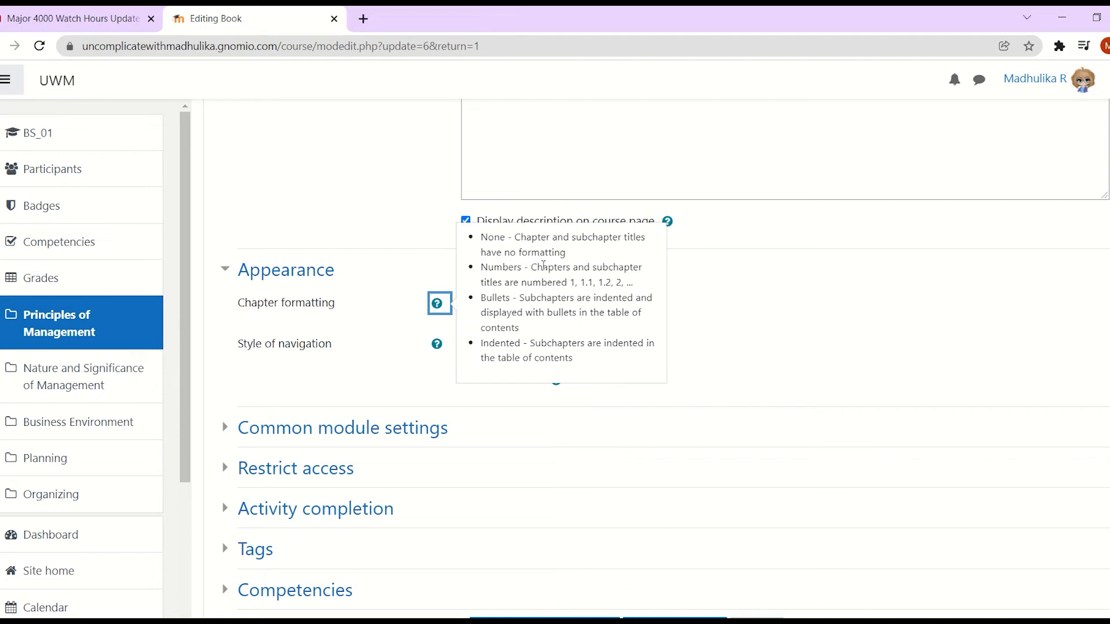
{"action": "mouse_move", "coordinate": [504, 294]}
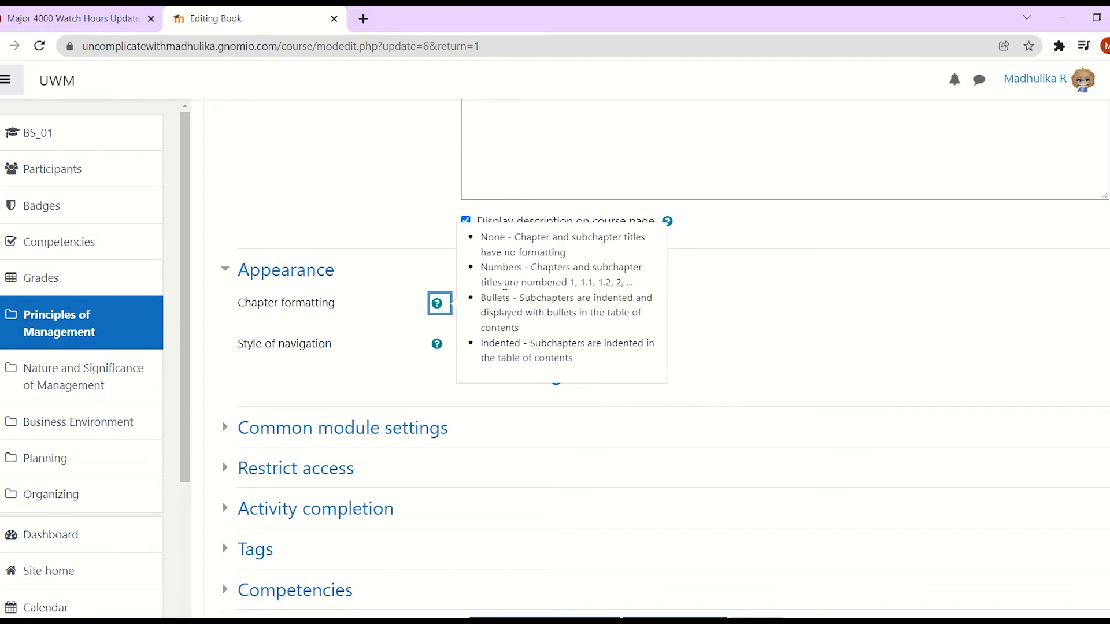
{"action": "mouse_move", "coordinate": [489, 378]}
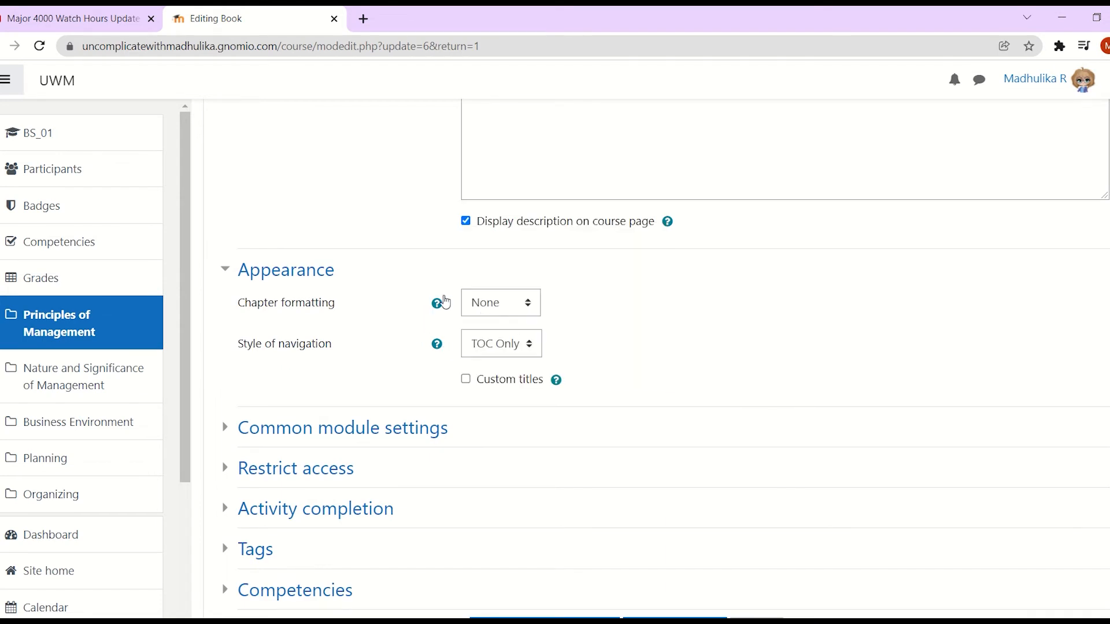
{"action": "mouse_move", "coordinate": [410, 306]}
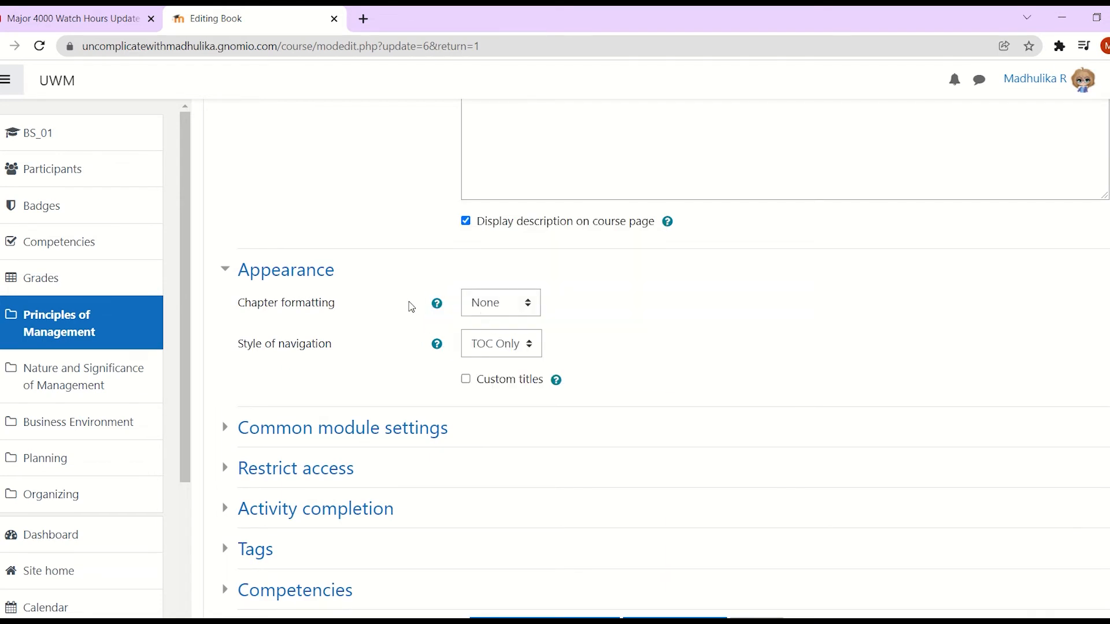
{"action": "left_click", "coordinate": [500, 303]}
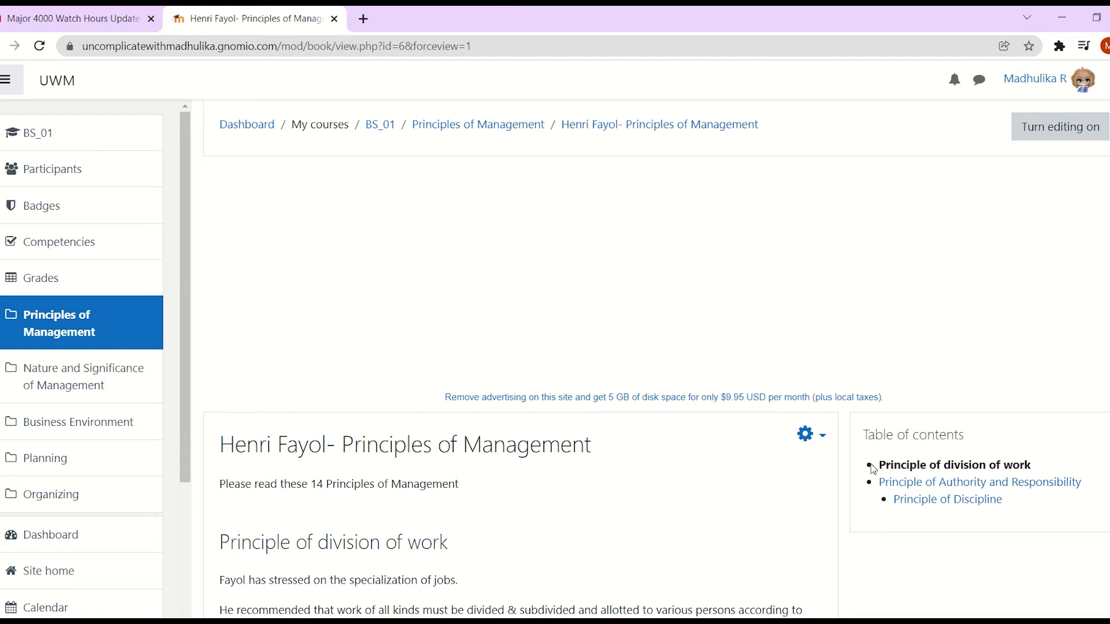
{"action": "mouse_move", "coordinate": [874, 471]}
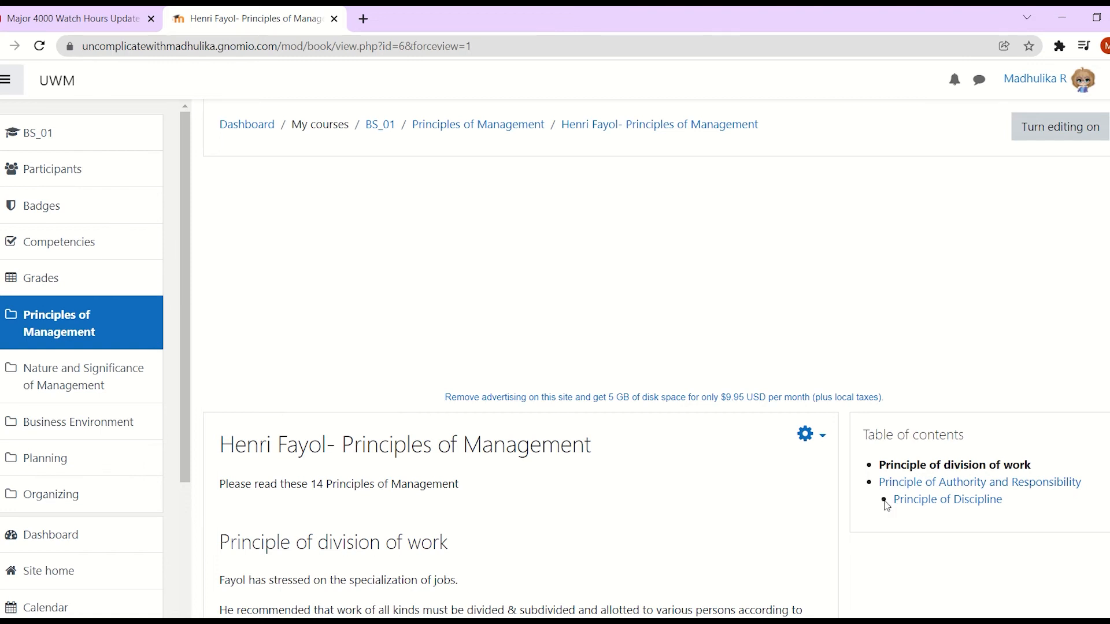
Step: Reopen the book settings and choose Indented chapter formatting
{"action": "scroll", "scroll_direction": "down", "scroll_amount": 3}
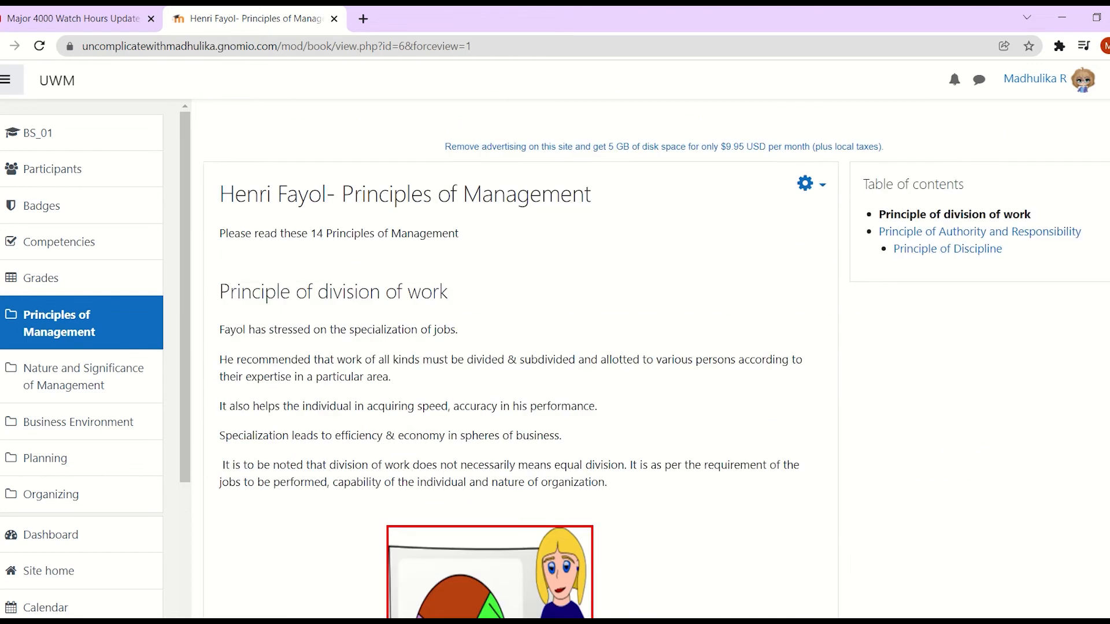
{"action": "left_click", "coordinate": [811, 184]}
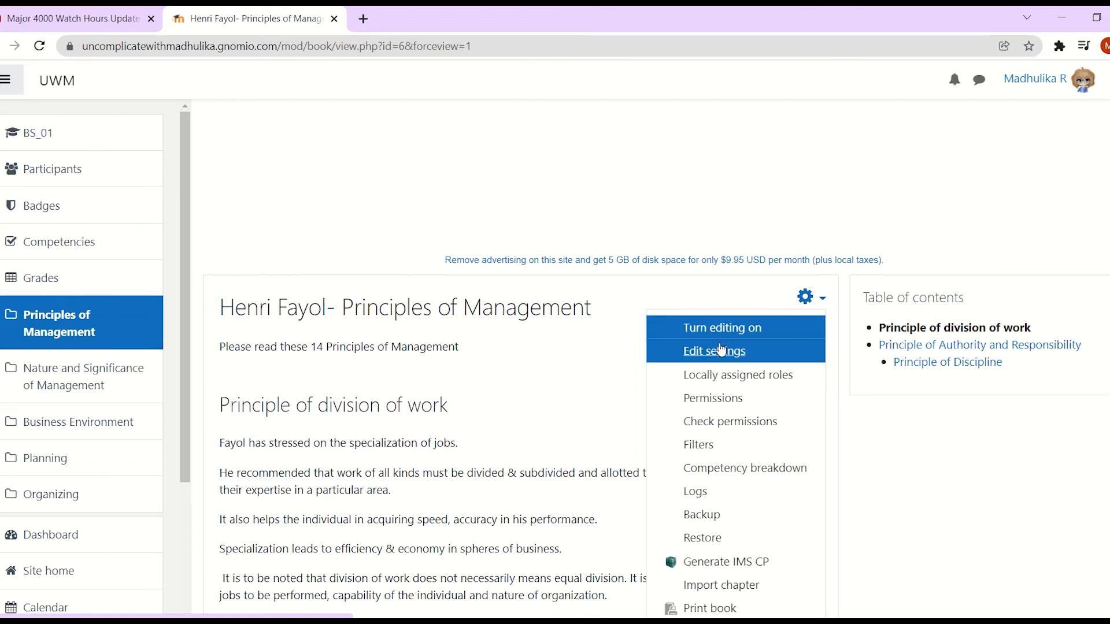
{"action": "left_click", "coordinate": [713, 350]}
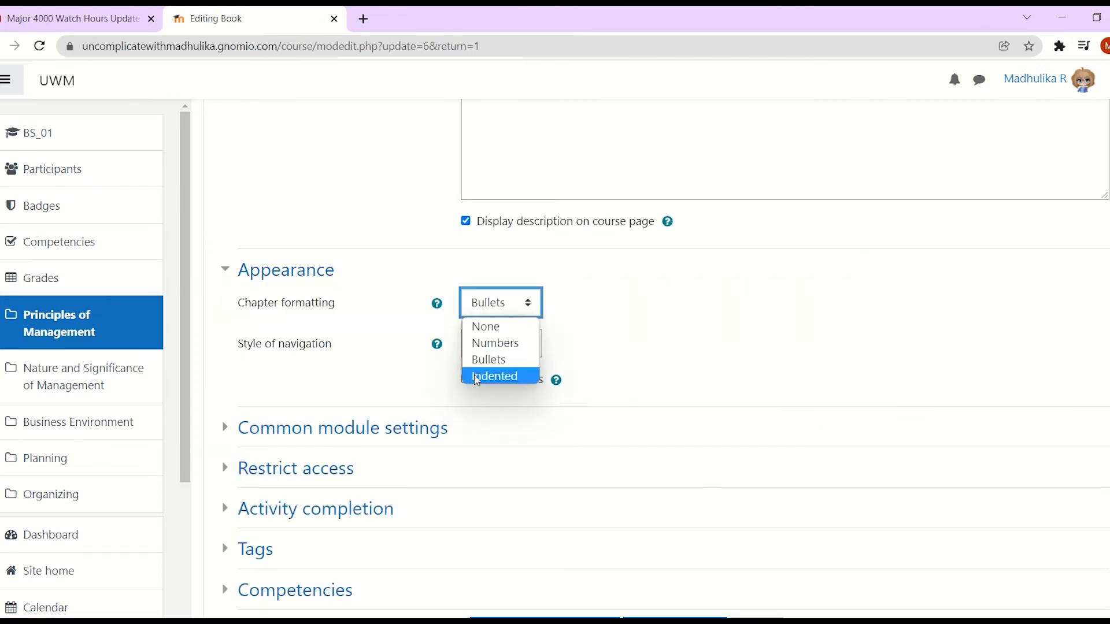
{"action": "left_click", "coordinate": [495, 376]}
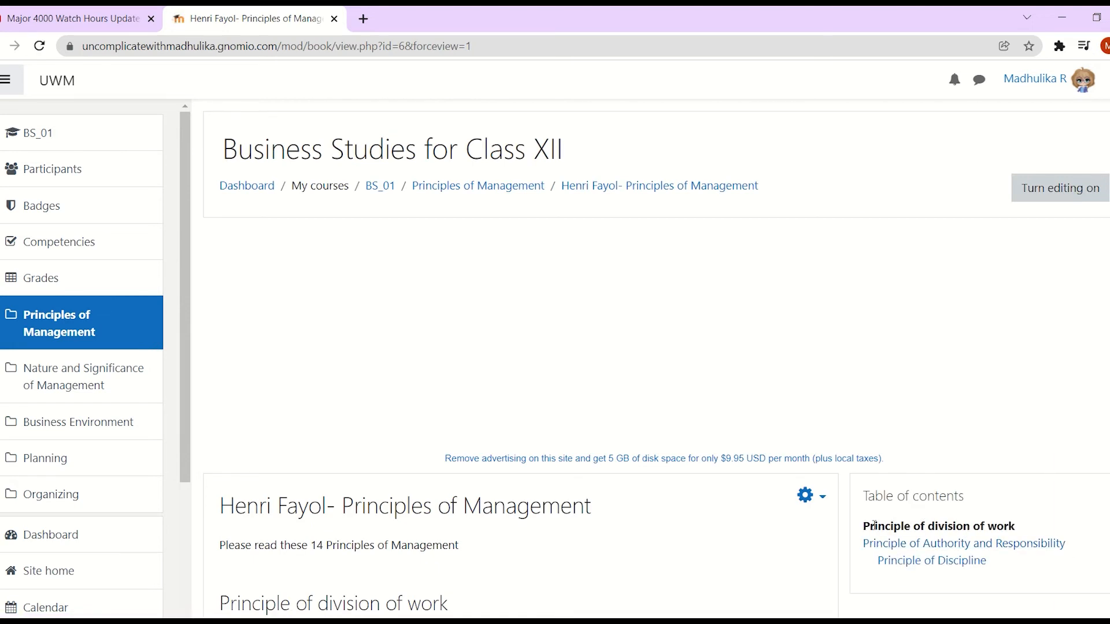
{"action": "mouse_move", "coordinate": [931, 561]}
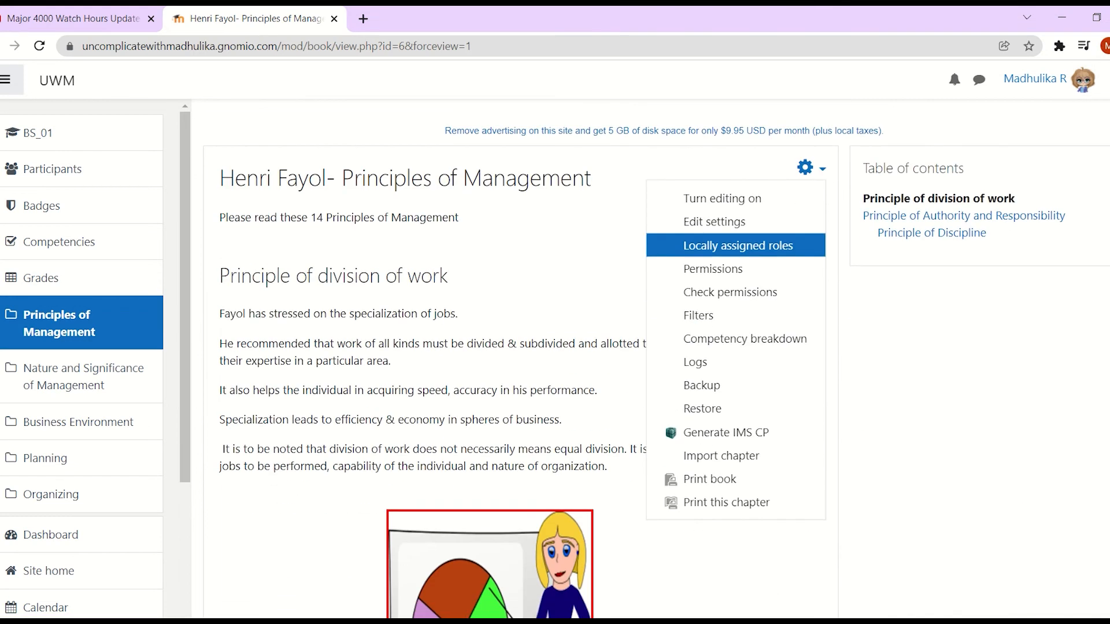
{"action": "mouse_move", "coordinate": [713, 269]}
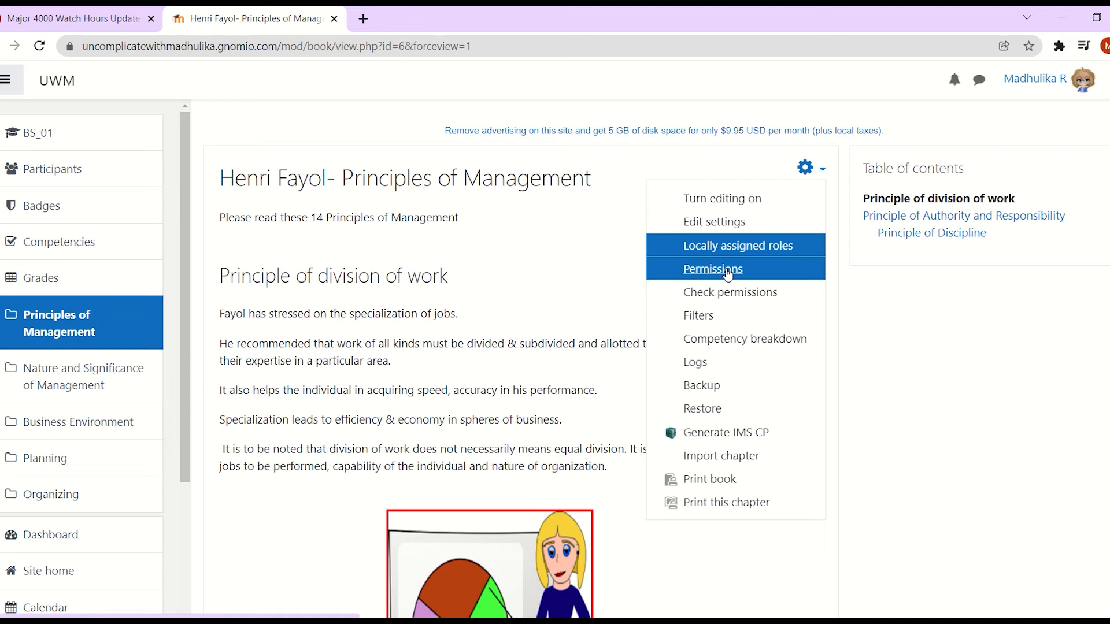
Step: Set the book's Style of navigation to Images and save and display
{"action": "left_click", "coordinate": [715, 221]}
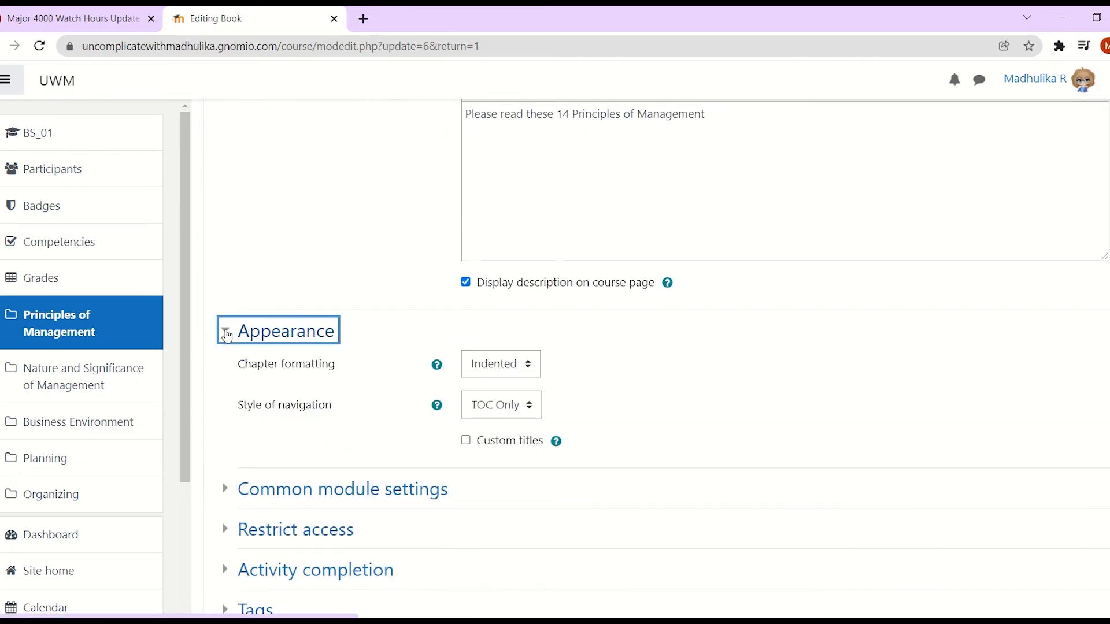
{"action": "left_click", "coordinate": [500, 404]}
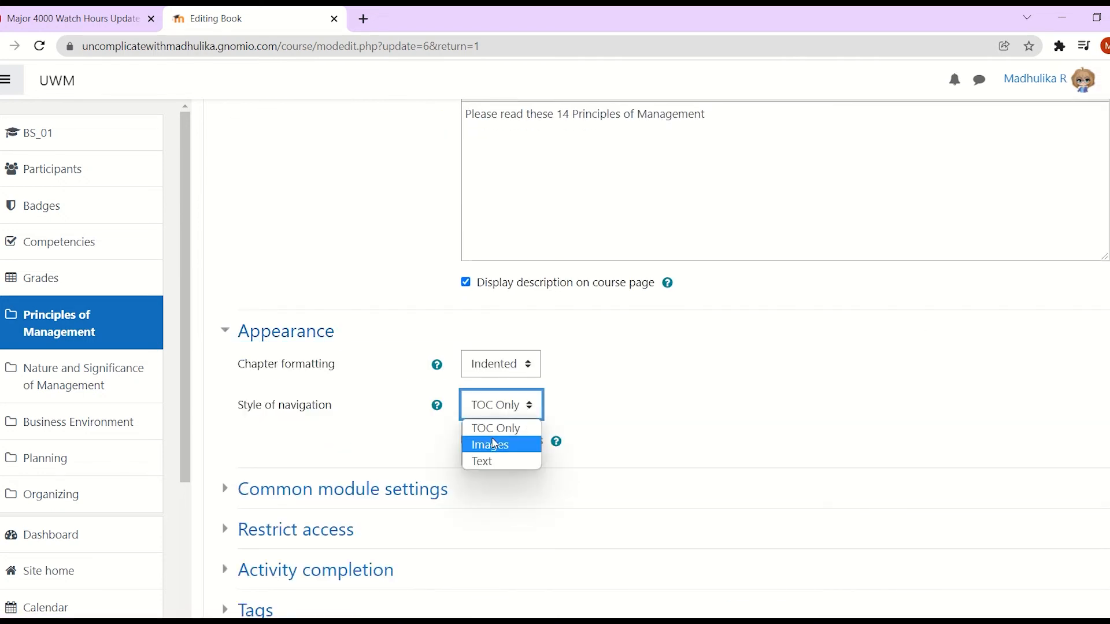
{"action": "left_click", "coordinate": [489, 444]}
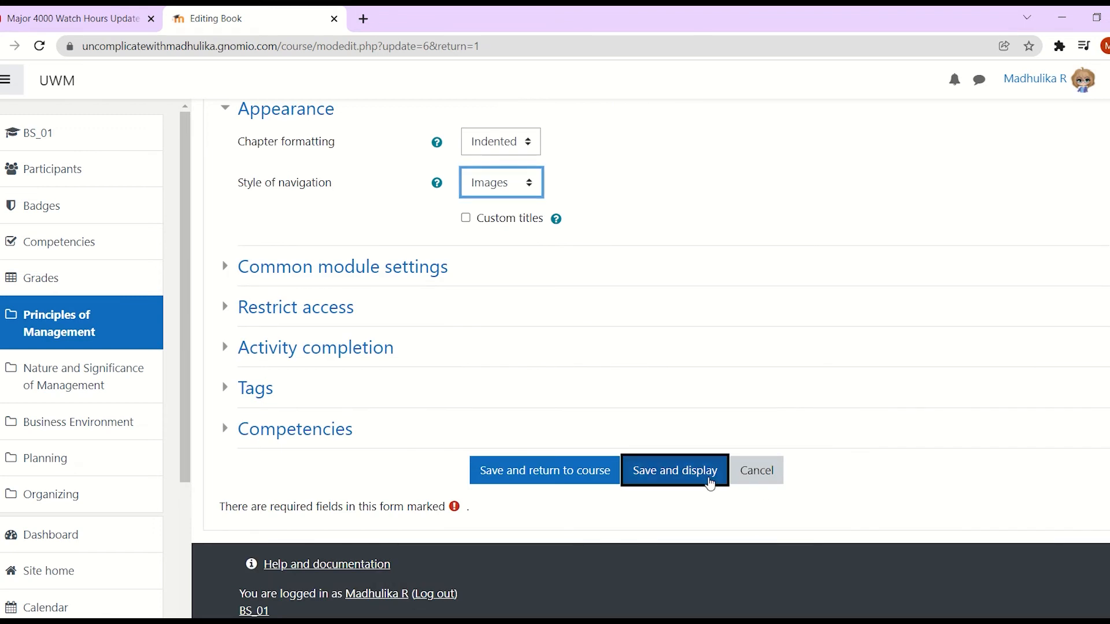
{"action": "left_click", "coordinate": [674, 470]}
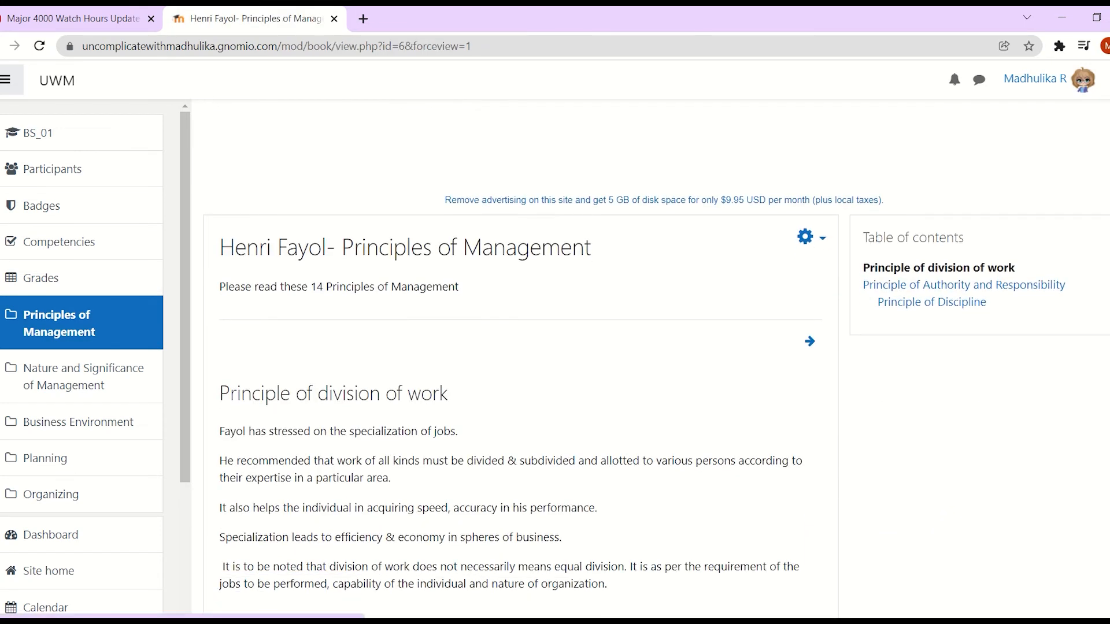
Step: Advance to the next chapter with the image arrow, then reopen settings
{"action": "scroll", "scroll_direction": "down", "scroll_amount": 3}
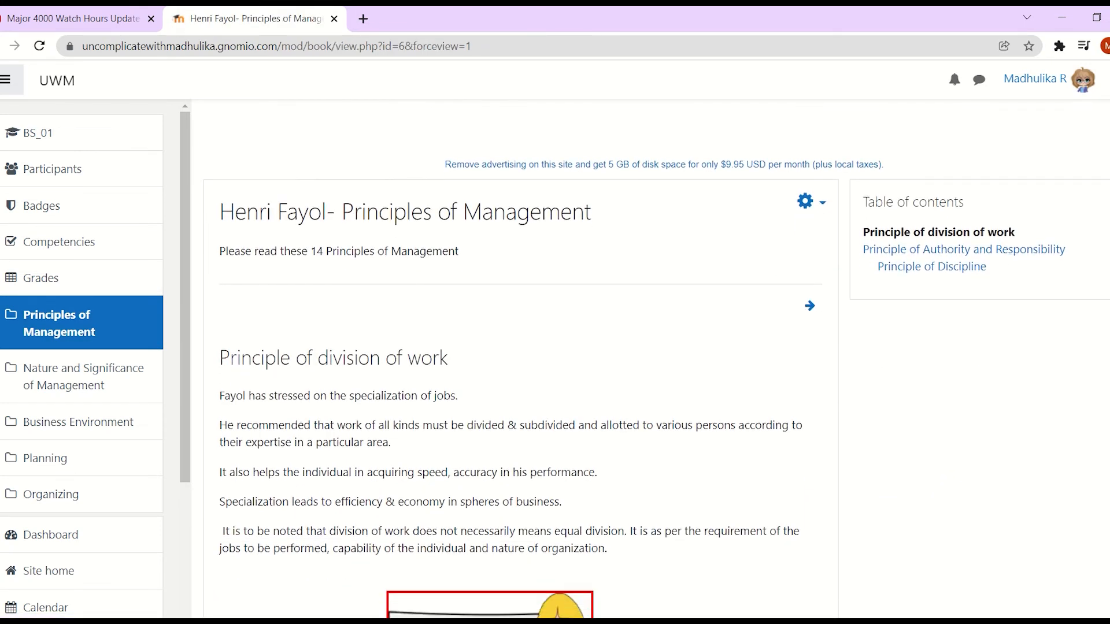
{"action": "scroll", "scroll_direction": "down", "scroll_amount": 3}
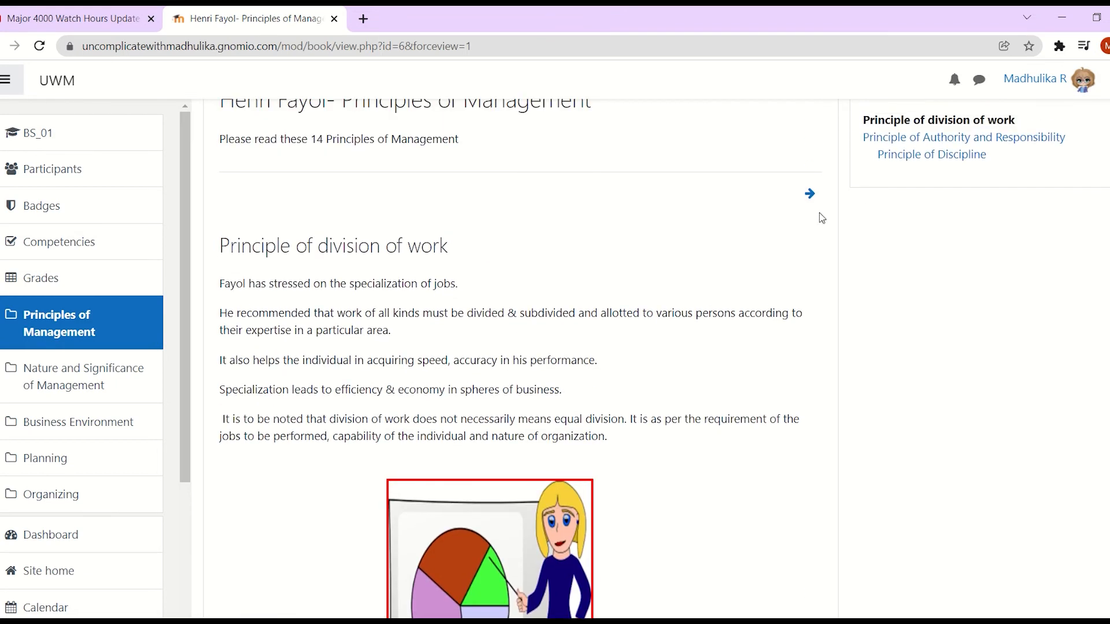
{"action": "left_click", "coordinate": [809, 193]}
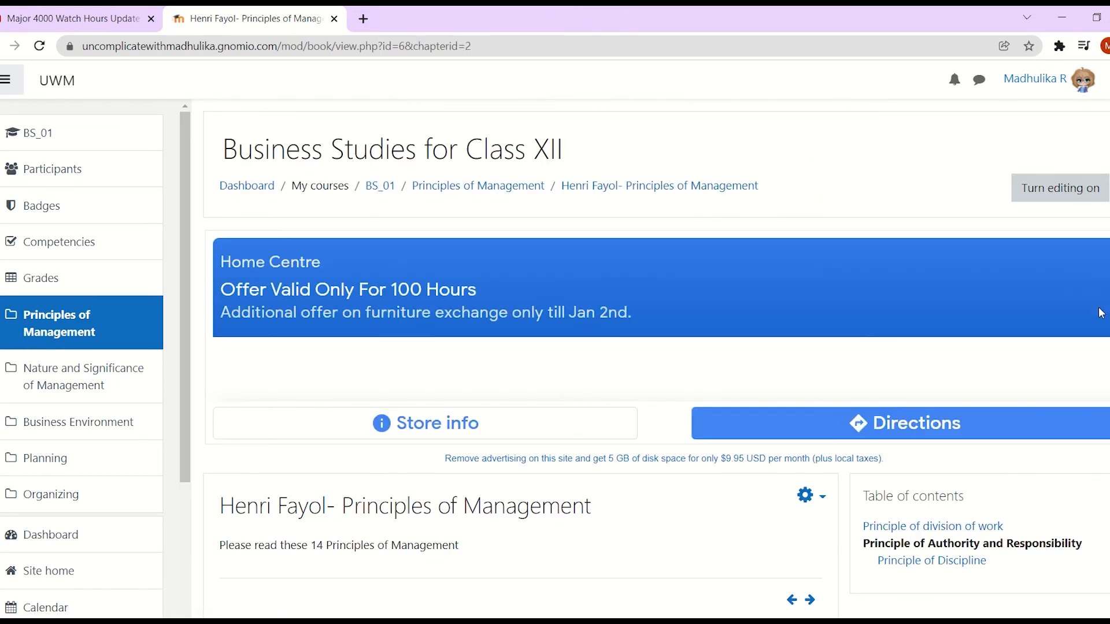
{"action": "scroll", "scroll_direction": "down", "scroll_amount": 3}
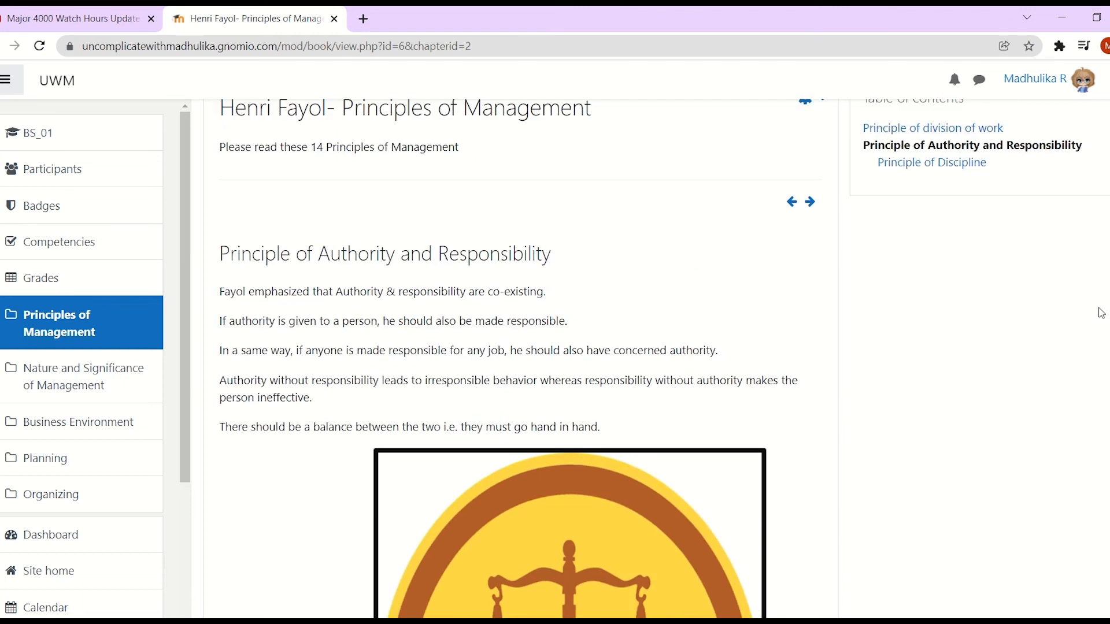
{"action": "left_click", "coordinate": [807, 101]}
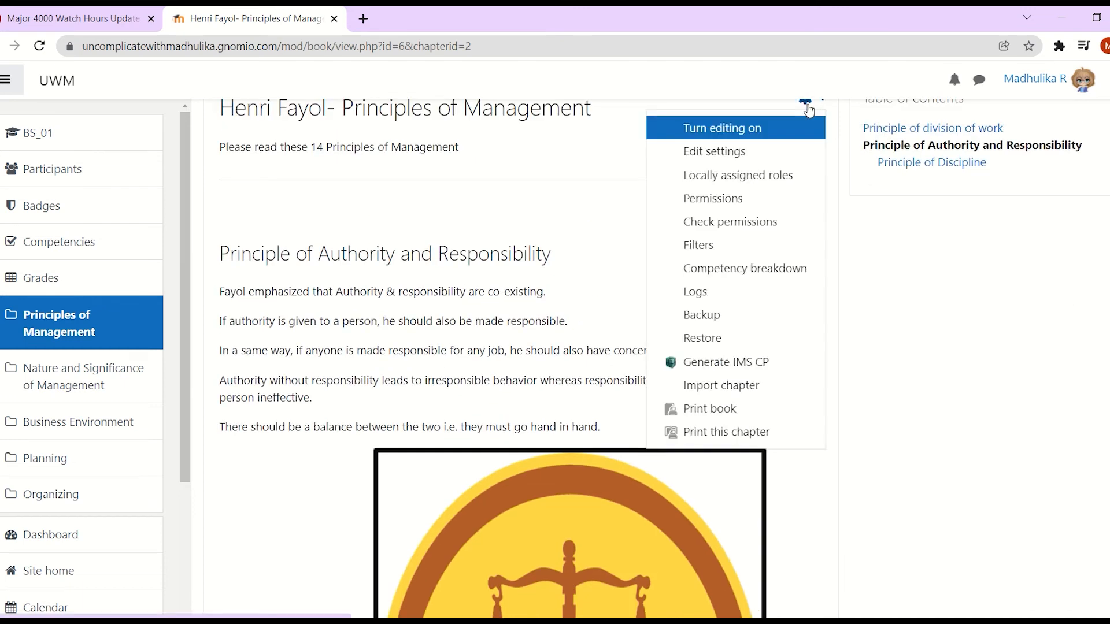
{"action": "left_click", "coordinate": [715, 151]}
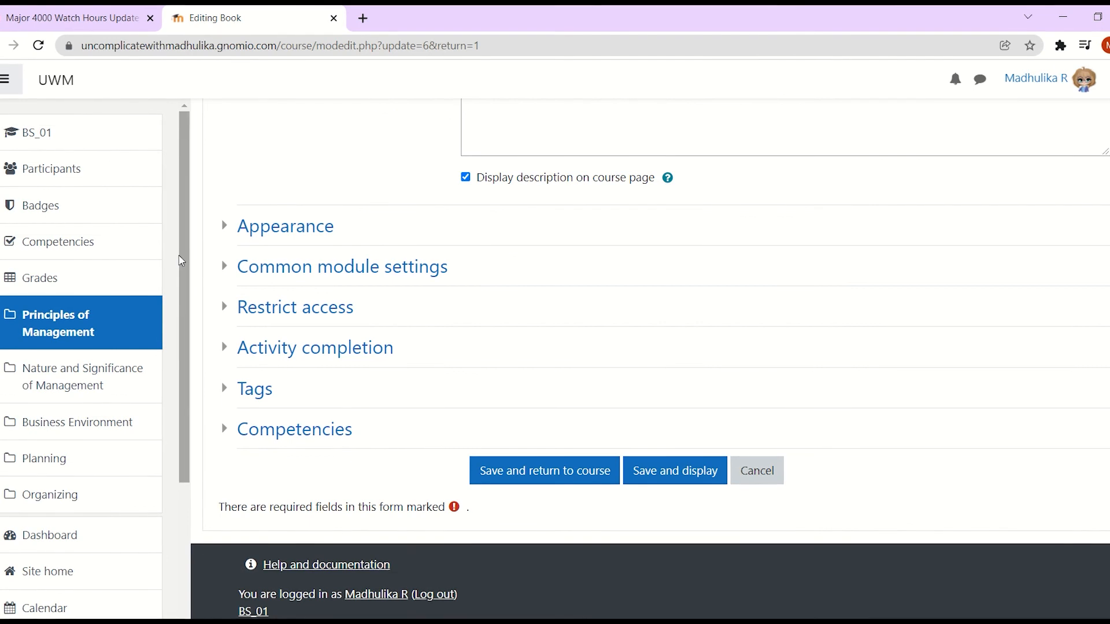
Step: Switch navigation style to Text, save, and read 'Principle of Authority and Responsibility'
{"action": "left_click", "coordinate": [285, 226]}
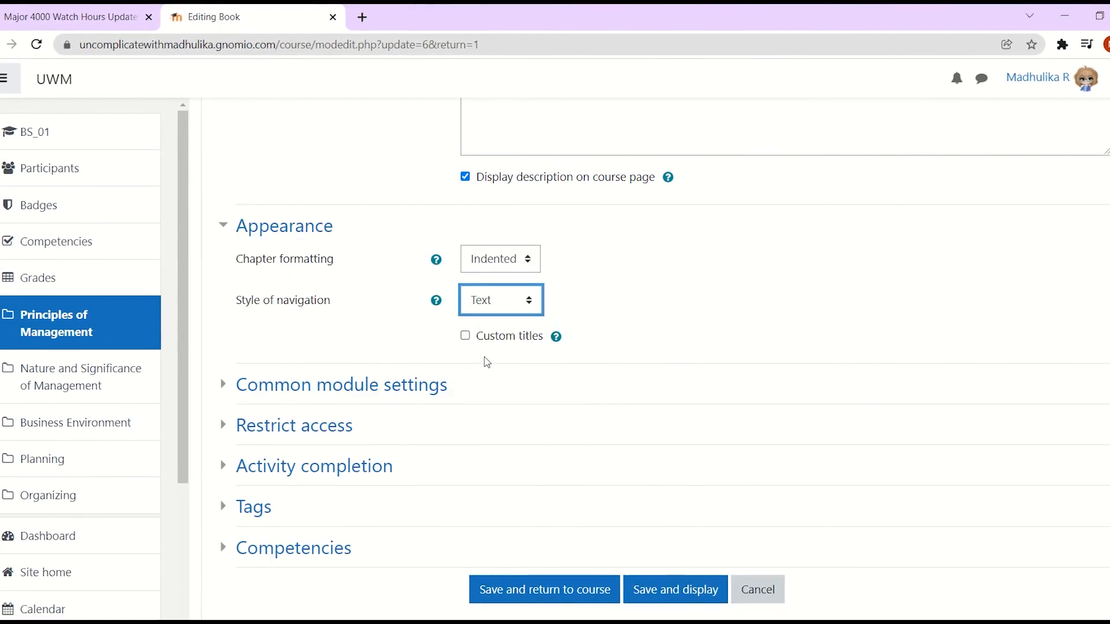
{"action": "left_click", "coordinate": [675, 590]}
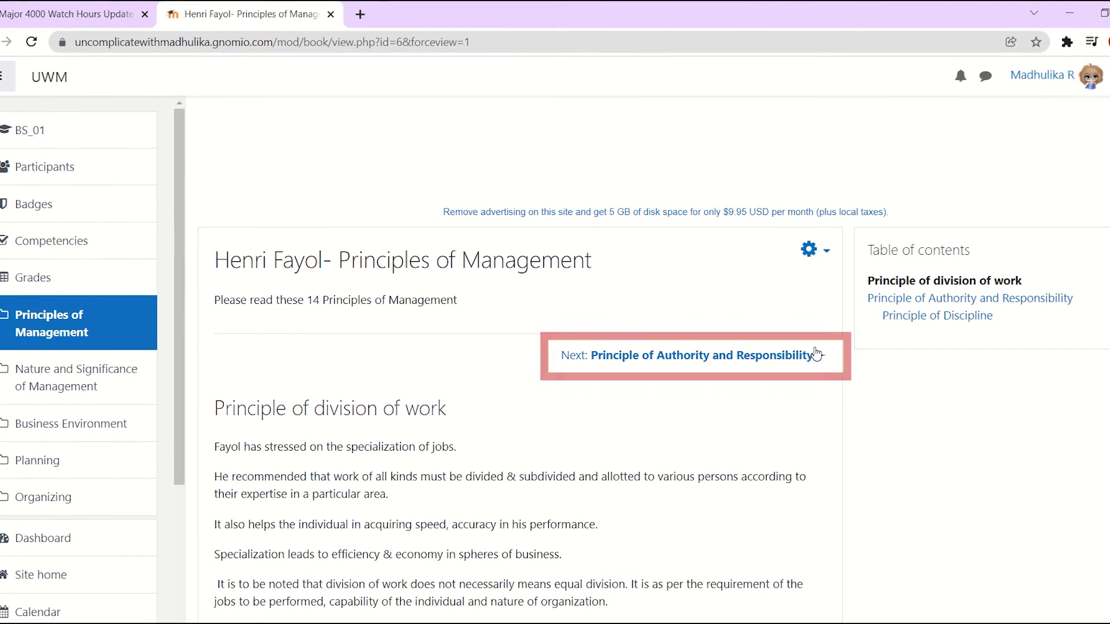
{"action": "mouse_move", "coordinate": [616, 390]}
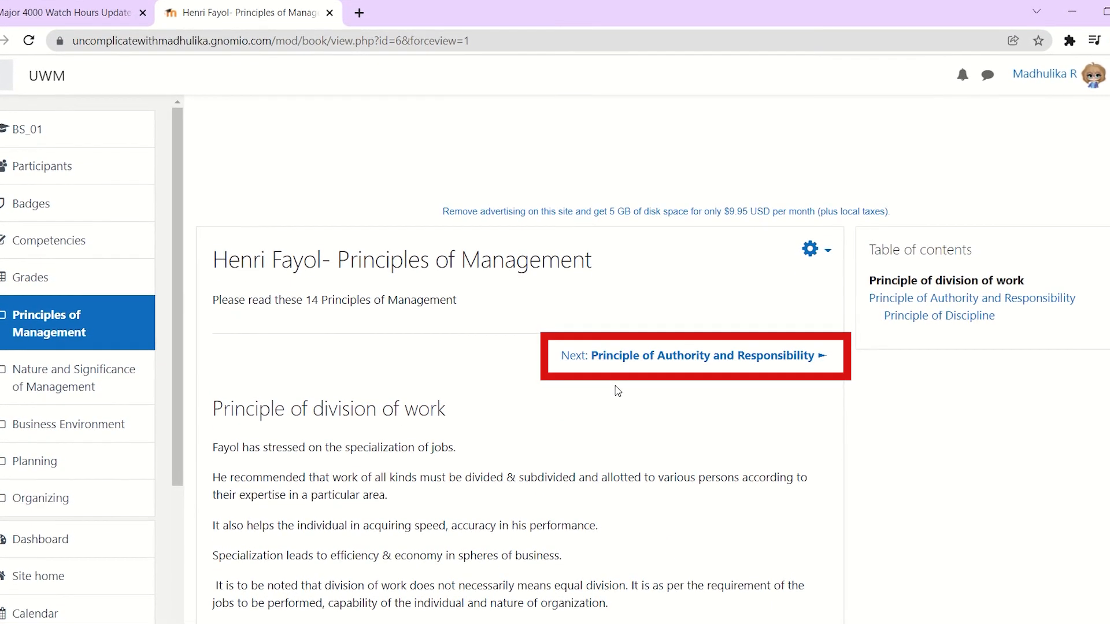
{"action": "left_click", "coordinate": [694, 356]}
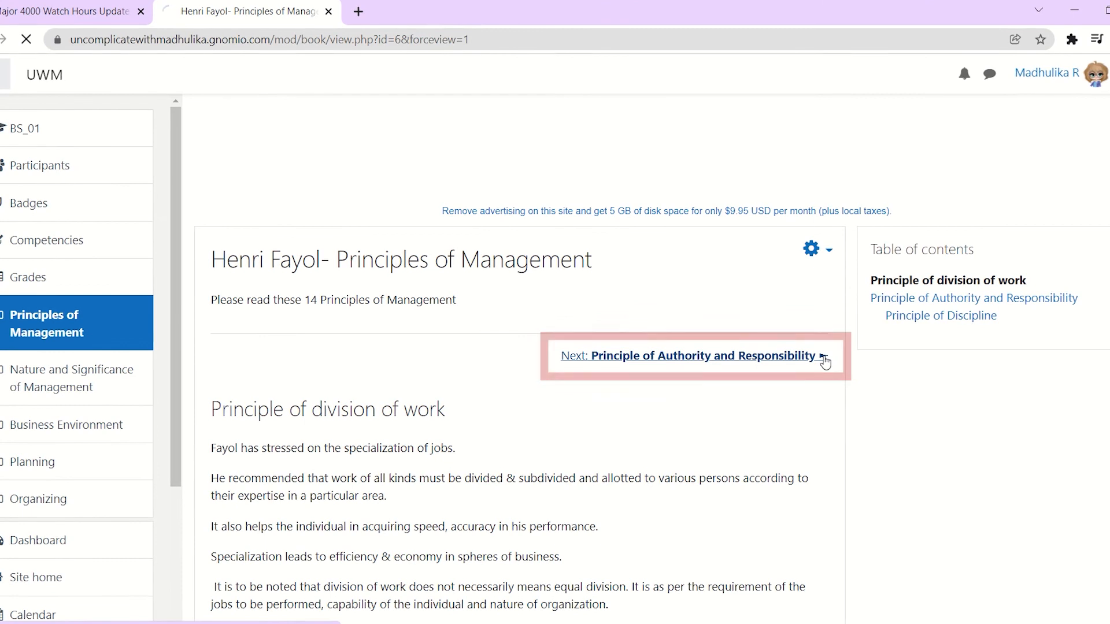
{"action": "left_click", "coordinate": [684, 356]}
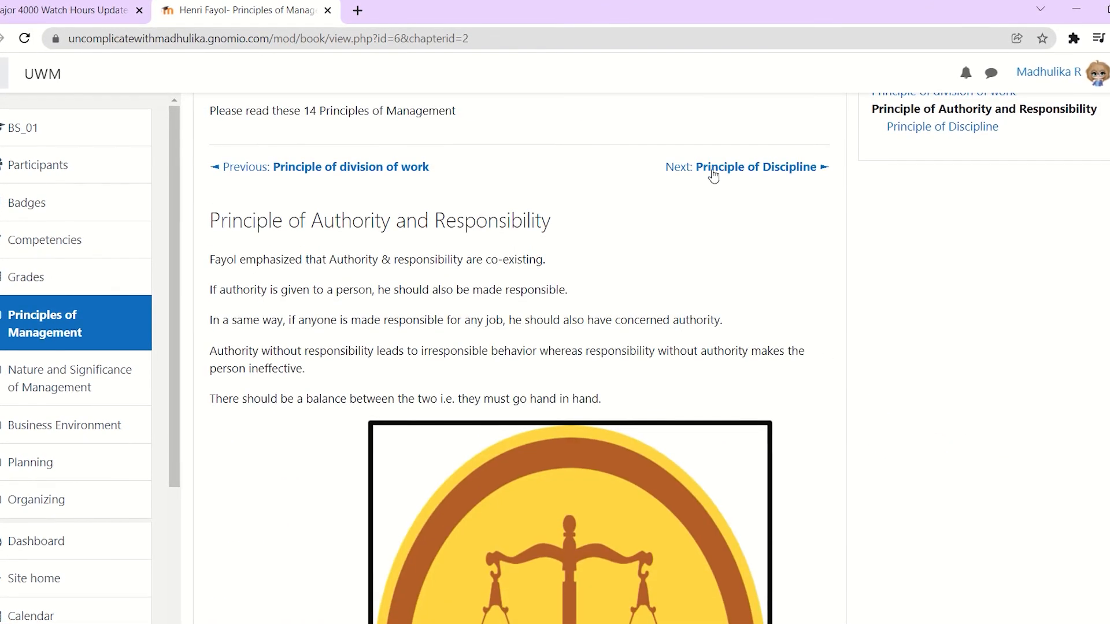
{"action": "mouse_move", "coordinate": [726, 191]}
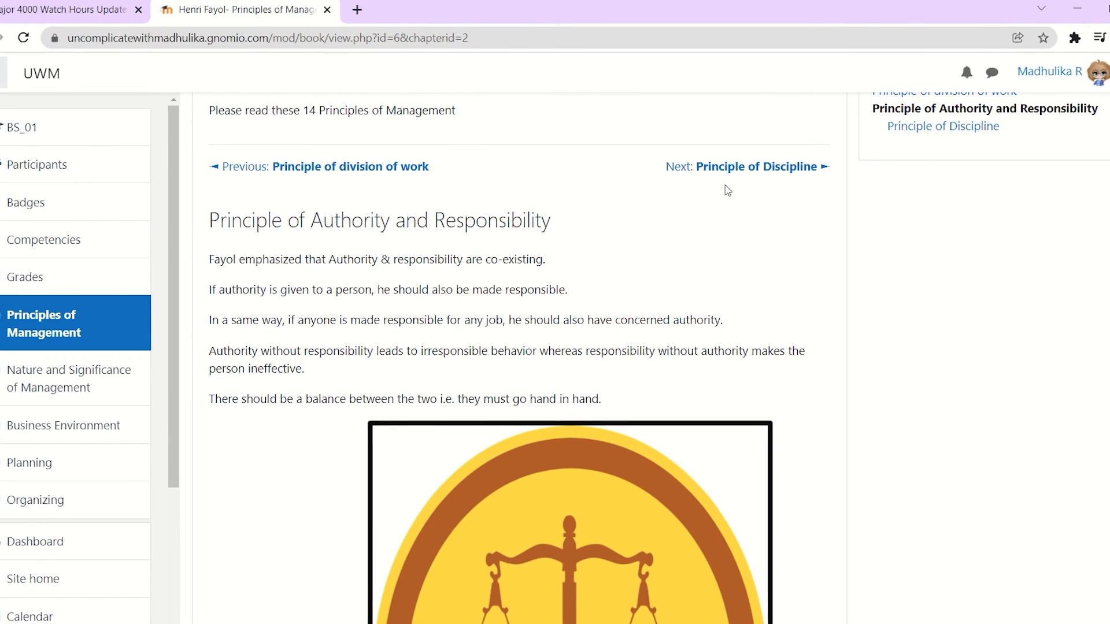
{"action": "scroll", "scroll_direction": "down", "scroll_amount": 3}
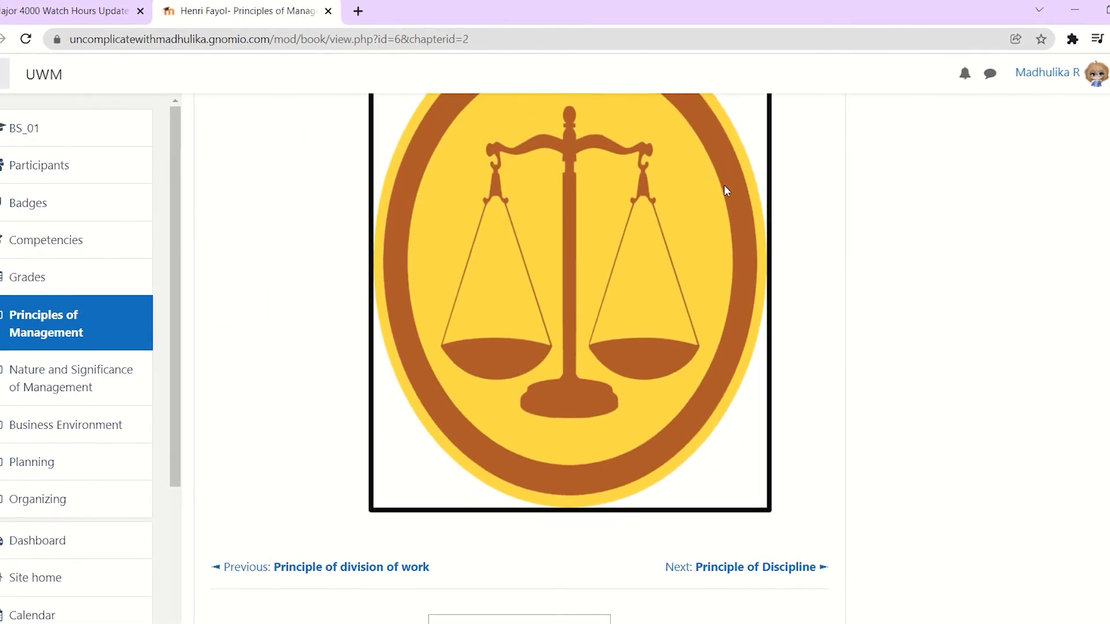
{"action": "scroll", "scroll_direction": "down", "scroll_amount": 3}
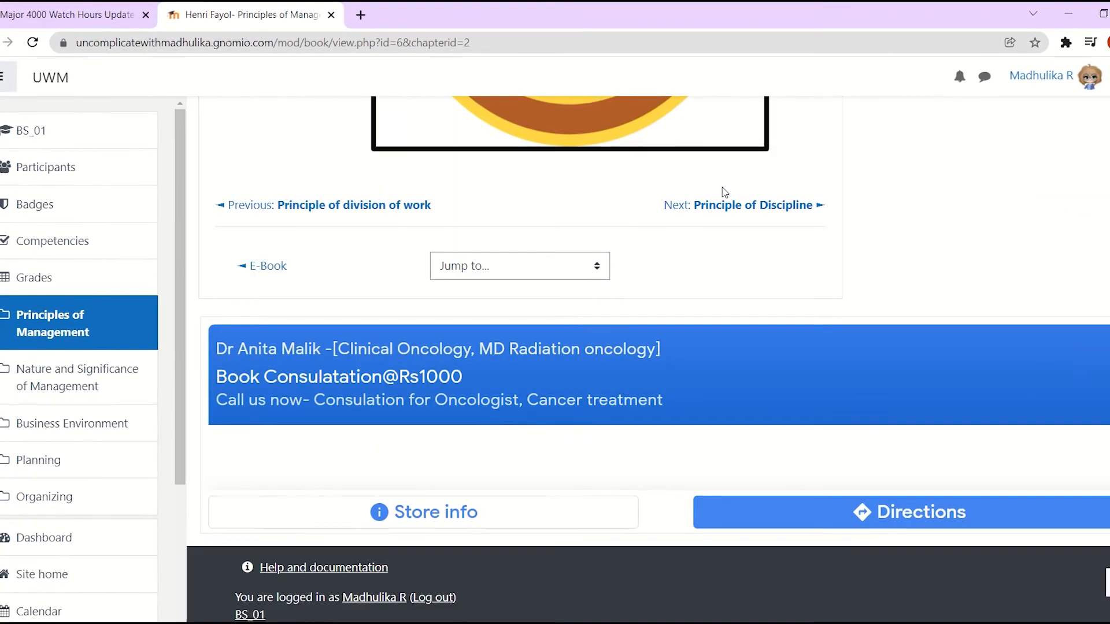
{"action": "scroll", "scroll_direction": "up", "scroll_amount": 3}
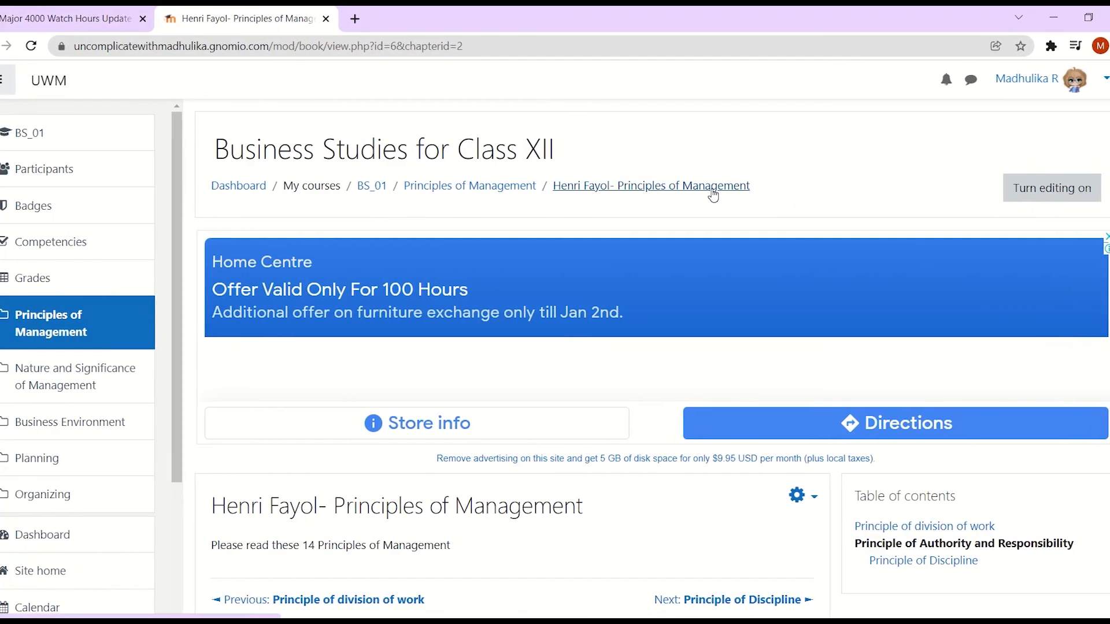
Step: Turn editing on, return to the BS_01 course page, and start switching role
{"action": "left_click", "coordinate": [1051, 188]}
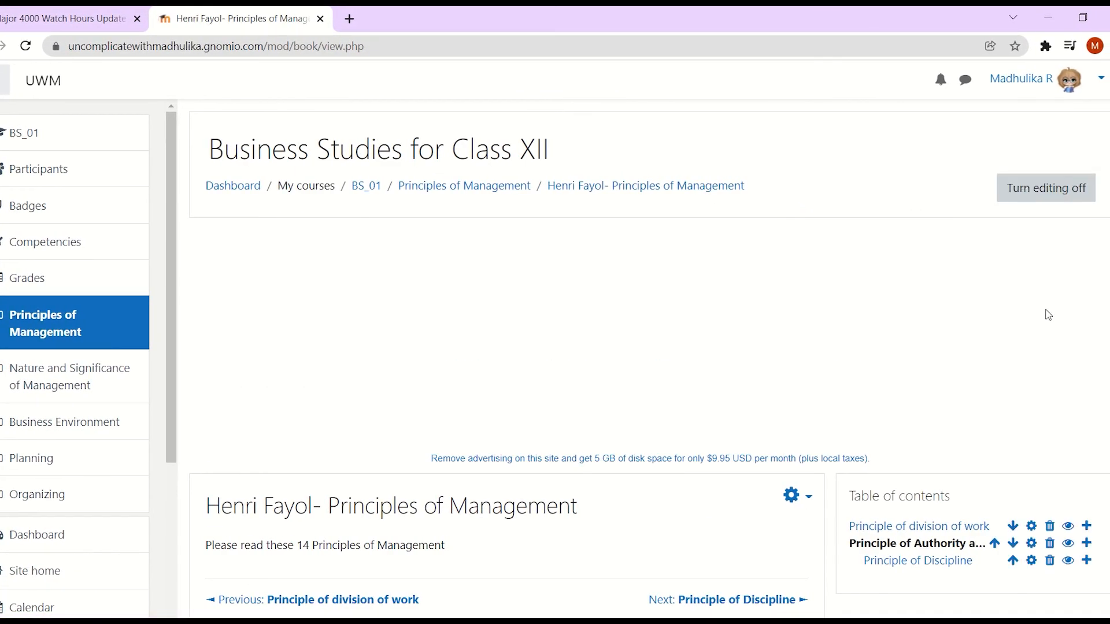
{"action": "scroll", "scroll_direction": "down", "scroll_amount": 3}
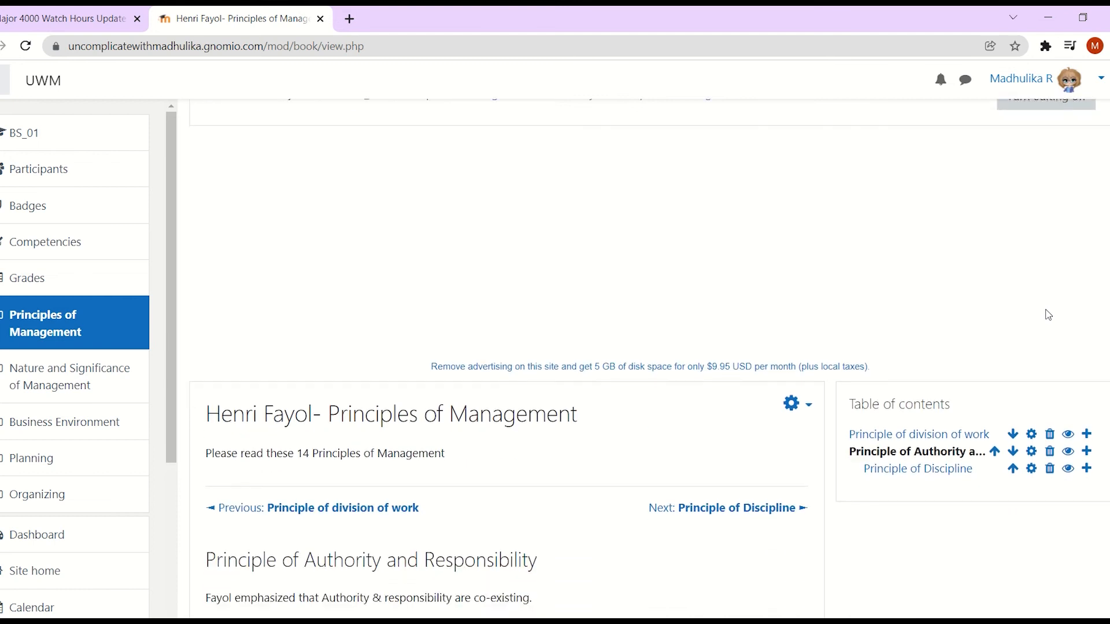
{"action": "left_click", "coordinate": [25, 133]}
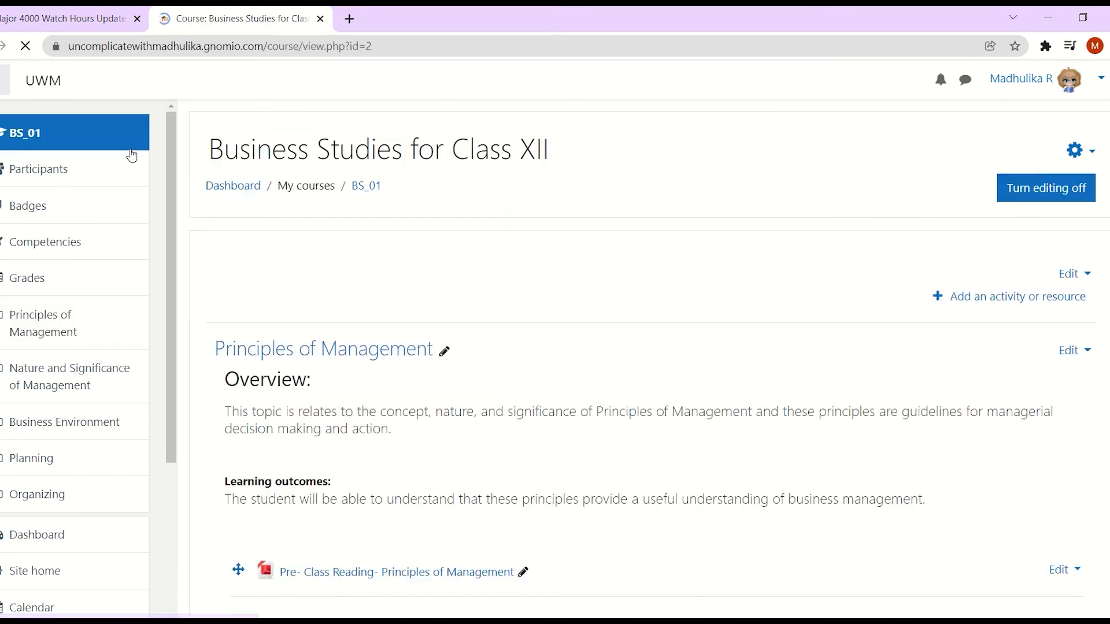
{"action": "scroll", "scroll_direction": "down", "scroll_amount": 3}
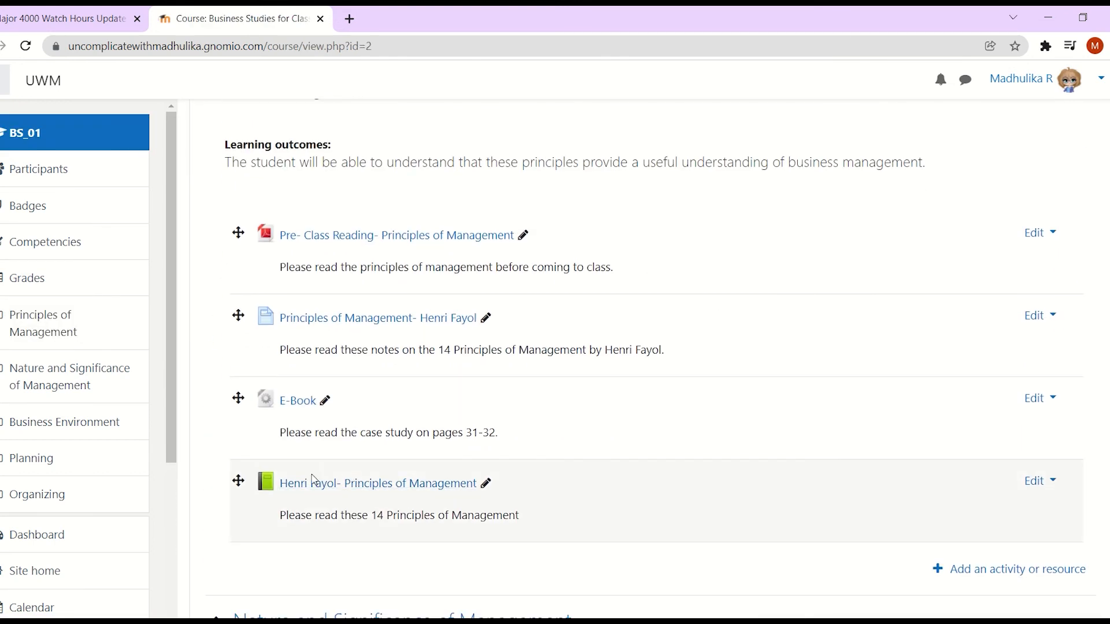
{"action": "left_click", "coordinate": [372, 483]}
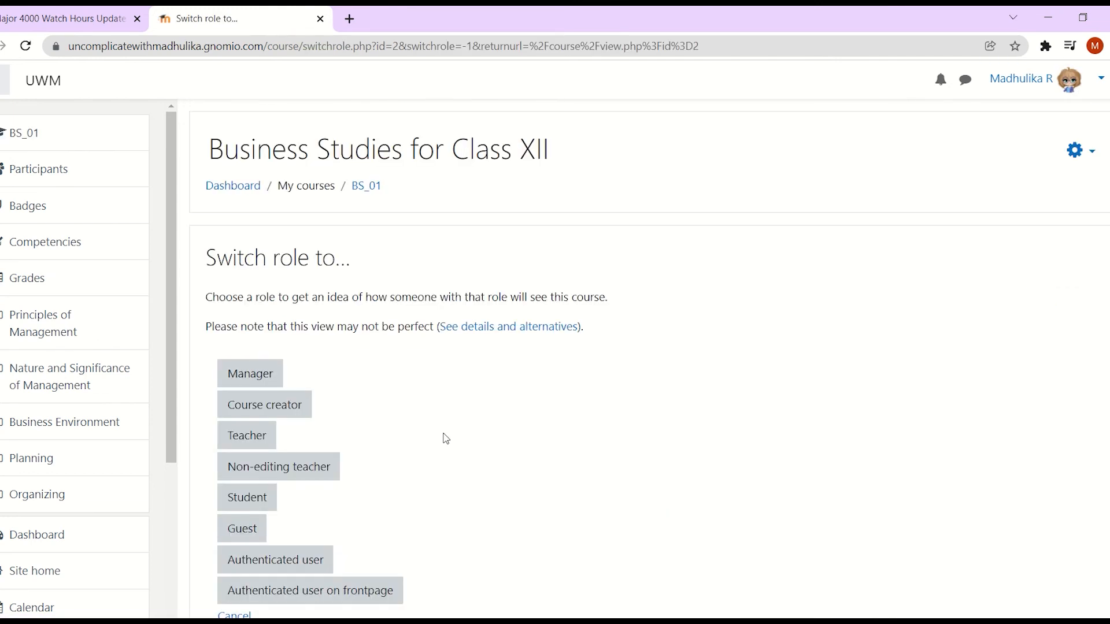
Step: Switch to the Student role and open the Henri Fayol- Principles of Management book
{"action": "left_click", "coordinate": [246, 497]}
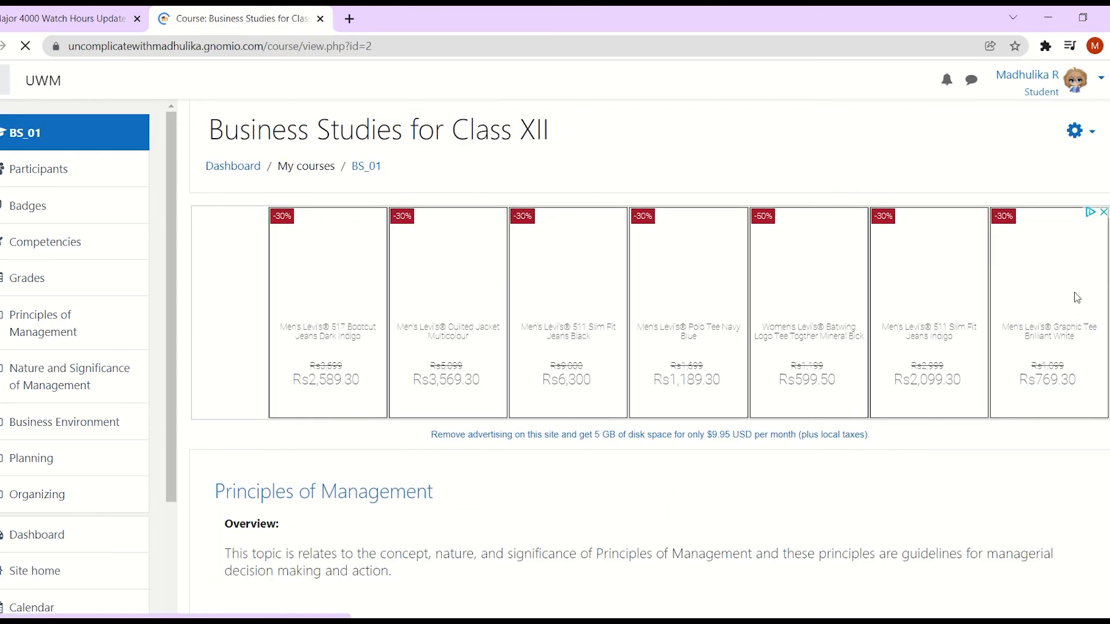
{"action": "scroll", "scroll_direction": "down", "scroll_amount": 3}
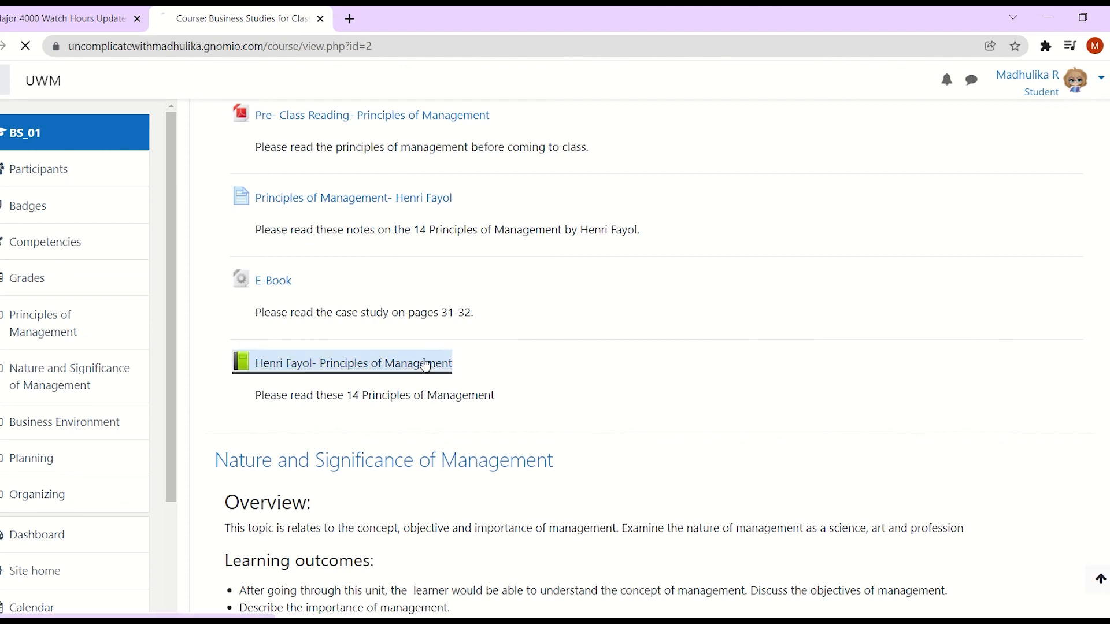
{"action": "left_click", "coordinate": [352, 363]}
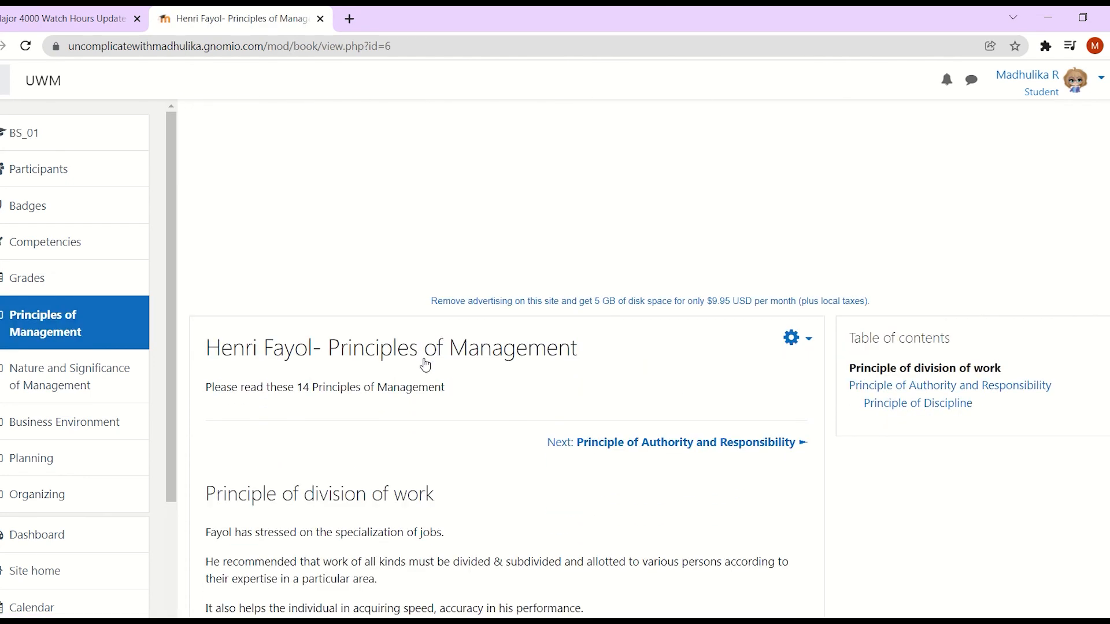
{"action": "mouse_move", "coordinate": [807, 359]}
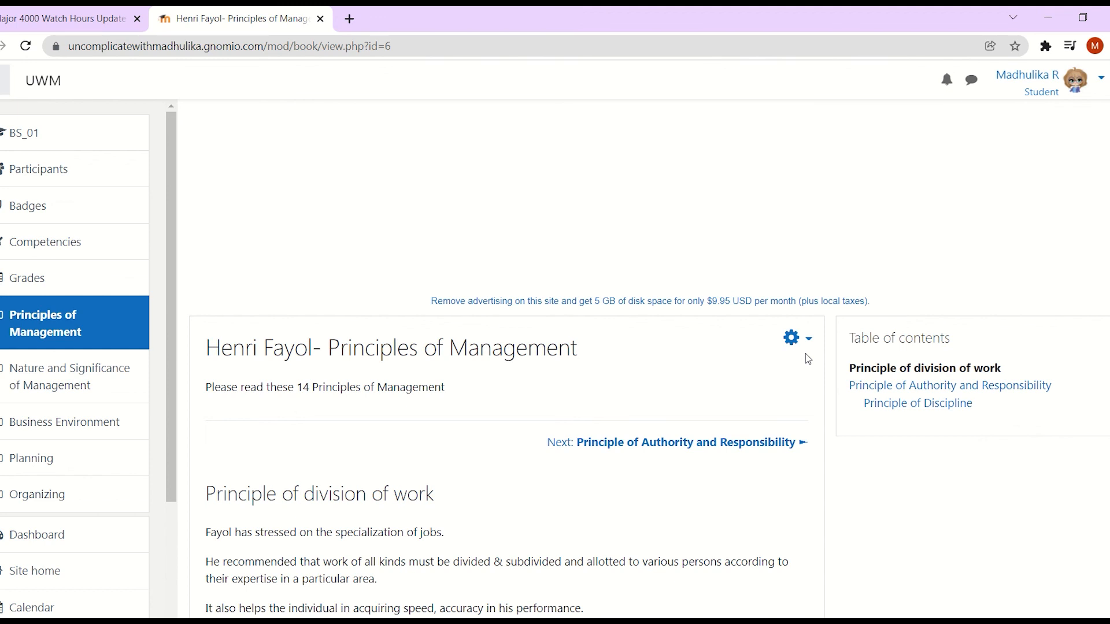
{"action": "mouse_move", "coordinate": [797, 337]}
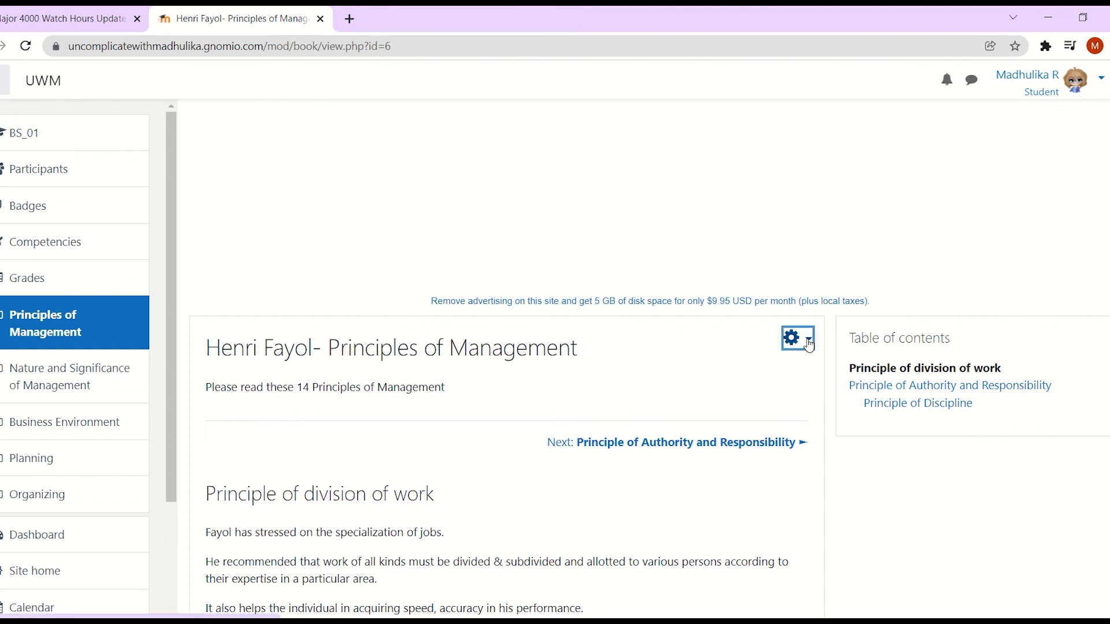
Step: Open the Print book version of the Henri Fayol book and scroll through it
{"action": "left_click", "coordinate": [799, 338]}
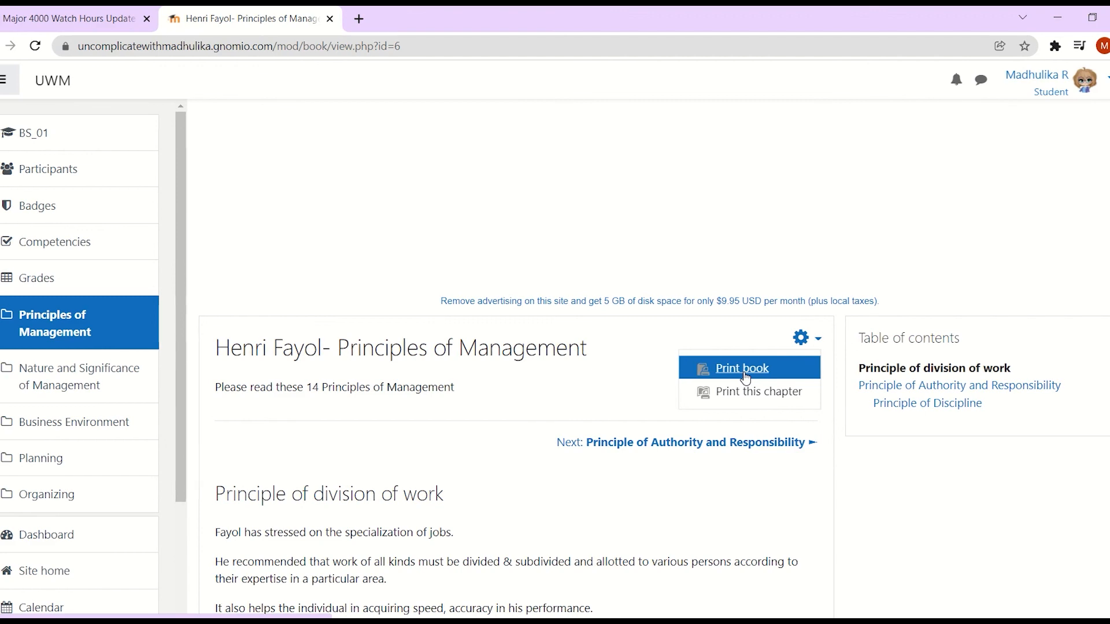
{"action": "left_click", "coordinate": [741, 367]}
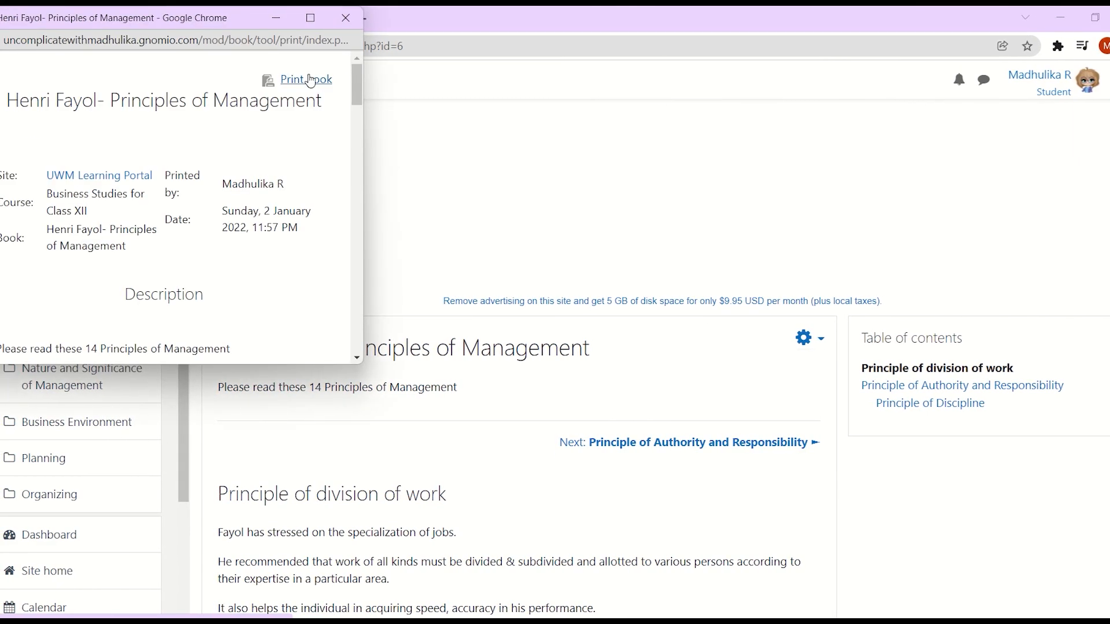
{"action": "scroll", "scroll_direction": "down", "scroll_amount": 3}
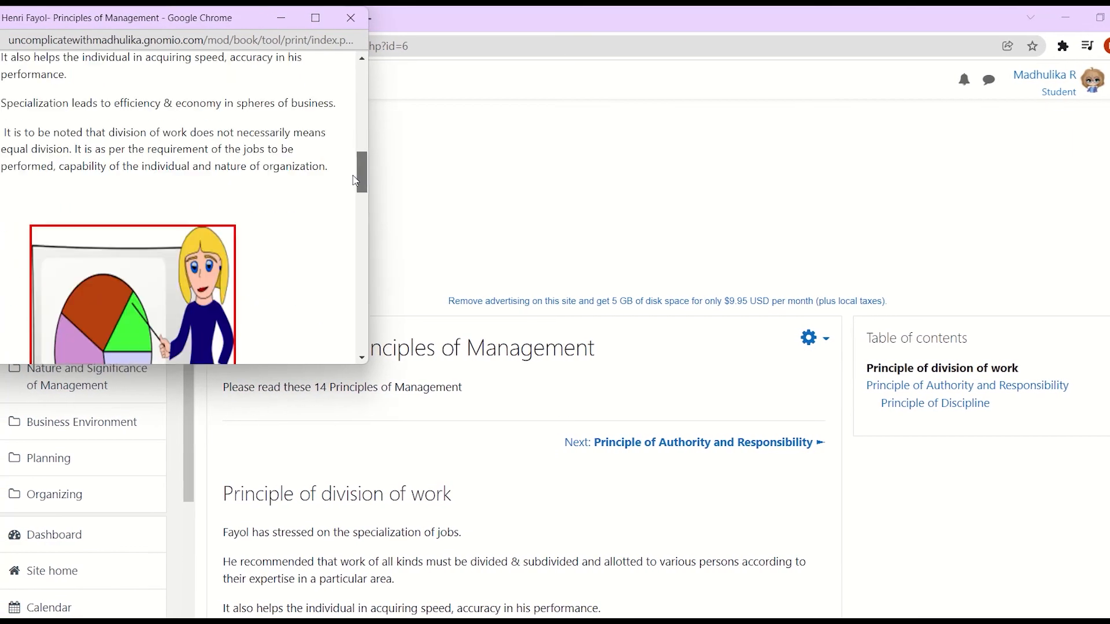
{"action": "scroll", "scroll_direction": "up", "scroll_amount": 3}
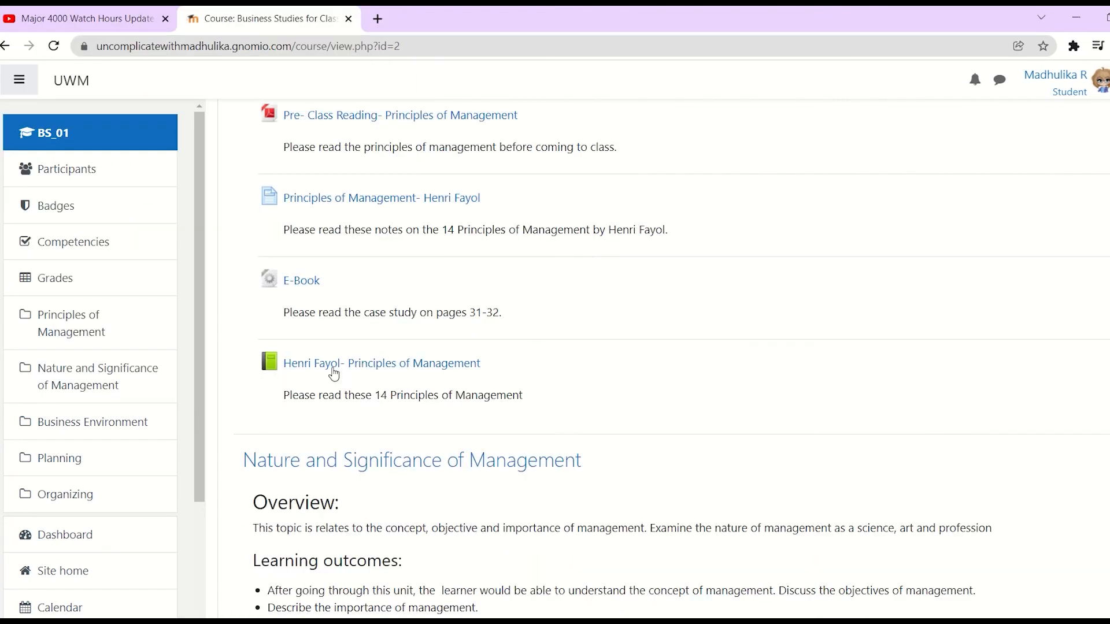
{"action": "mouse_move", "coordinate": [805, 310]}
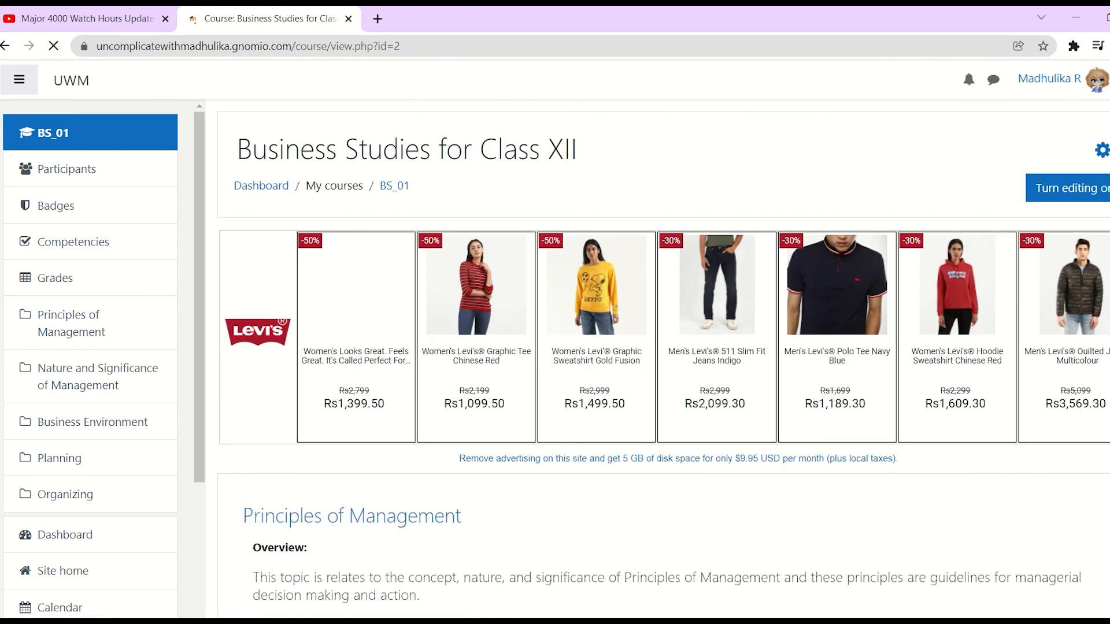
Step: Scroll down the course page to the Henri Fayol book under Principles of Management
{"action": "scroll", "scroll_direction": "down", "scroll_amount": 3}
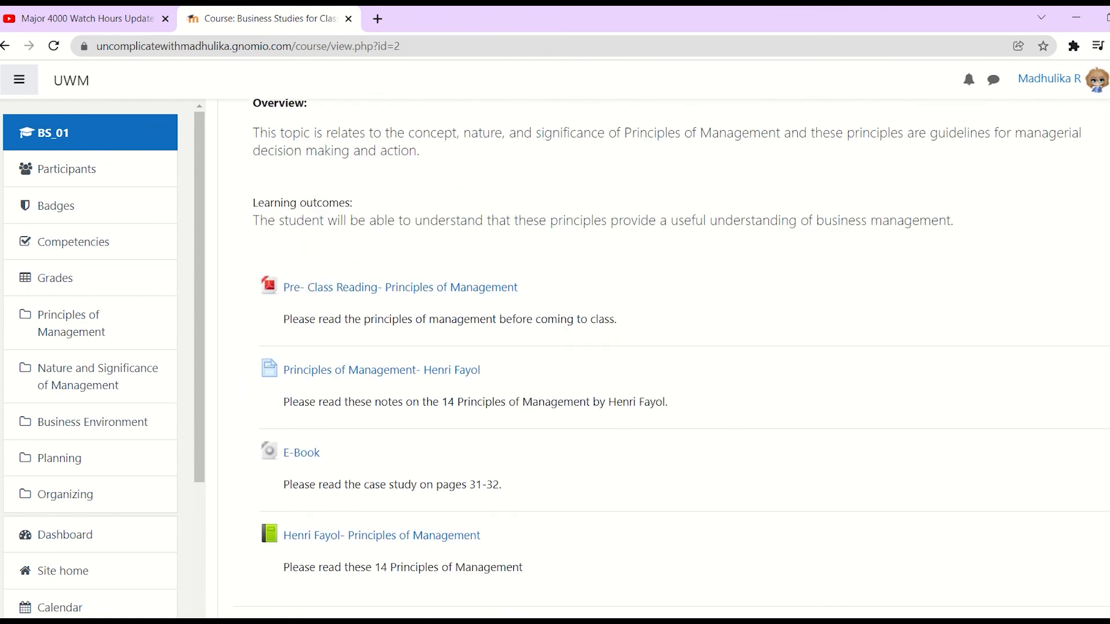
{"action": "scroll", "scroll_direction": "down", "scroll_amount": 3}
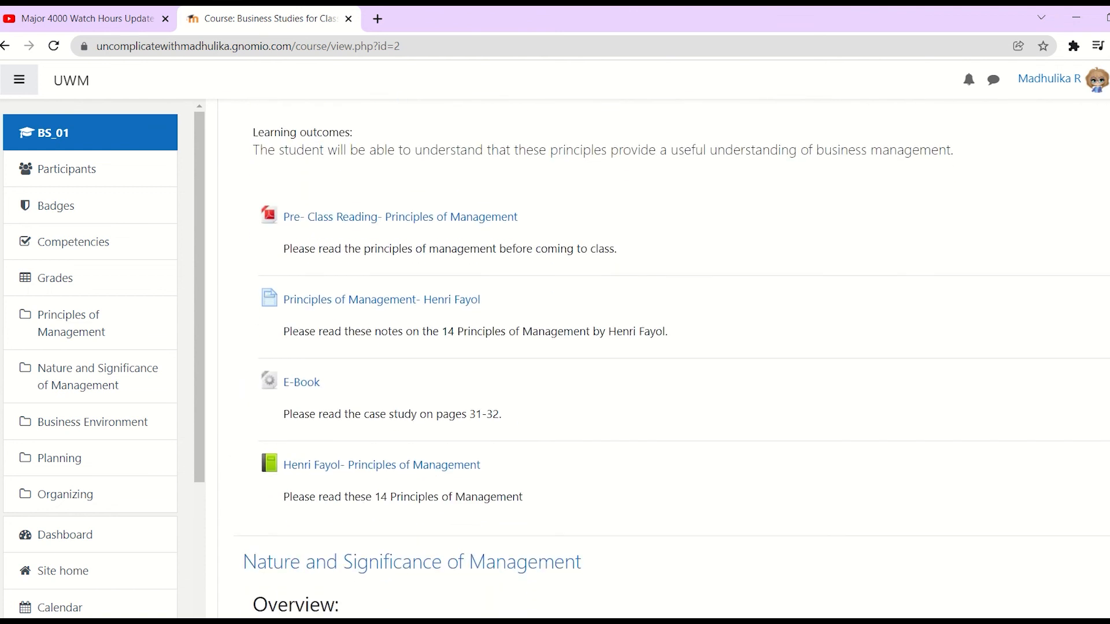